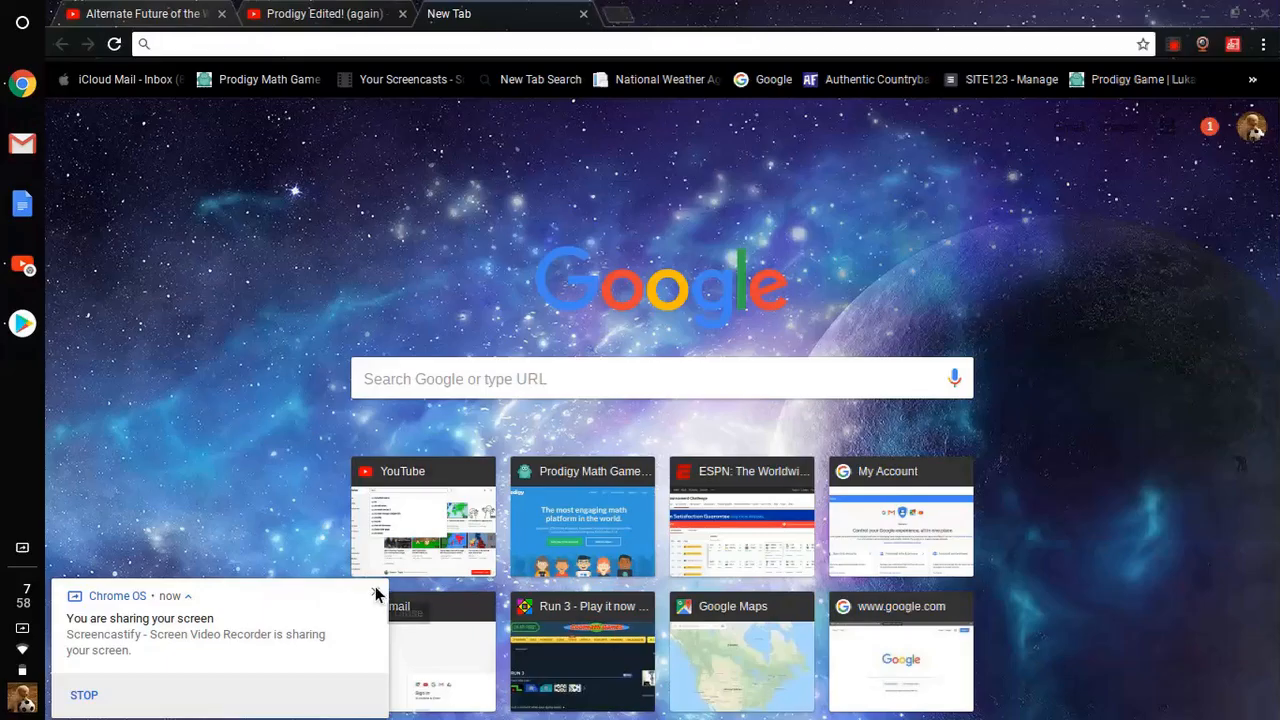
# Dismiss the screen-sharing notice and switch to the 'Prodigy Edited! (again)' tab
pyautogui.click(378, 595)
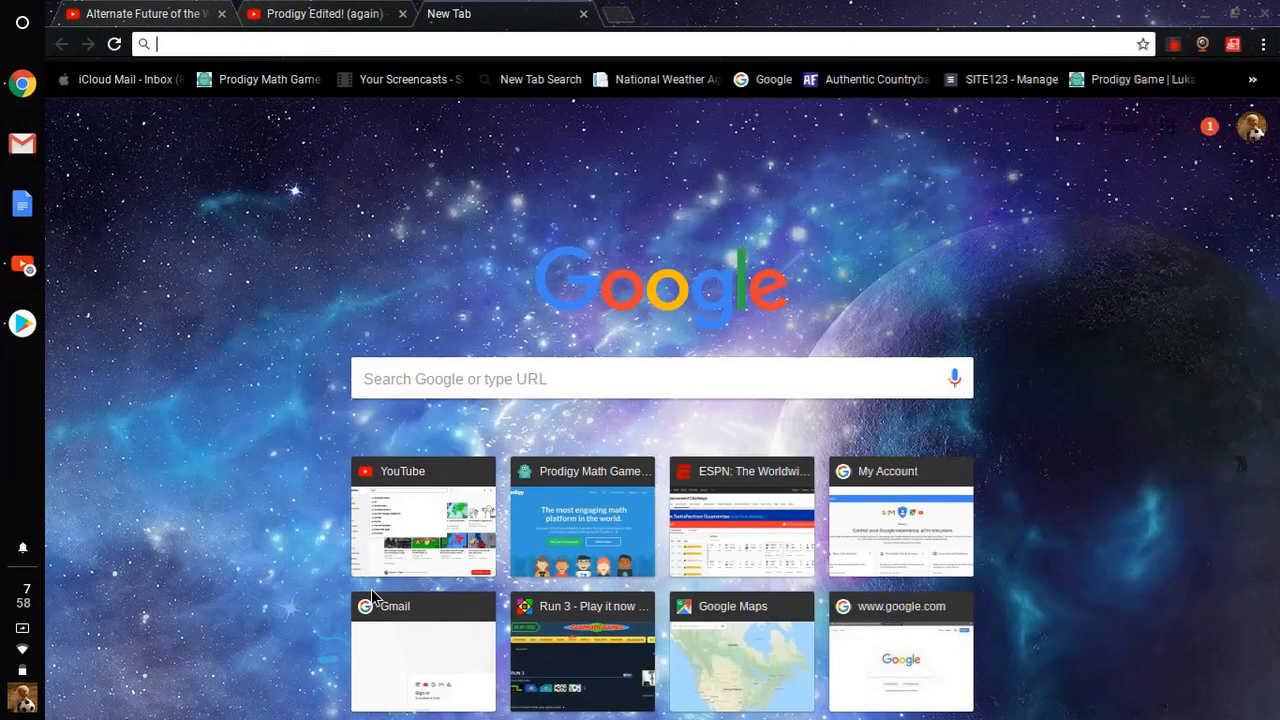
pyautogui.moveTo(1032, 404)
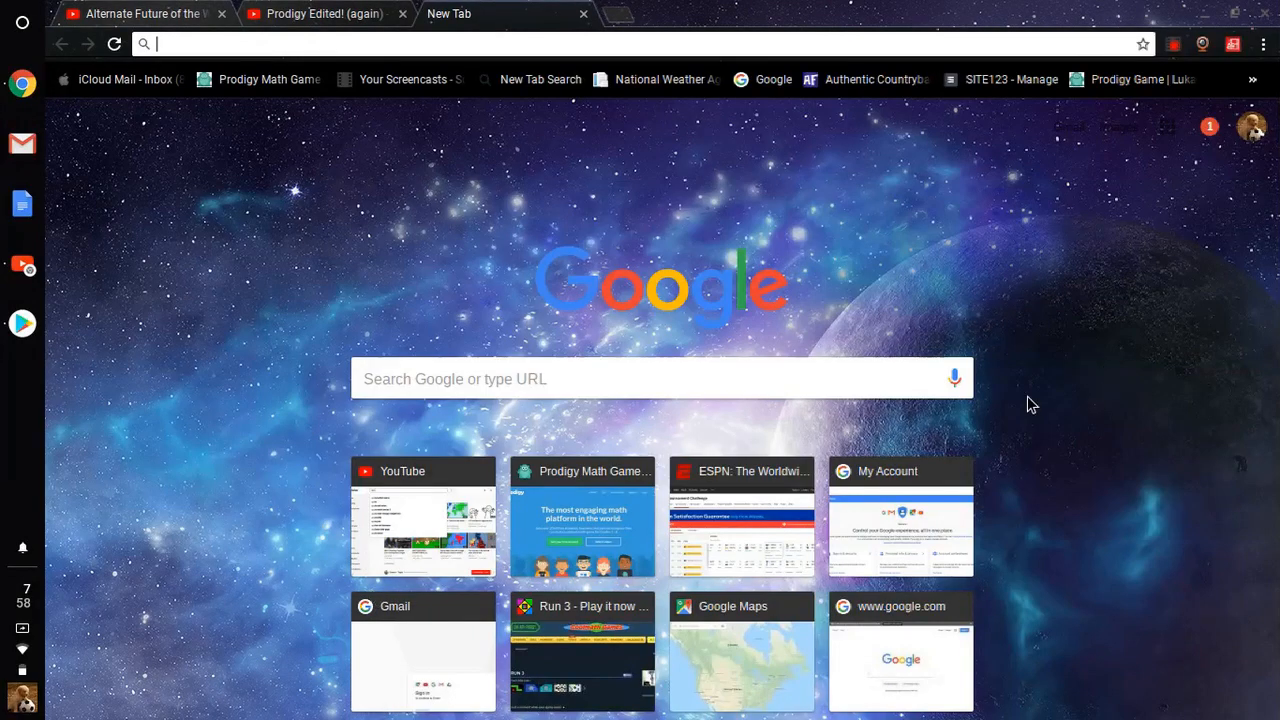
pyautogui.moveTo(419, 256)
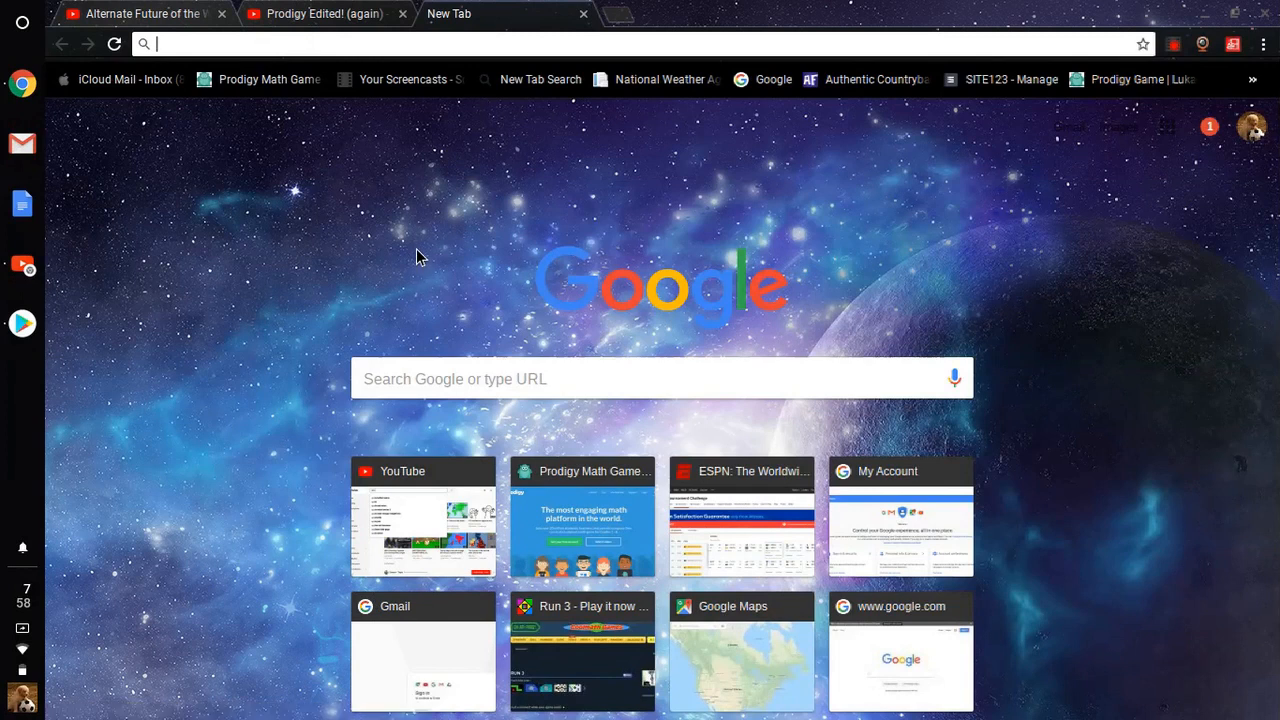
pyautogui.moveTo(400, 244)
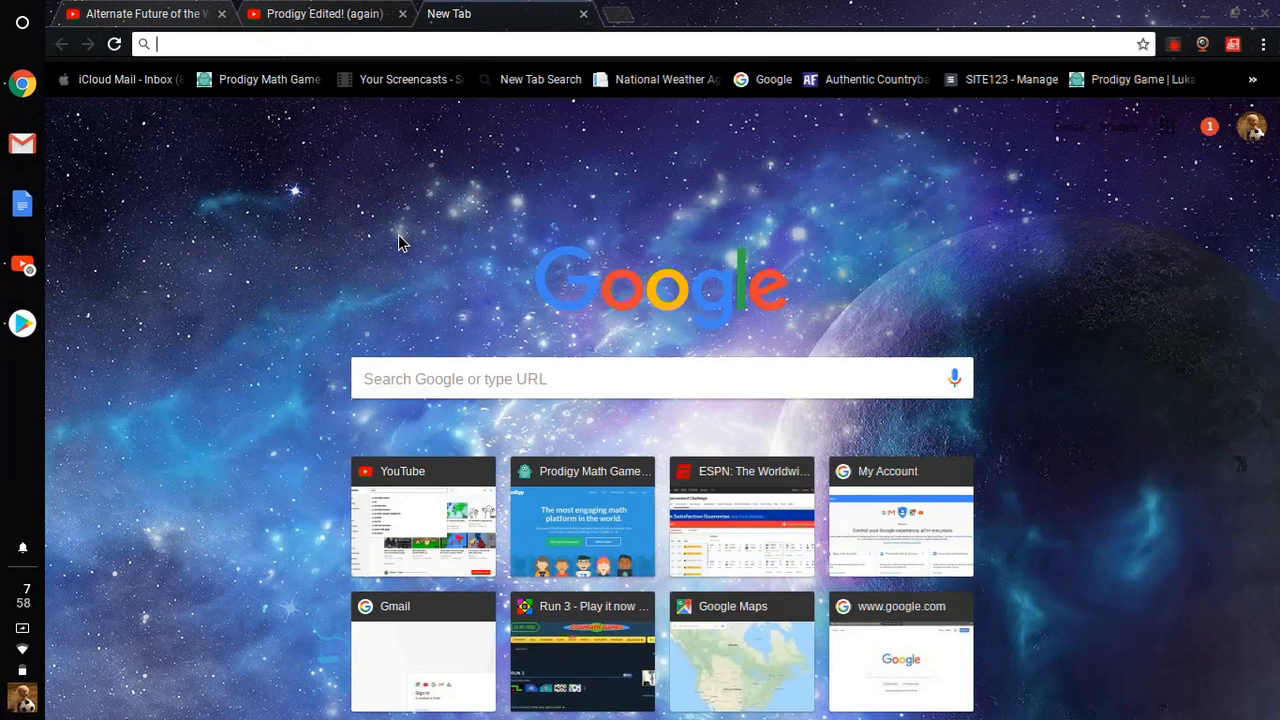
pyautogui.moveTo(392, 238)
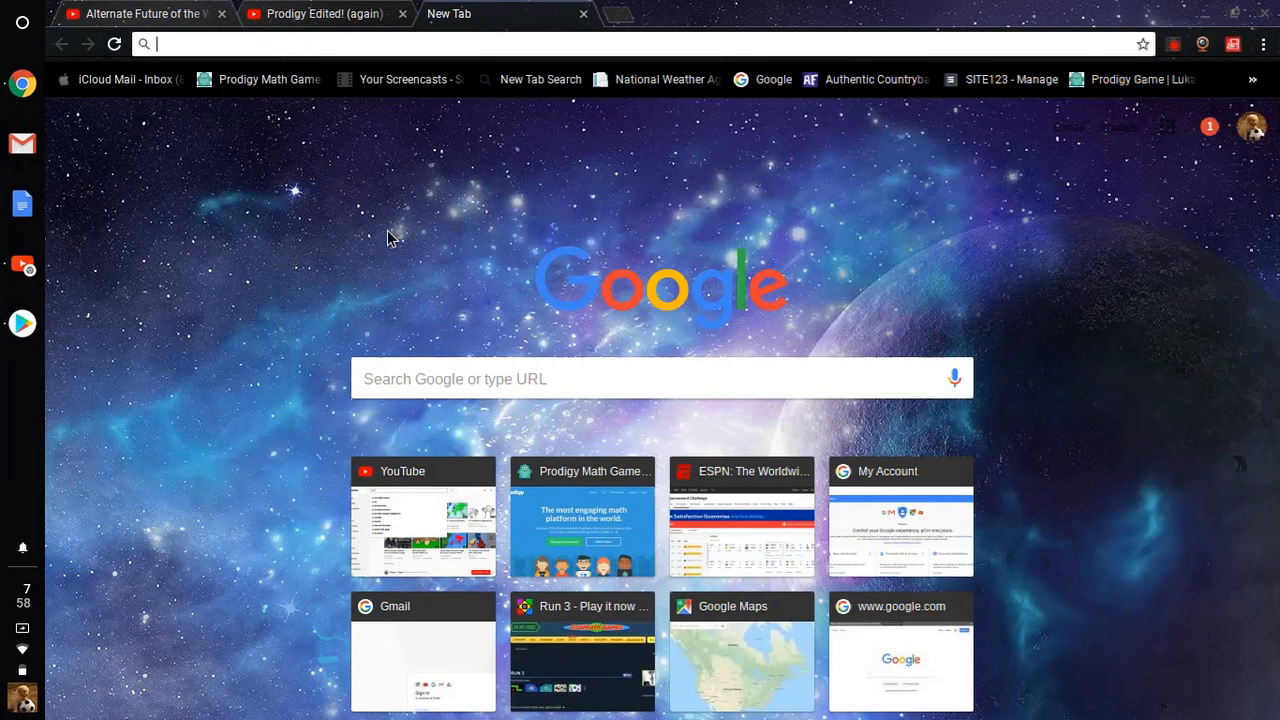
pyautogui.moveTo(730, 195)
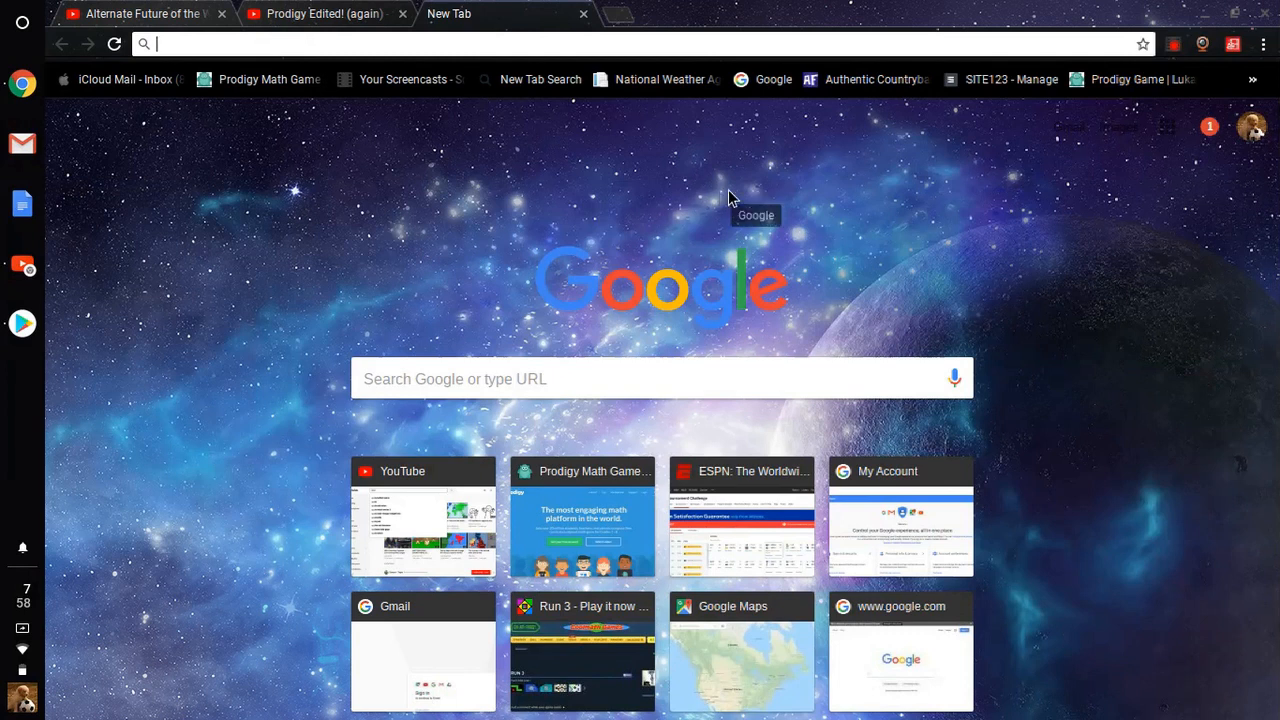
pyautogui.moveTo(338, 245)
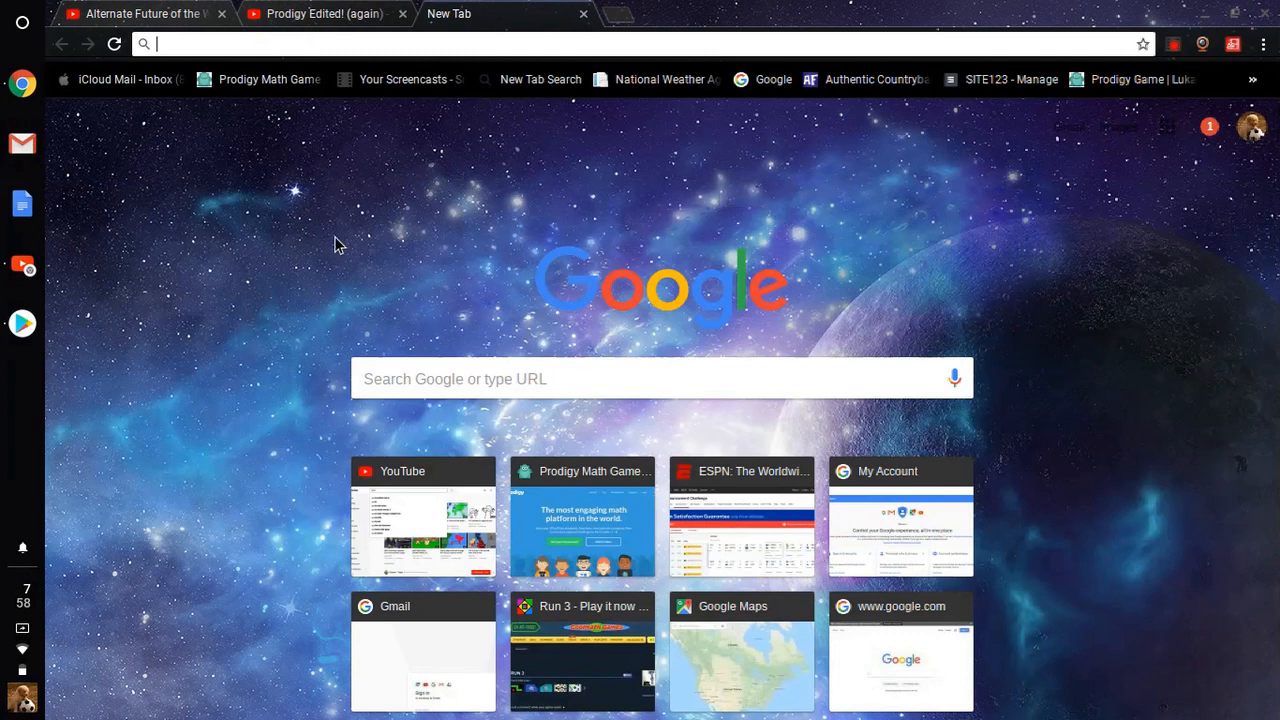
pyautogui.click(320, 14)
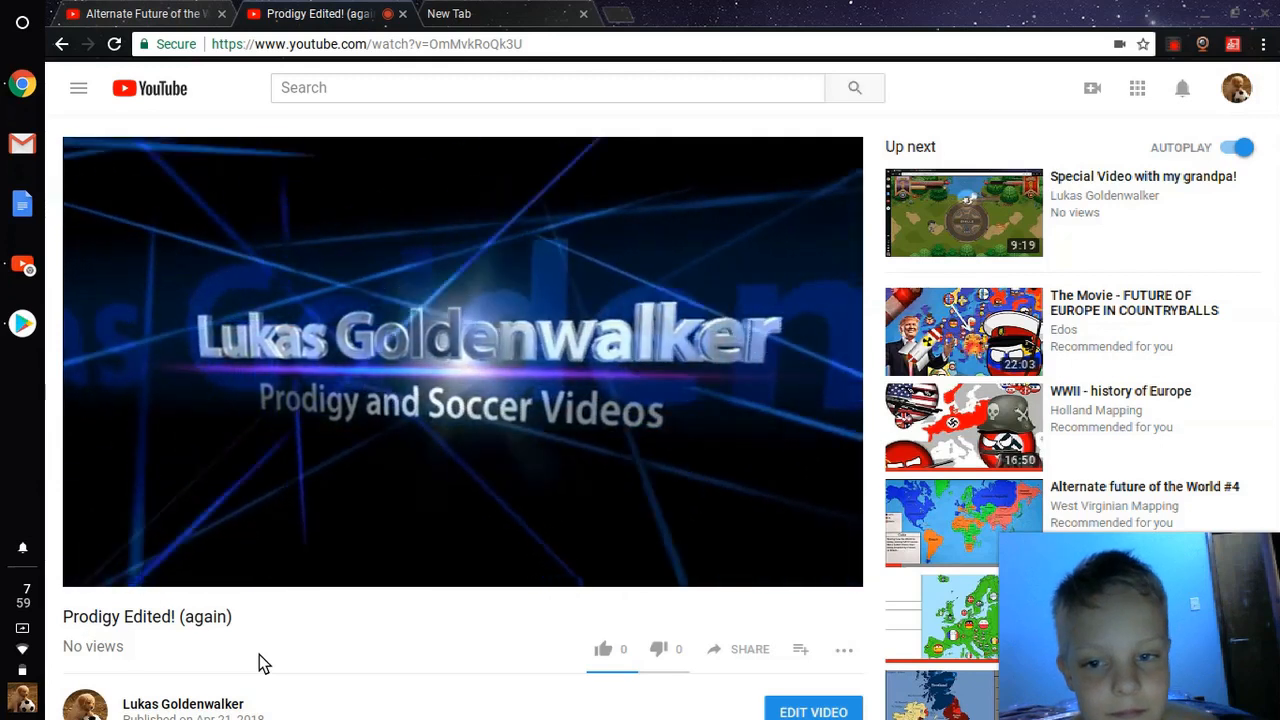
pyautogui.click(462, 360)
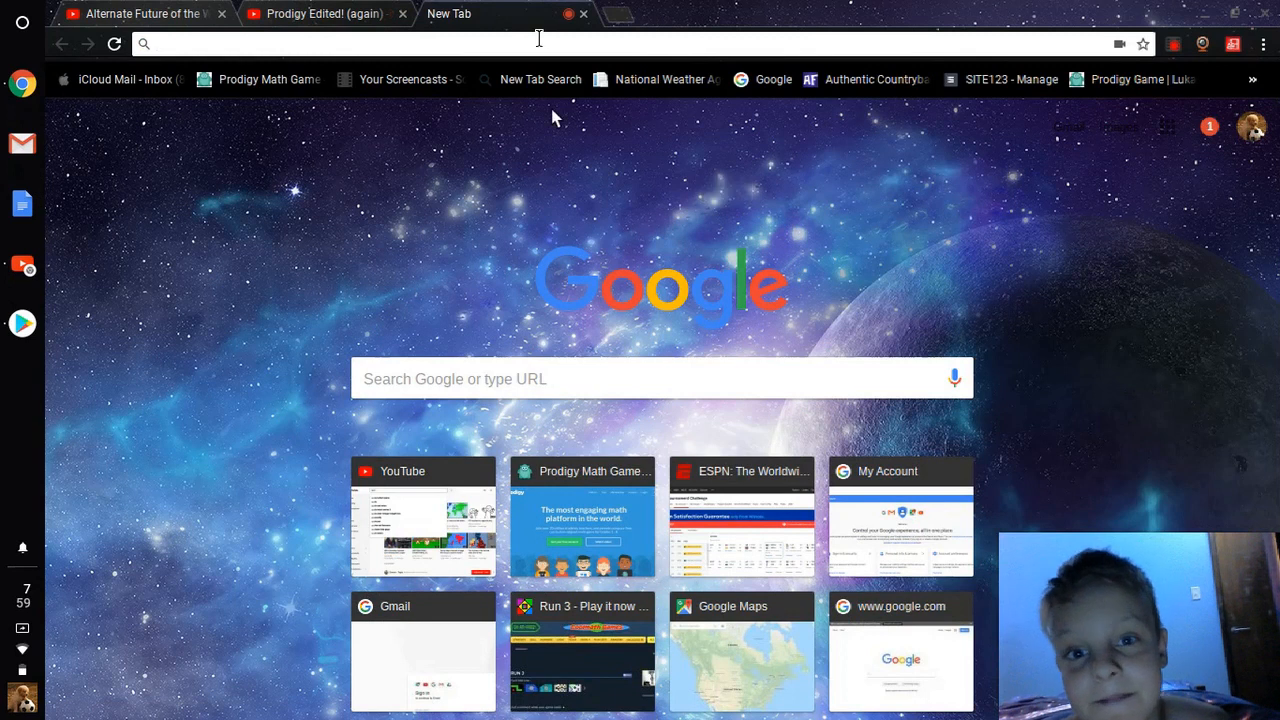
pyautogui.moveTo(527, 205)
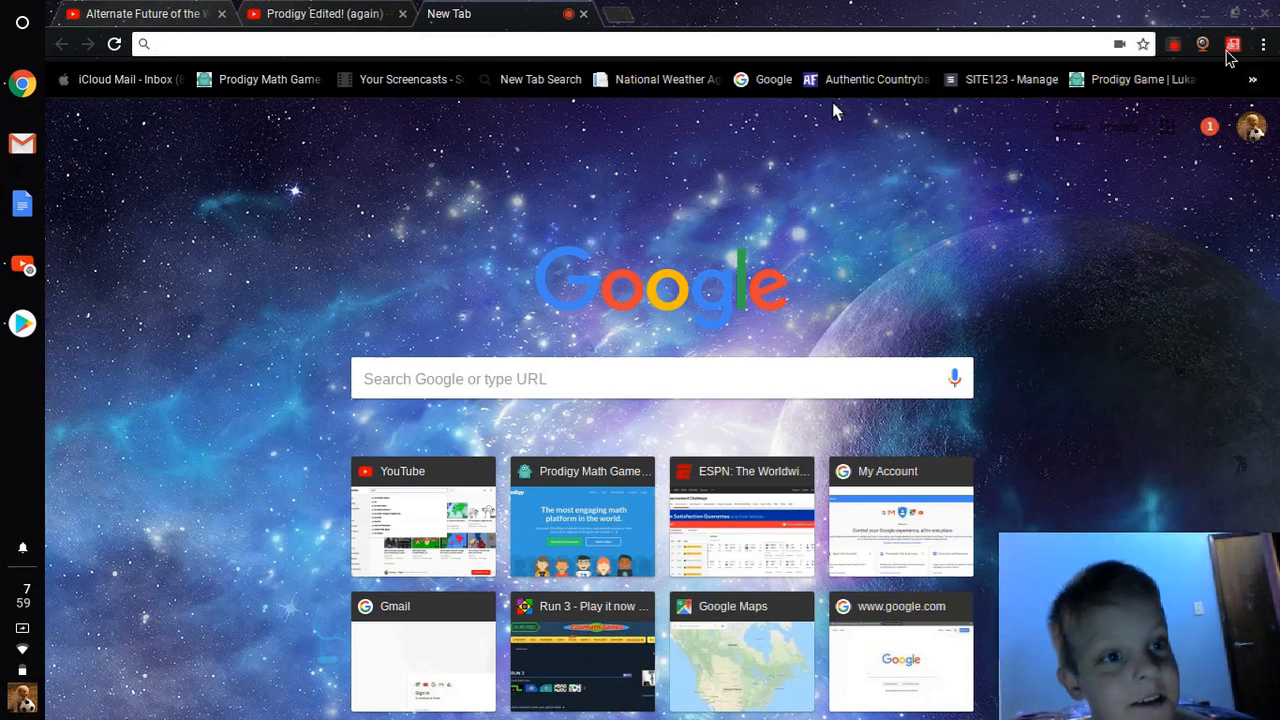
pyautogui.moveTo(1232, 44)
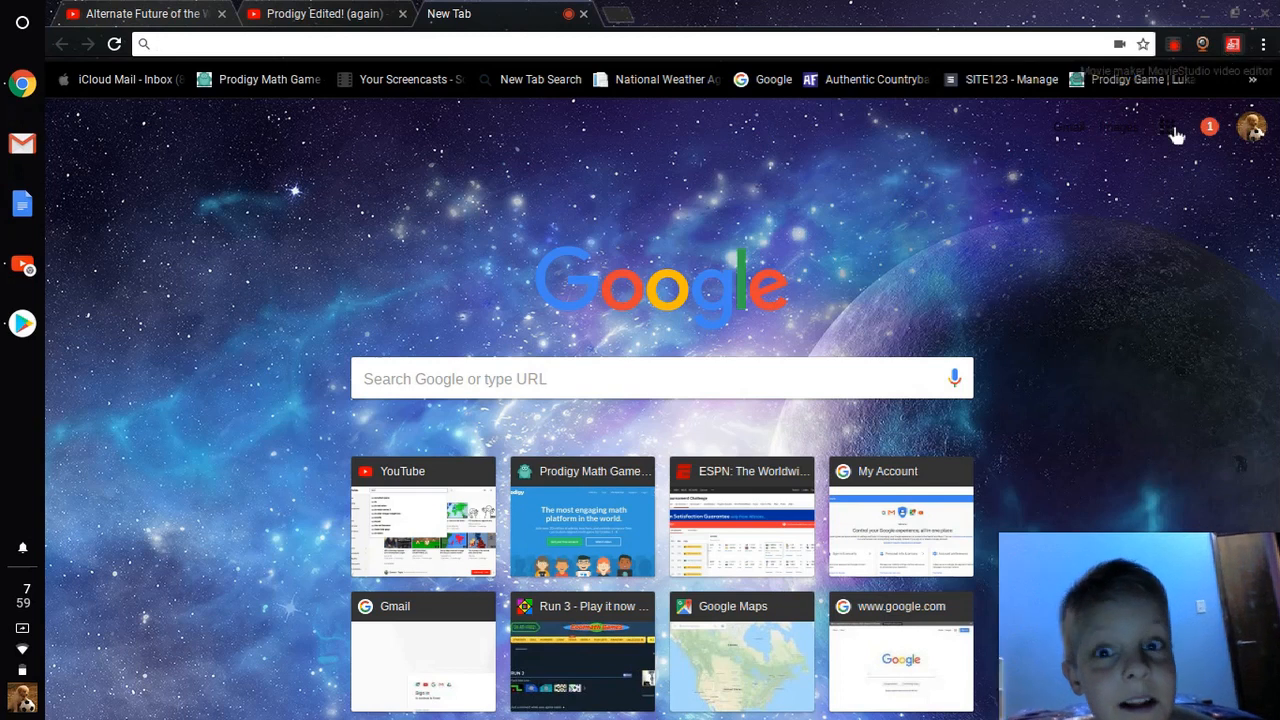
pyautogui.moveTo(1155, 228)
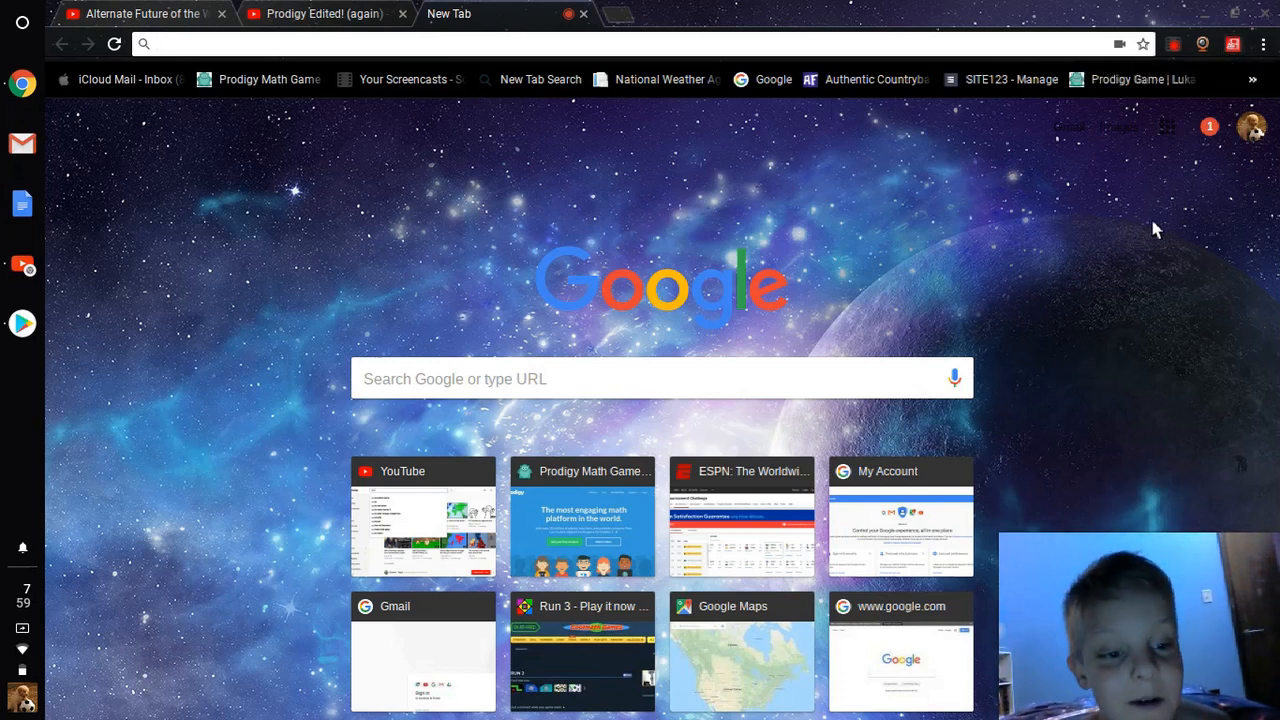
pyautogui.moveTo(1210, 95)
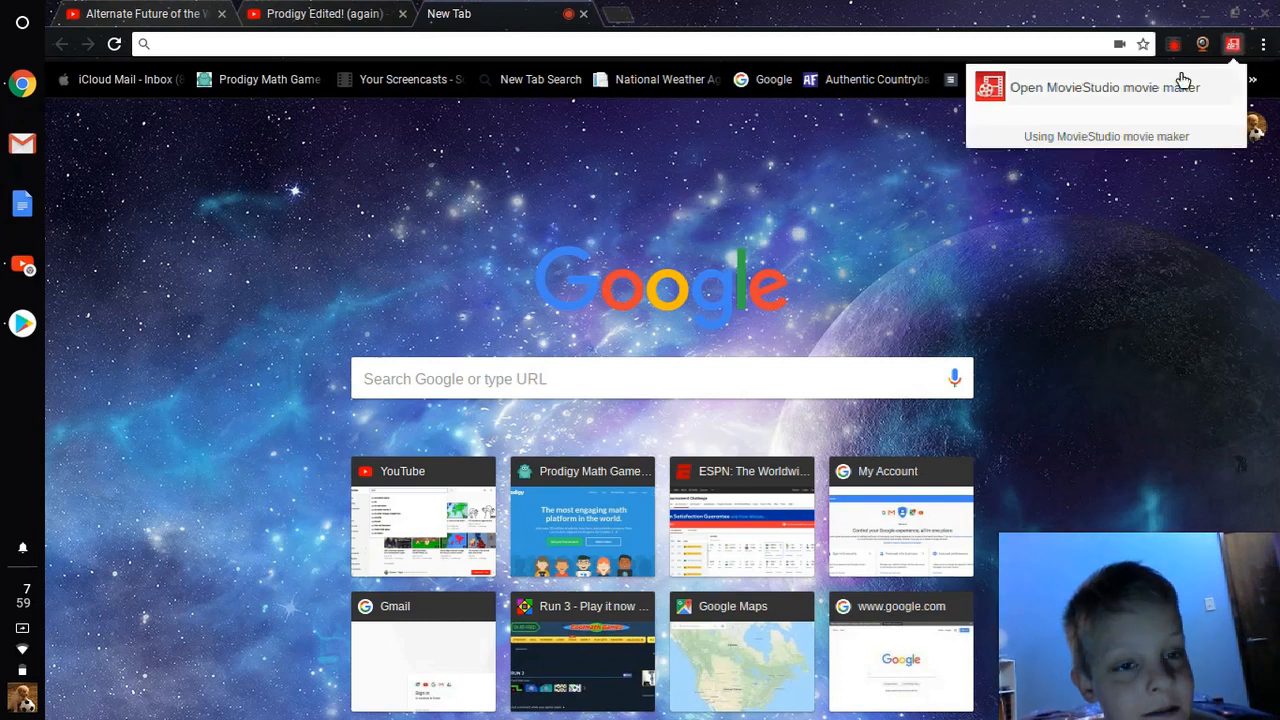
pyautogui.moveTo(1187, 95)
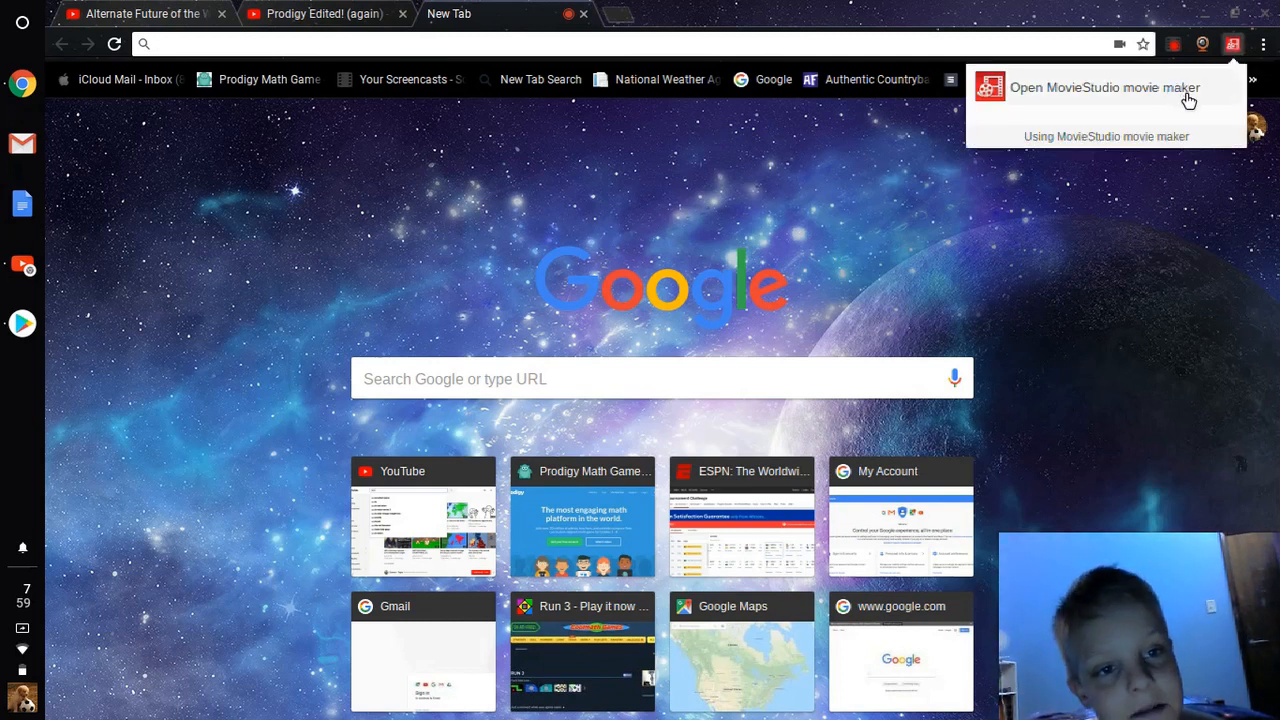
# Launch the MovieStudio movie maker in a new browser tab
pyautogui.click(1104, 87)
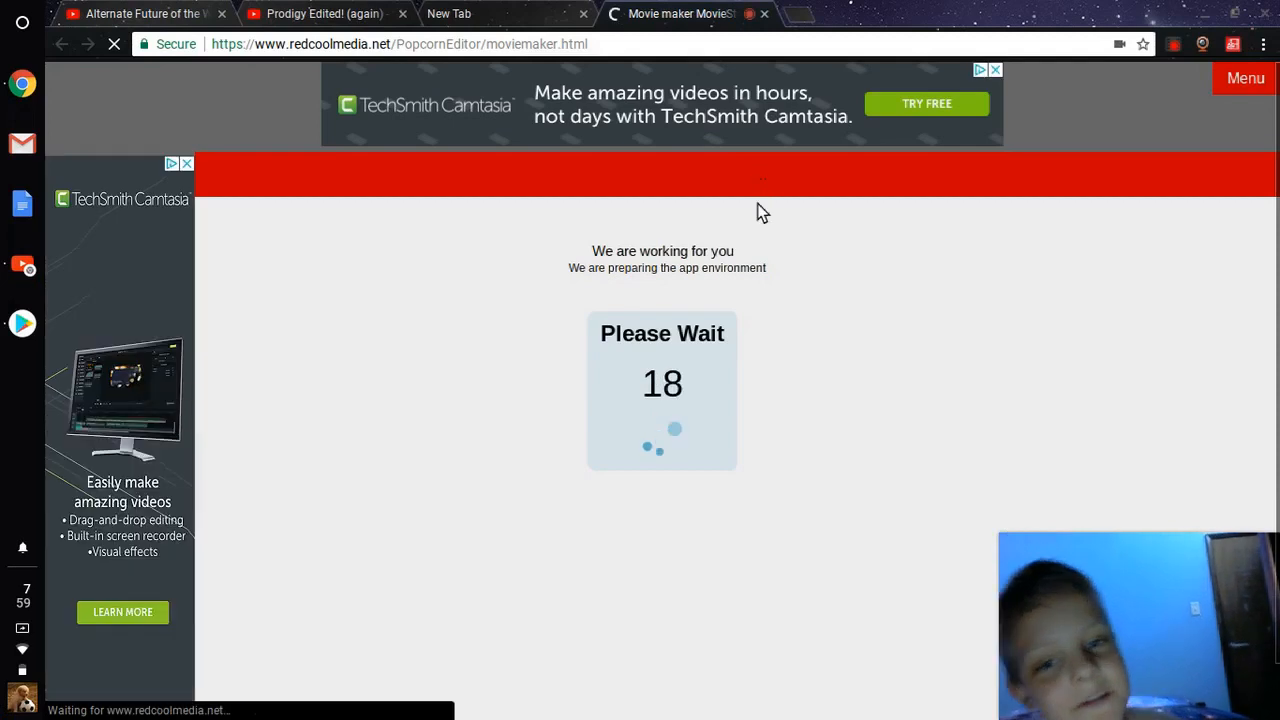
pyautogui.moveTo(728, 343)
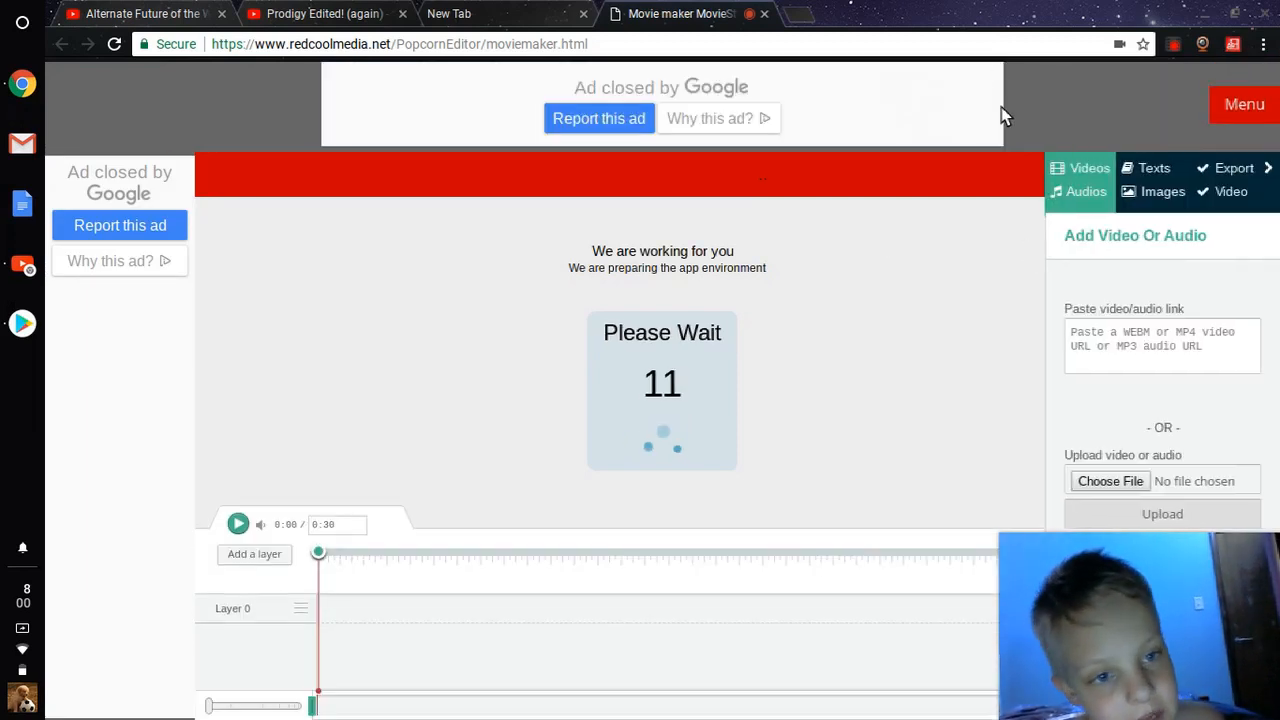
pyautogui.moveTo(924, 328)
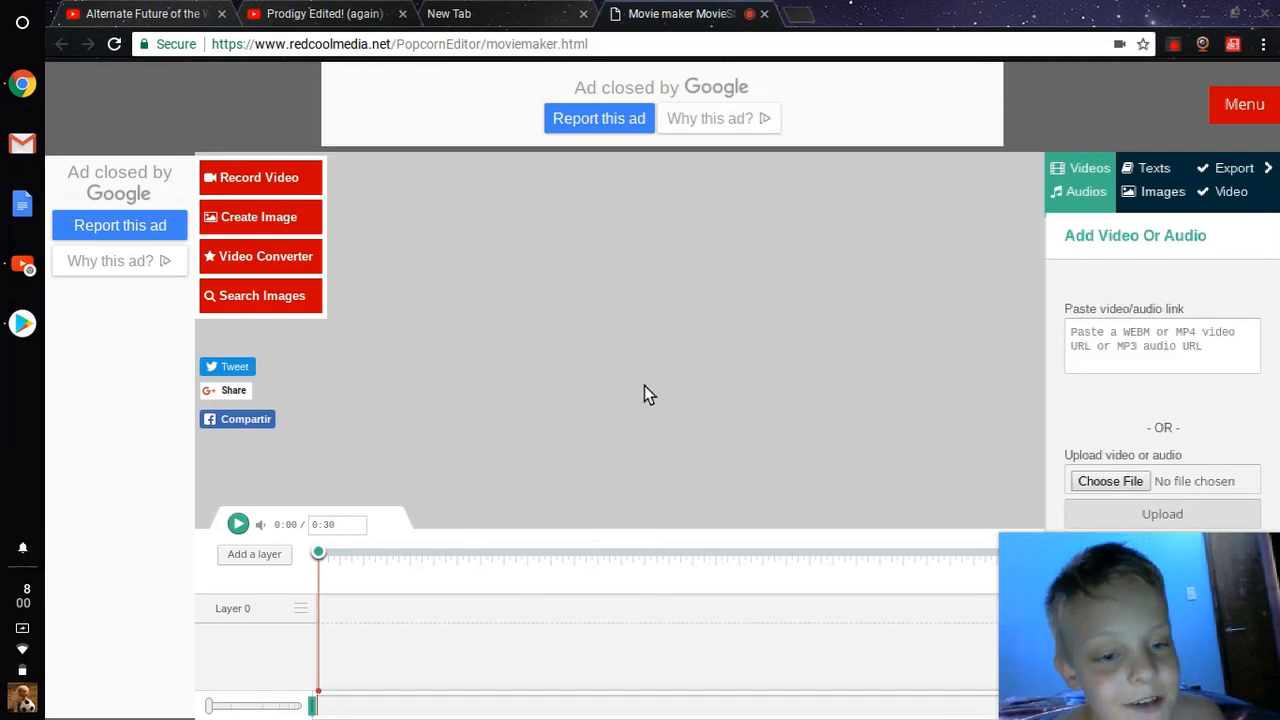
pyautogui.moveTo(900, 451)
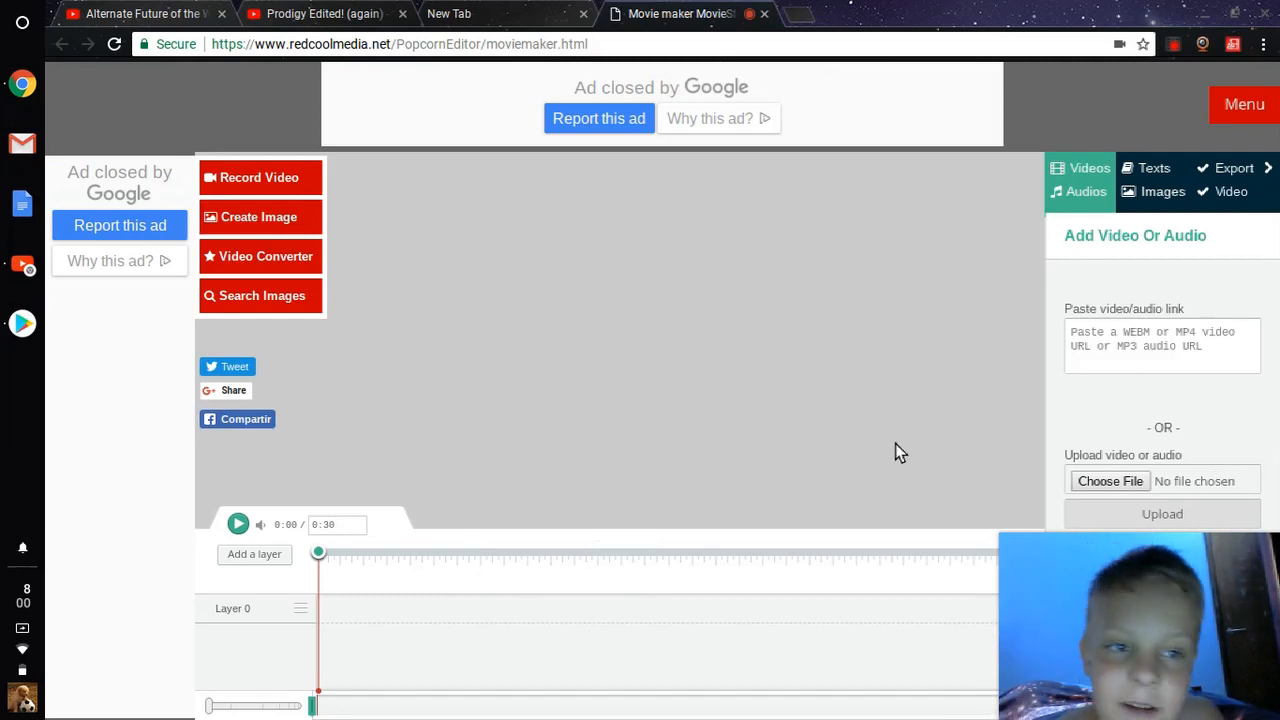
pyautogui.moveTo(1035, 305)
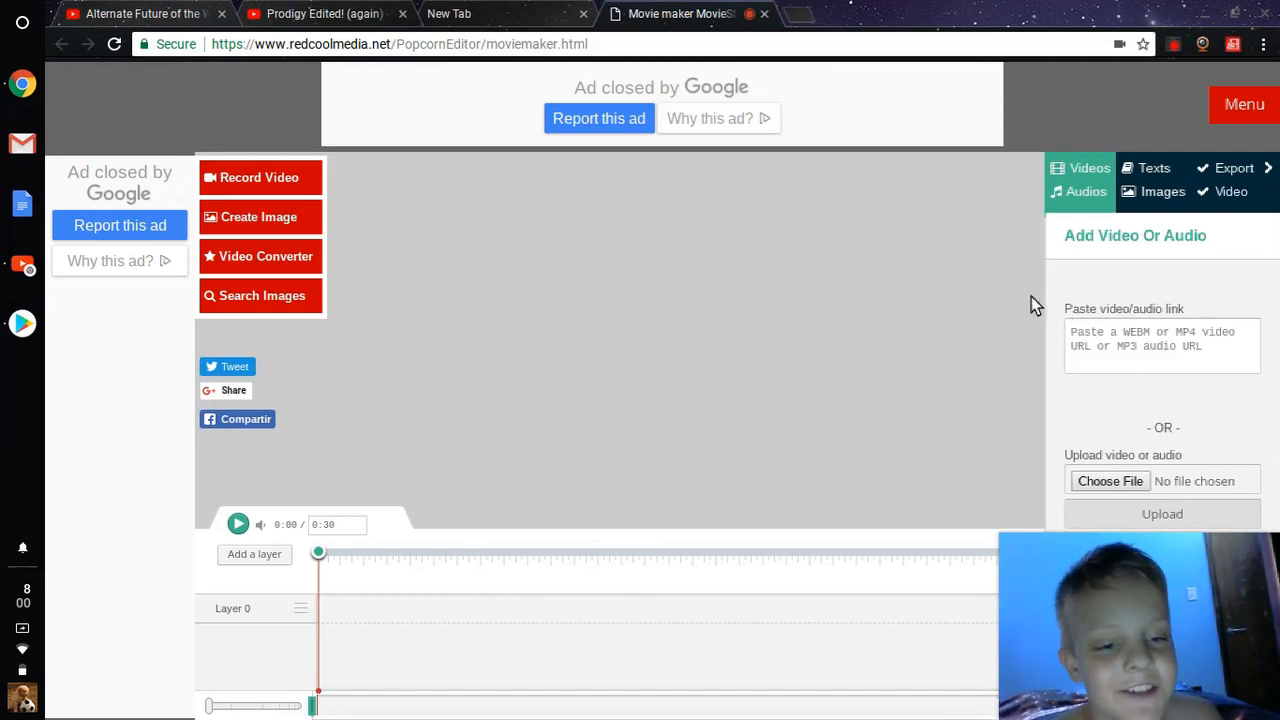
pyautogui.moveTo(515, 328)
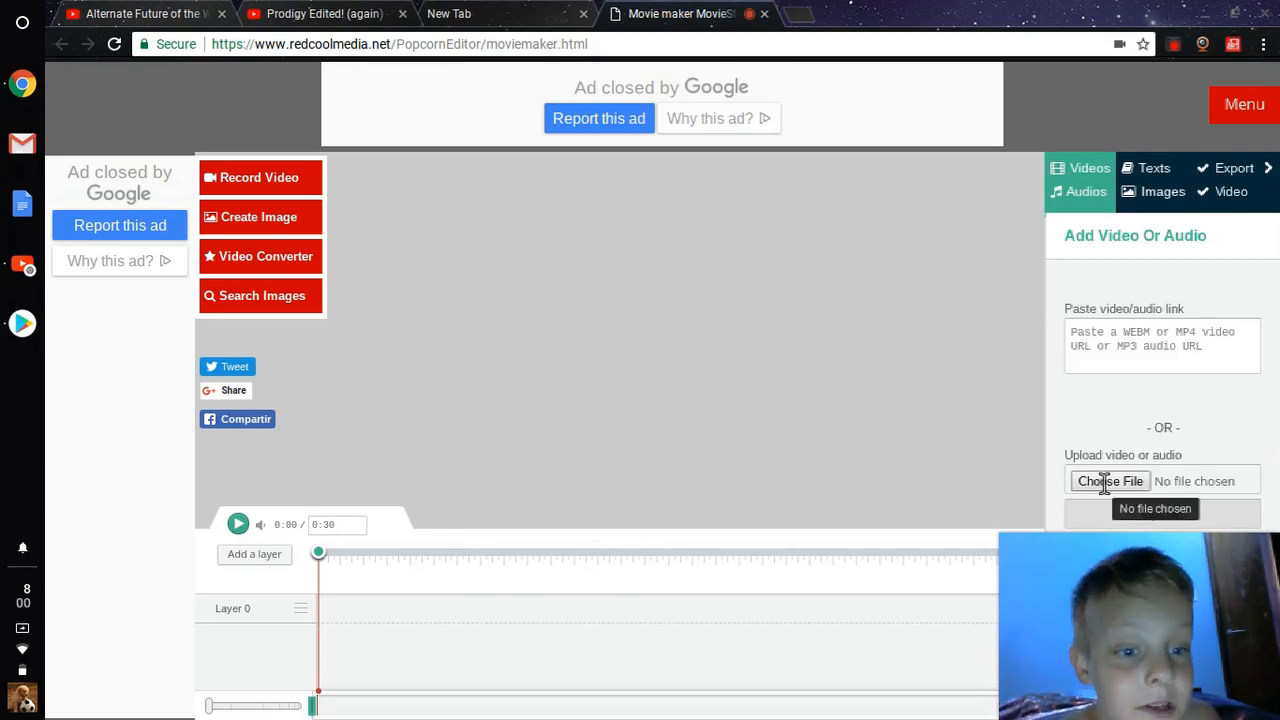
# Upload 7341334_5811672_HD.mp4 from Recent files, sorted by date modified
pyautogui.click(1110, 481)
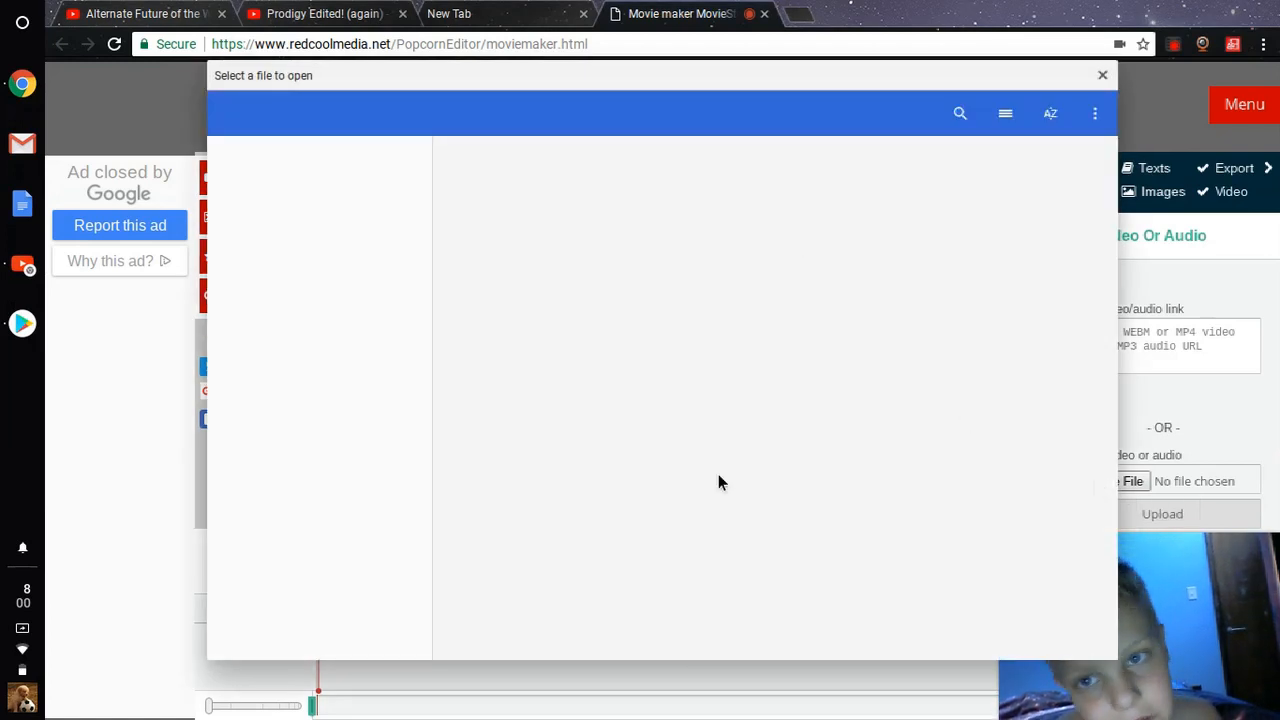
pyautogui.click(287, 312)
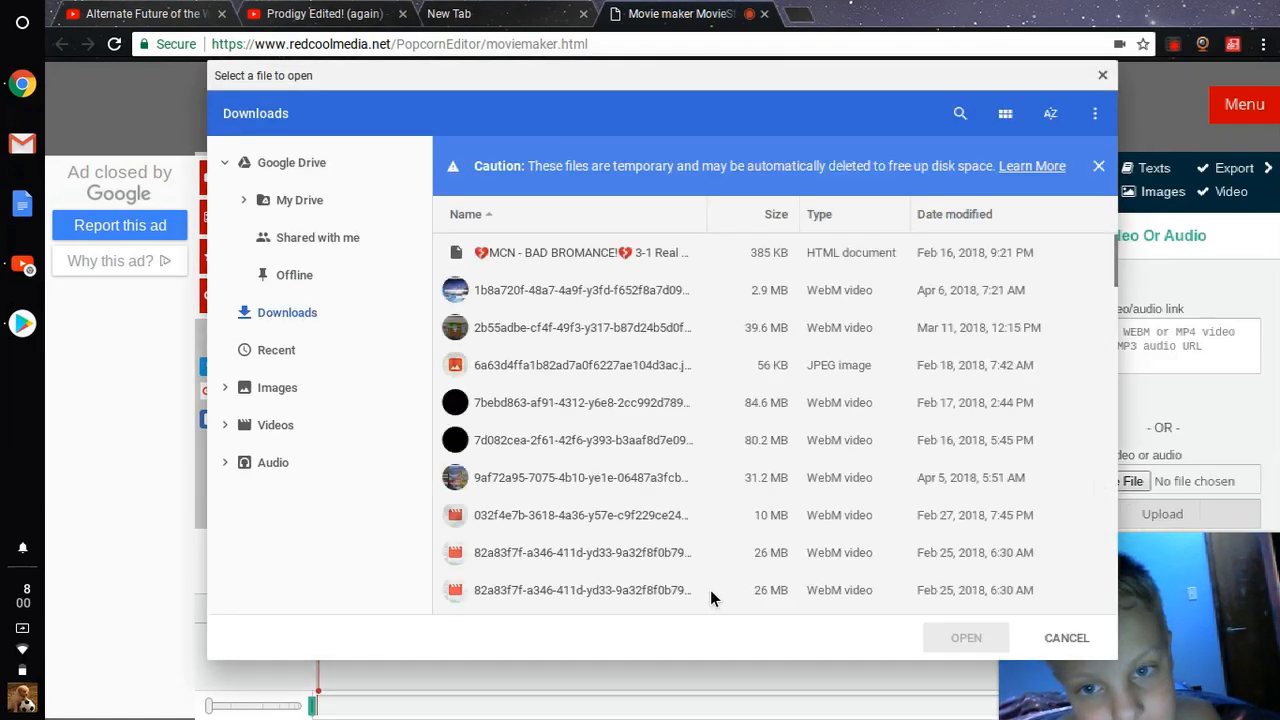
pyautogui.click(276, 349)
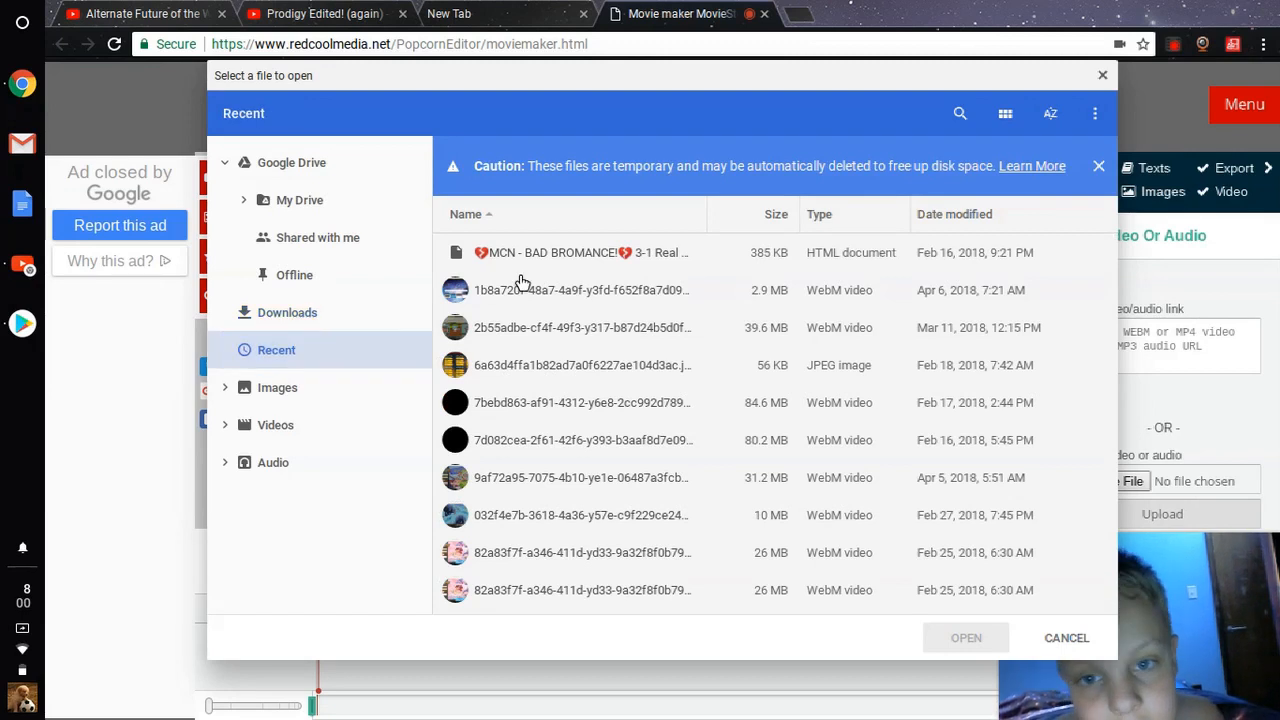
pyautogui.click(953, 214)
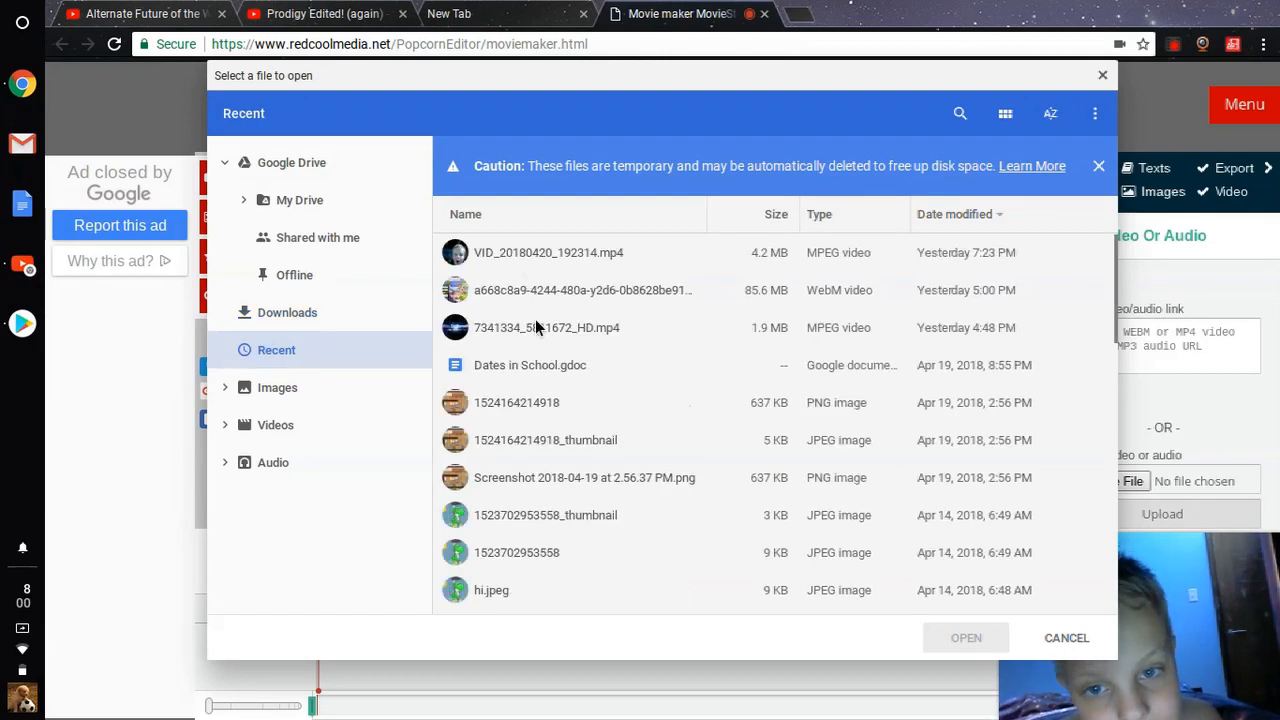
pyautogui.click(547, 327)
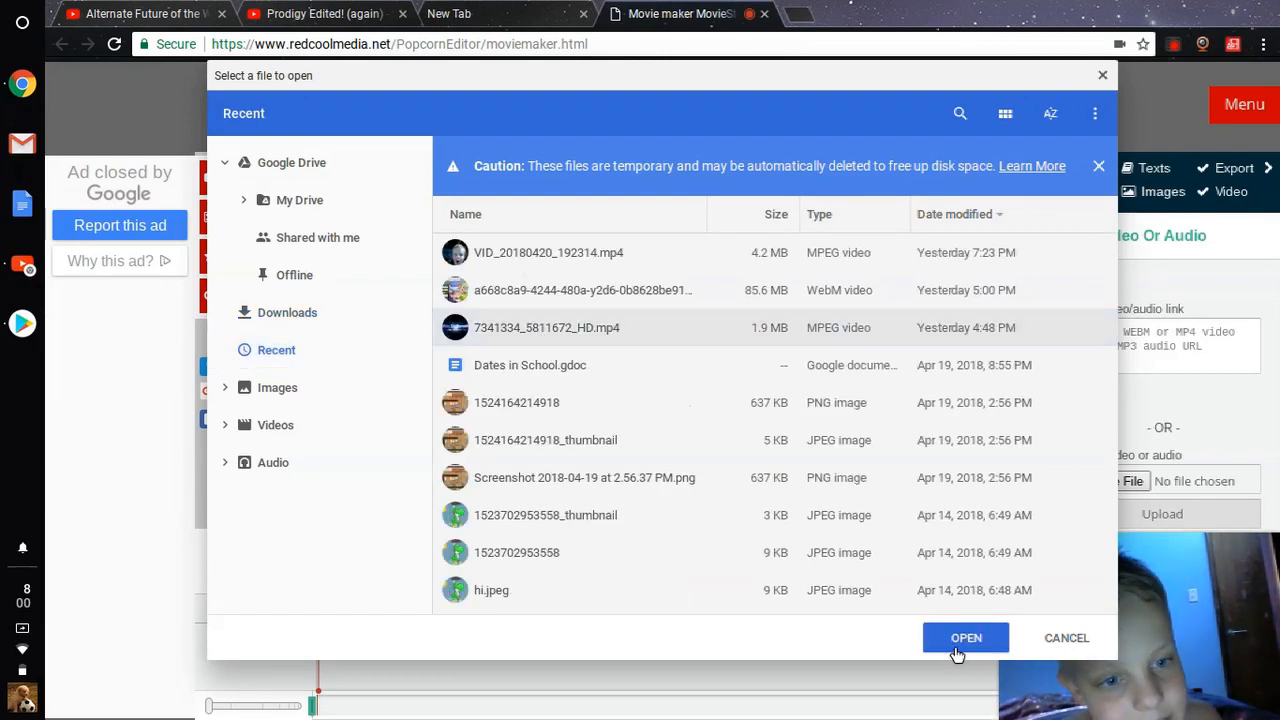
pyautogui.click(965, 638)
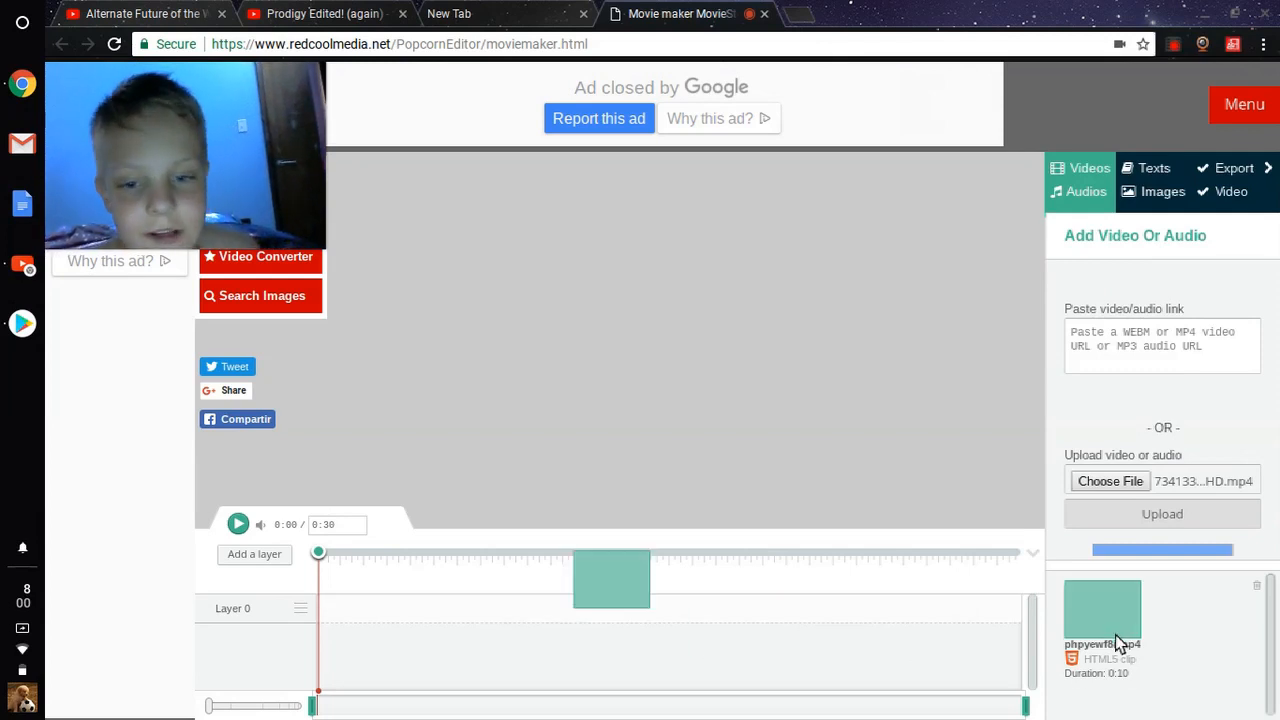
# Drop the intro clip onto Layer 0, preview it, and shift it to 0:00
pyautogui.moveTo(611, 578); pyautogui.dragTo(355, 590)
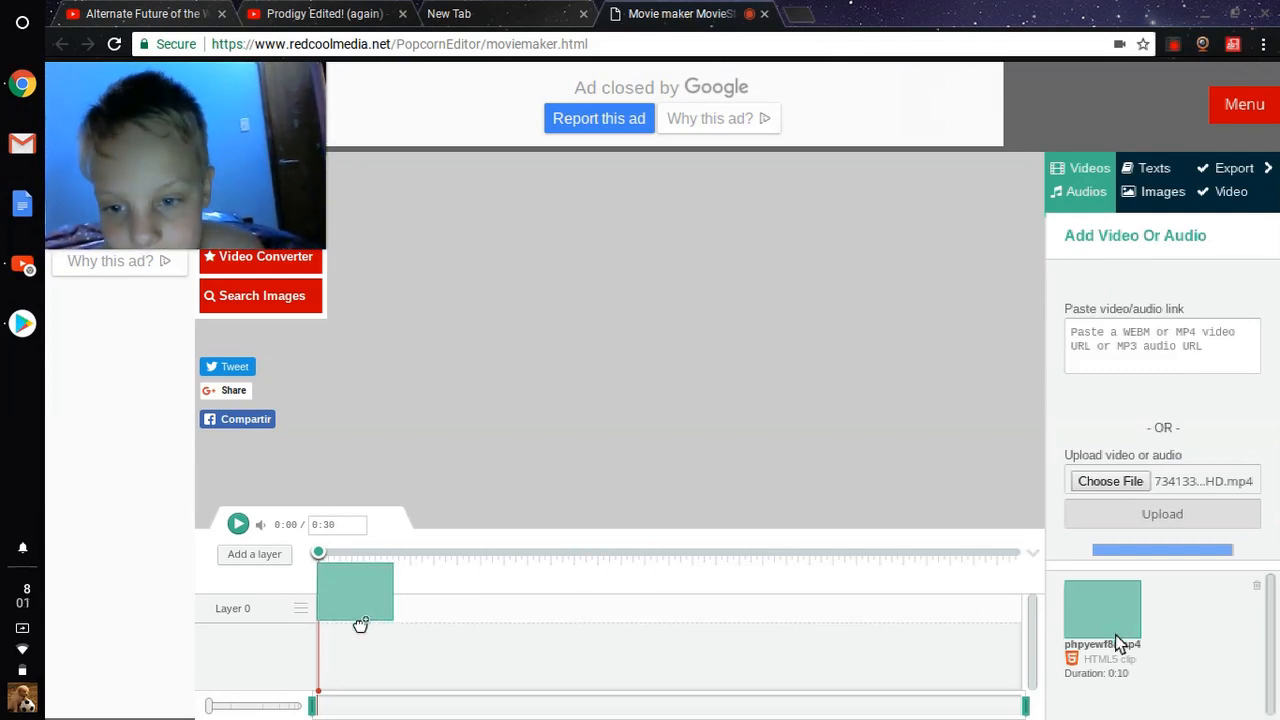
pyautogui.click(355, 588)
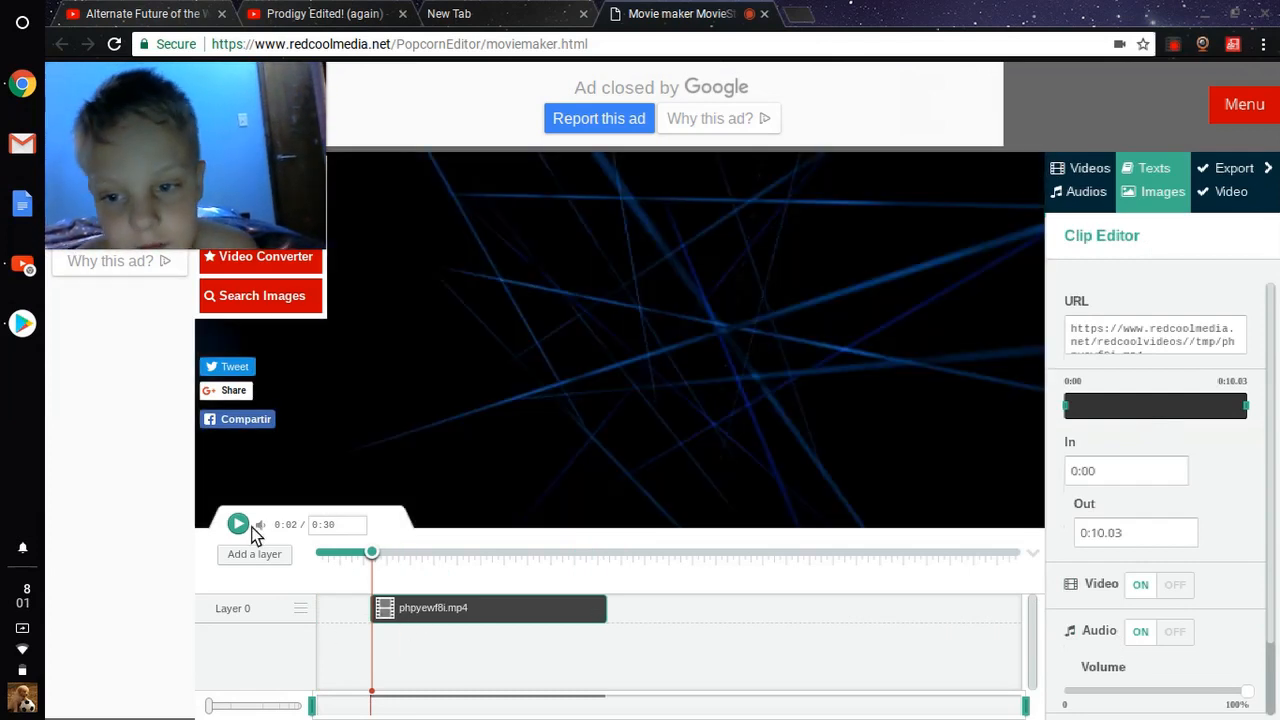
pyautogui.click(238, 524)
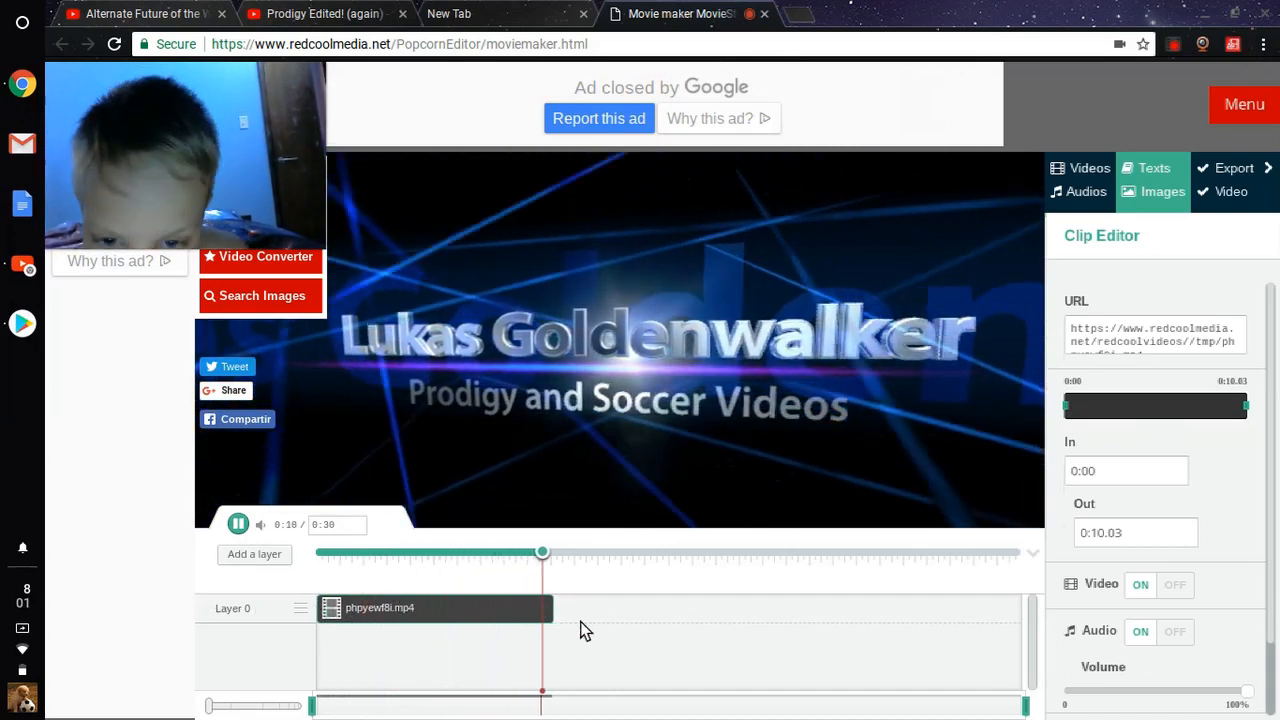
pyautogui.moveTo(542, 551); pyautogui.dragTo(589, 551)
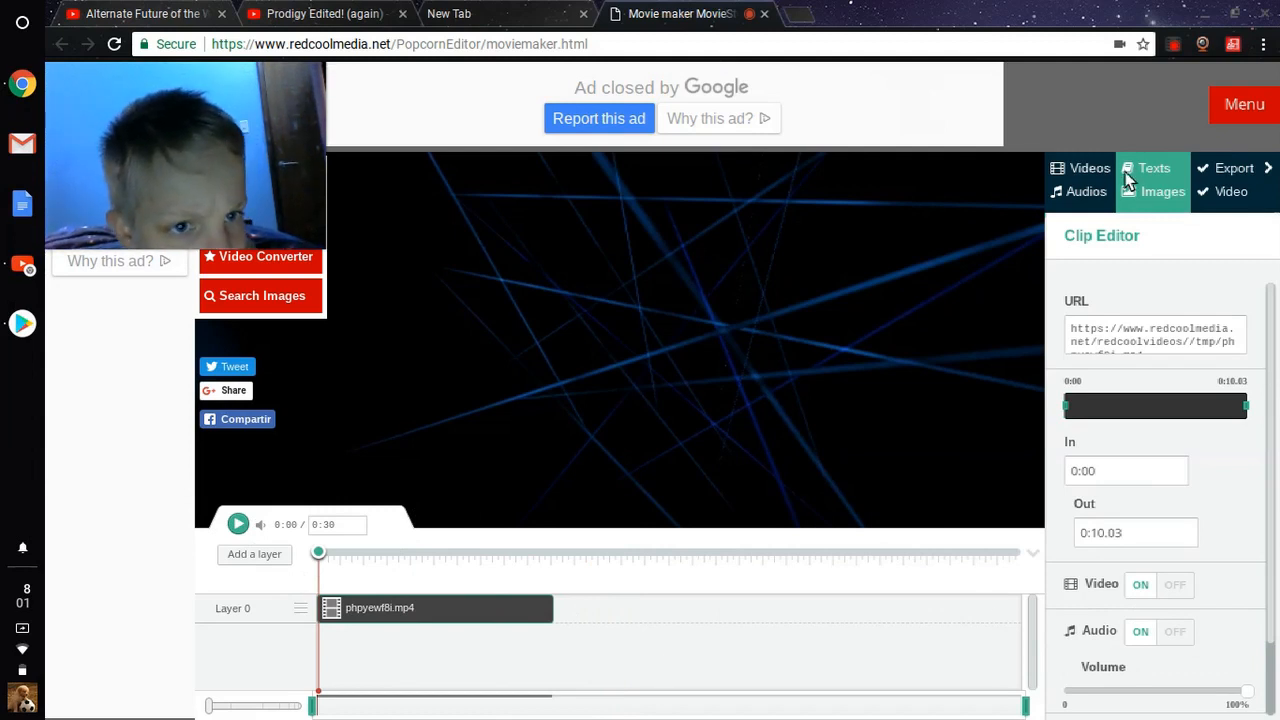
# Switch the right panel back to the Videos/Audios pane
pyautogui.click(1089, 167)
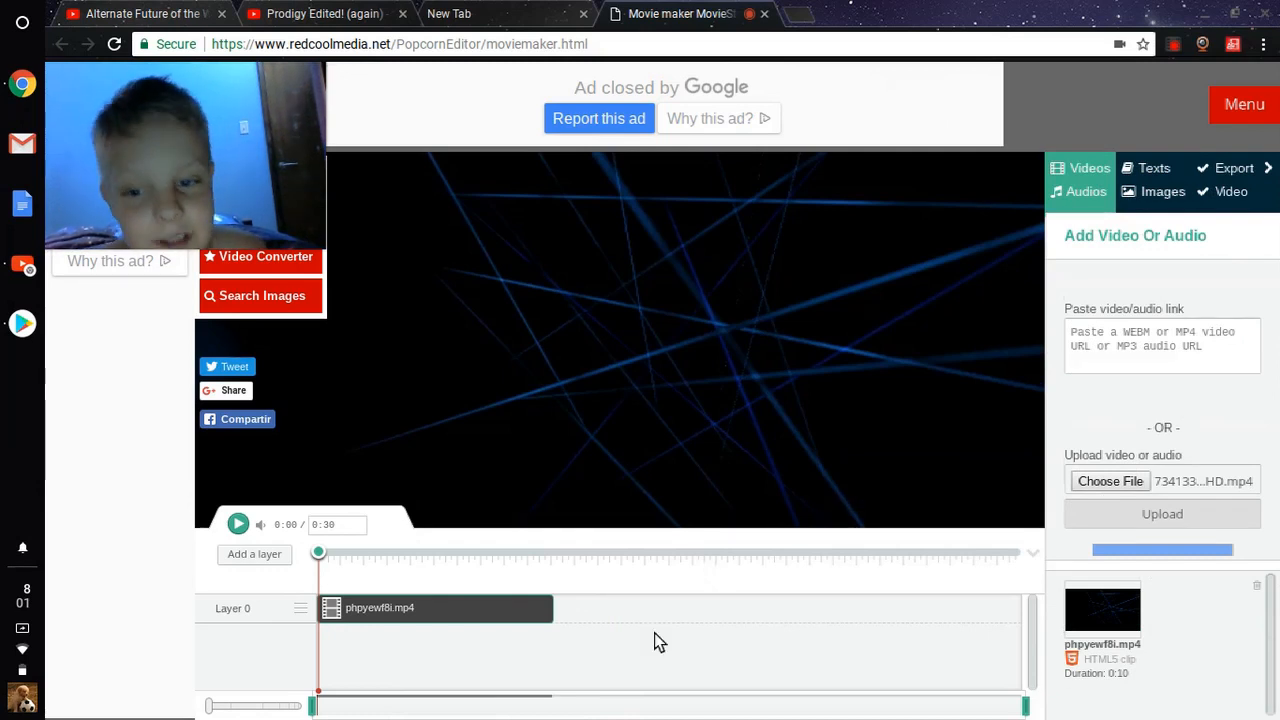
pyautogui.moveTo(723, 645)
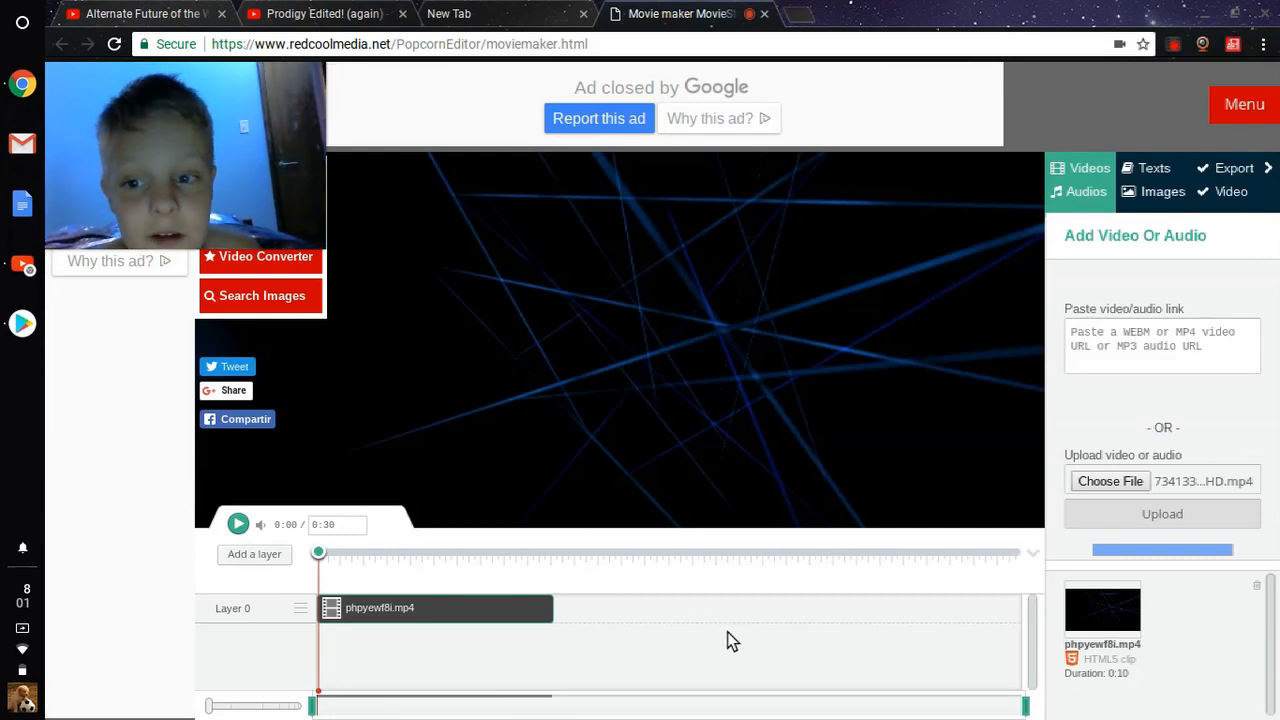
pyautogui.moveTo(725, 630)
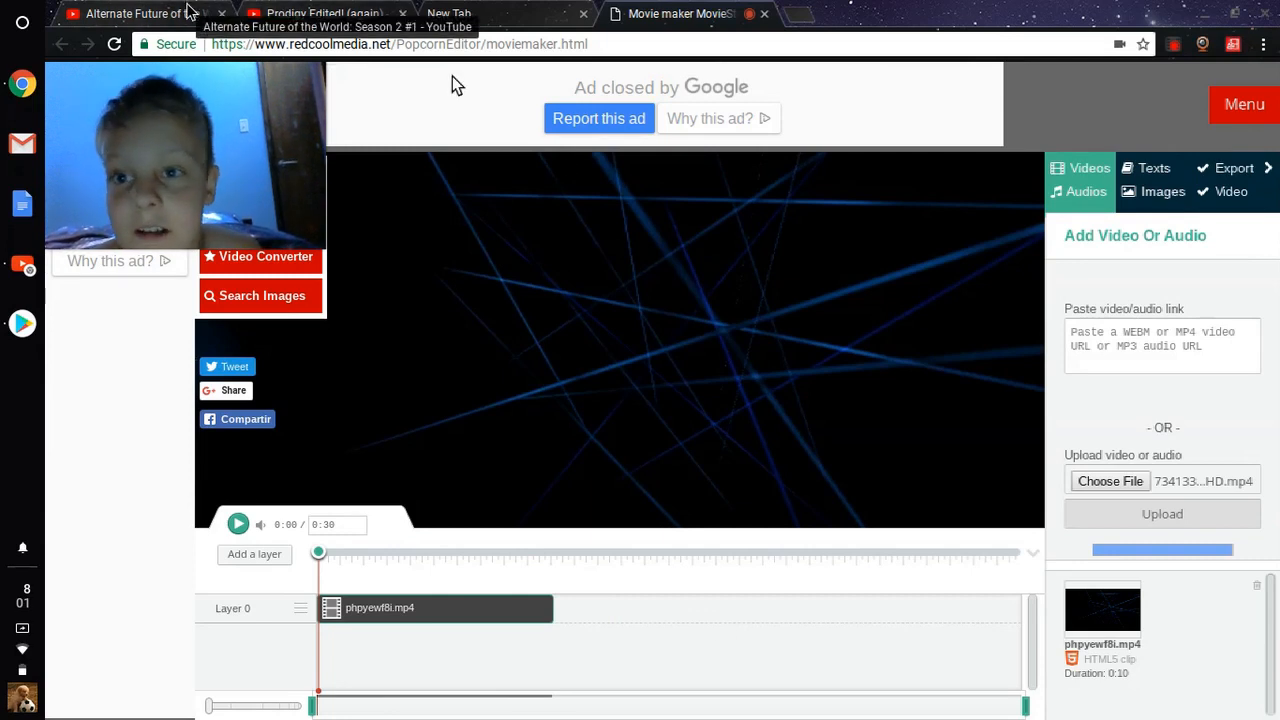
# Switch to the 'Alternate Future of the World: Season 2 #1' YouTube tab
pyautogui.click(140, 13)
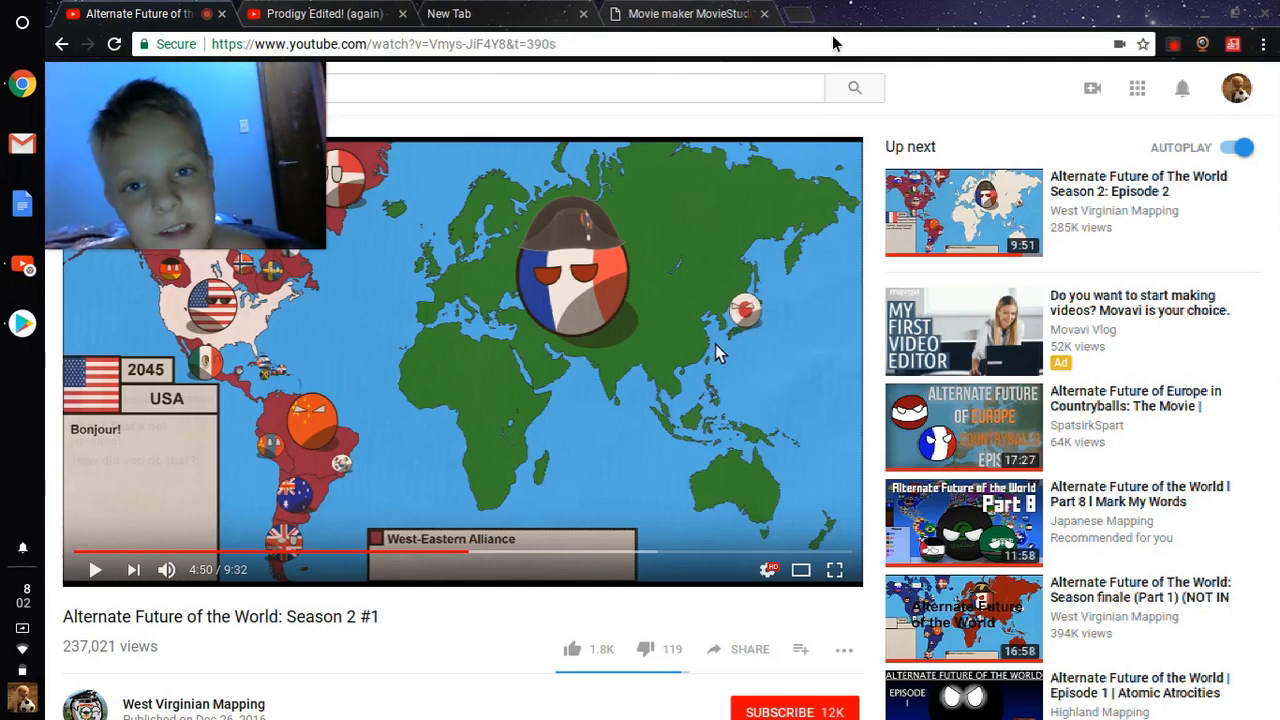
# Check the Movie maker tab, then switch to the 'Prodigy Edited! (again)' tab
pyautogui.click(687, 13)
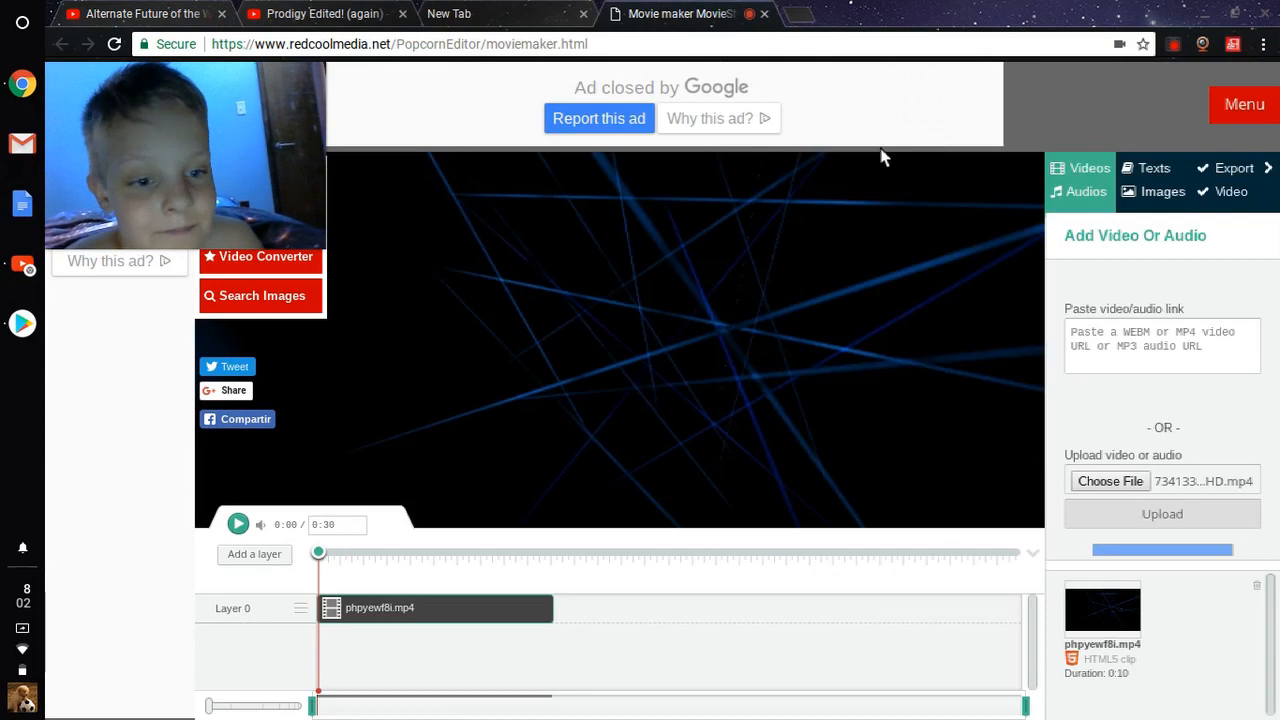
pyautogui.moveTo(881, 192)
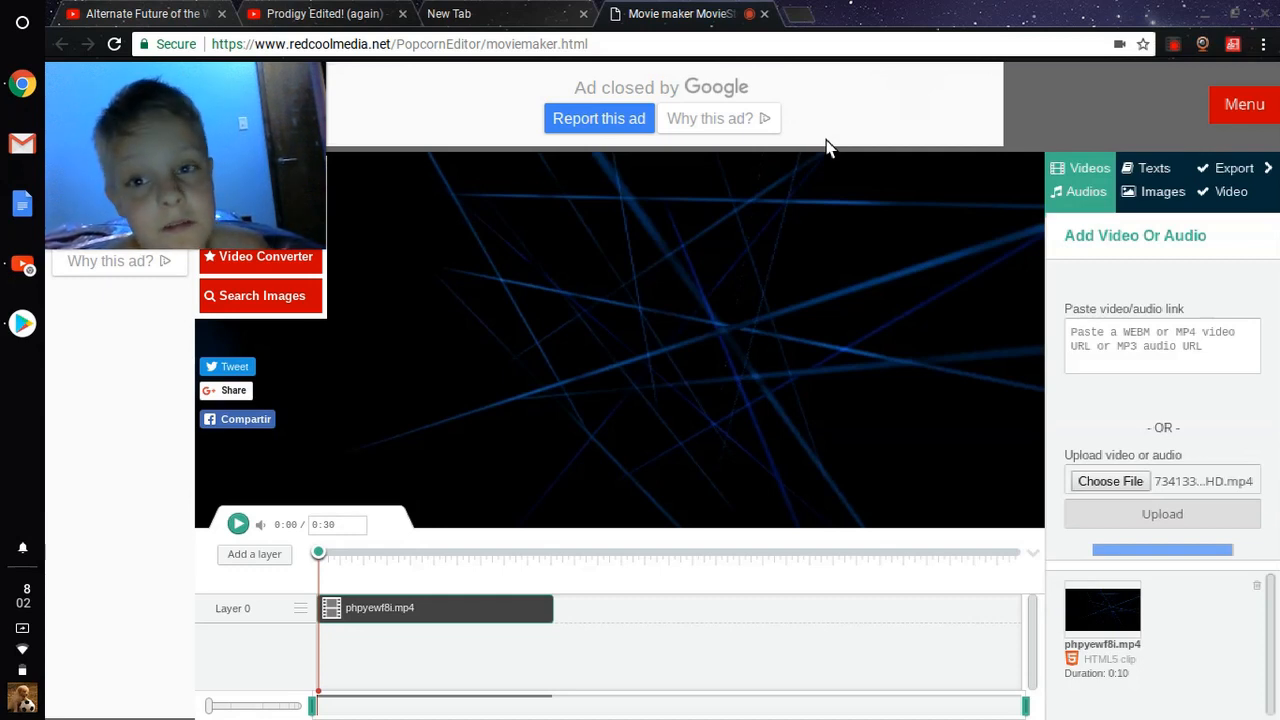
pyautogui.click(320, 13)
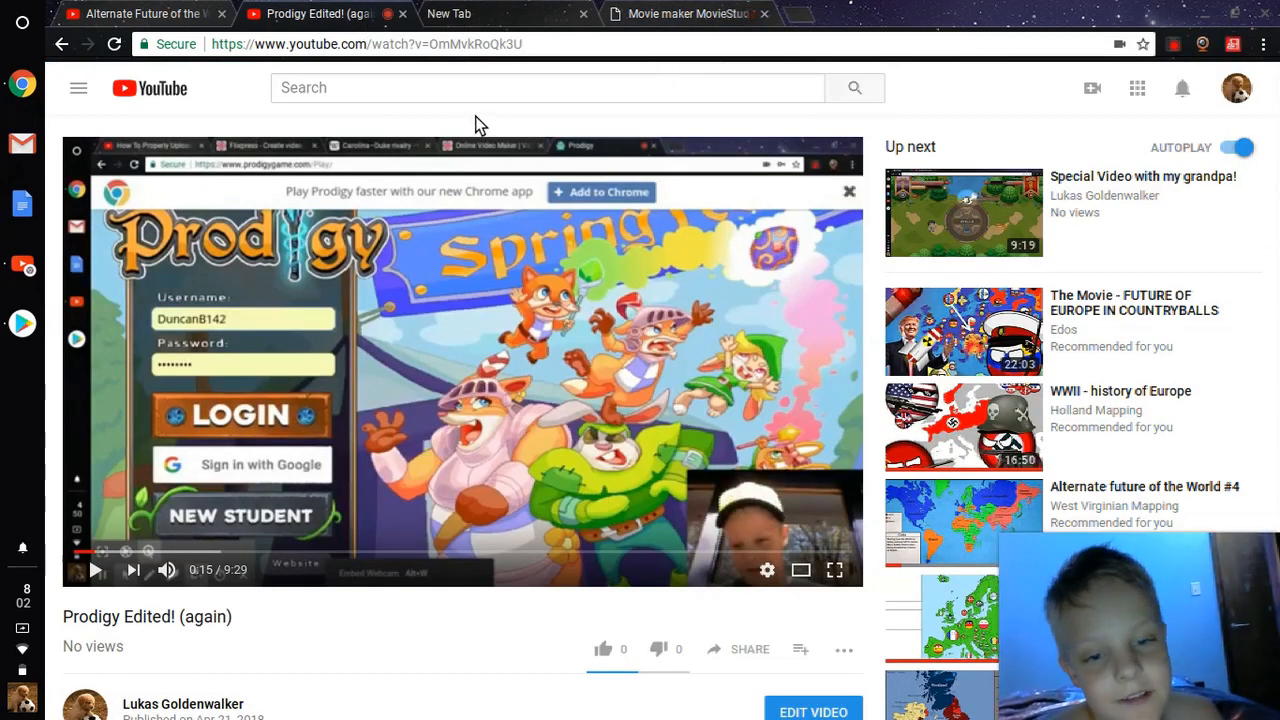
# Play 'Prodigy Edited! (again)' and restart it to watch the Lukas Goldenwalker intro
pyautogui.click(96, 570)
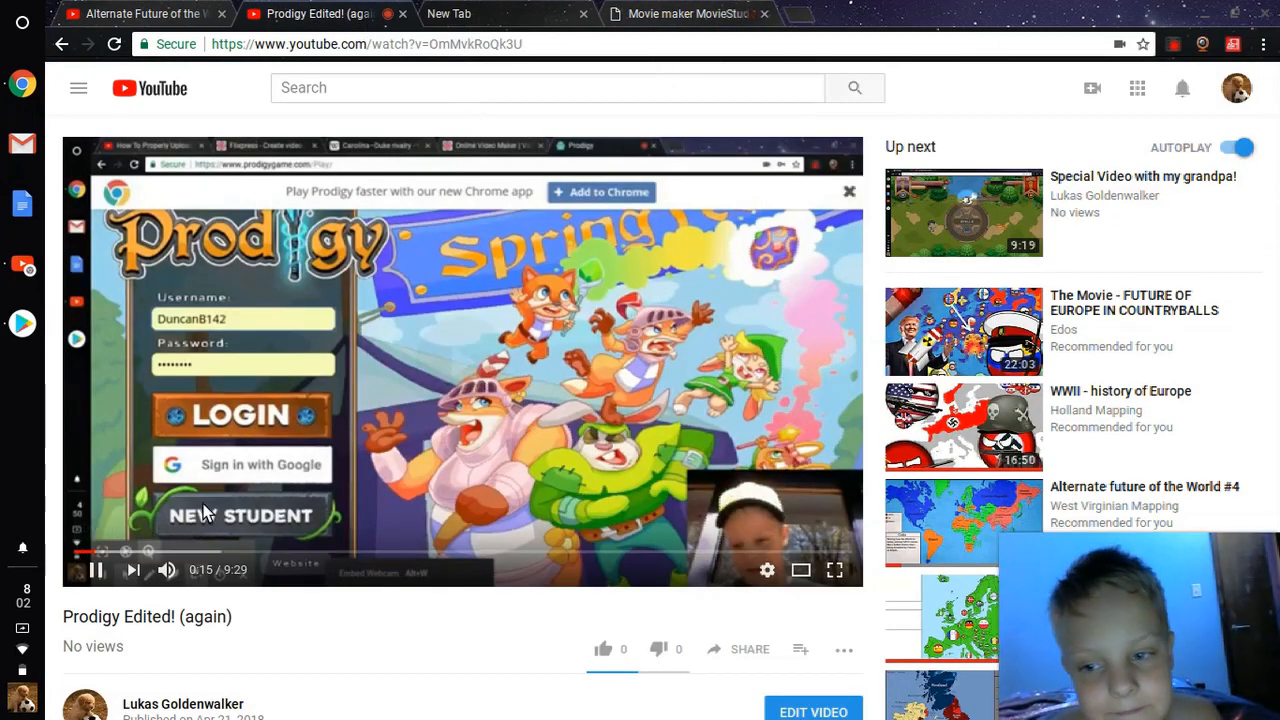
pyautogui.click(78, 553)
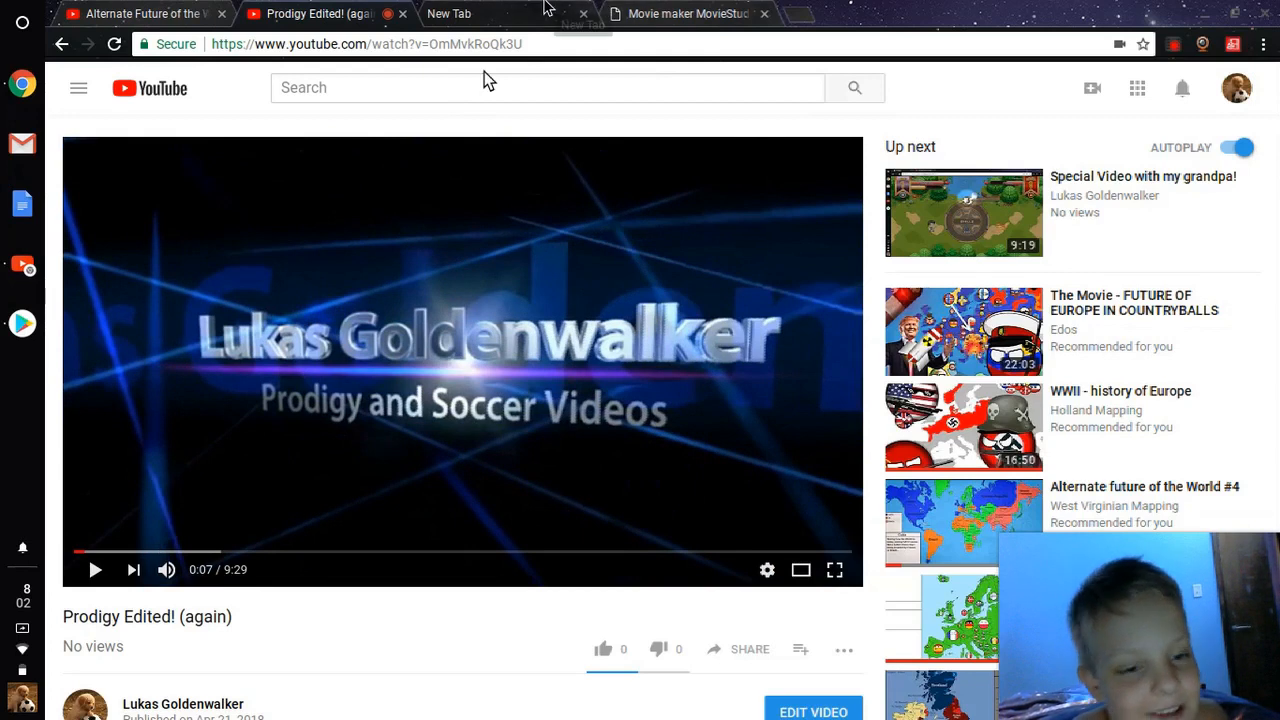
pyautogui.moveTo(470, 283)
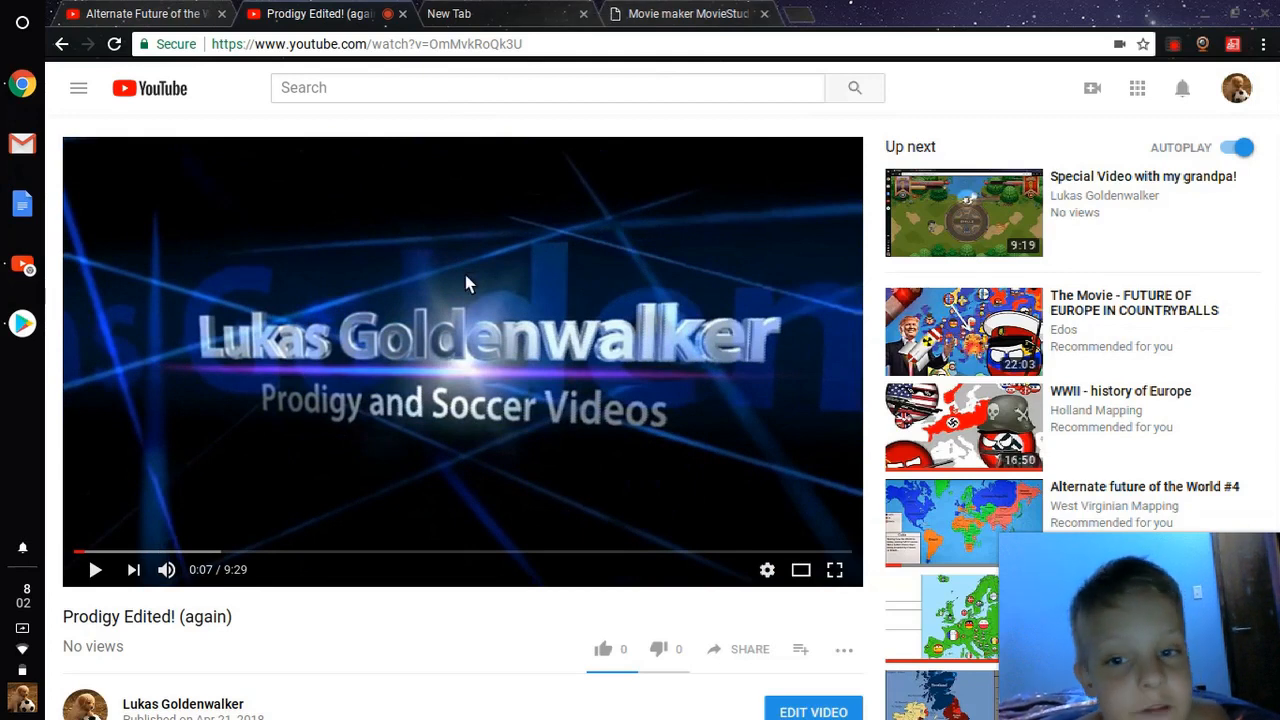
pyautogui.moveTo(675, 305)
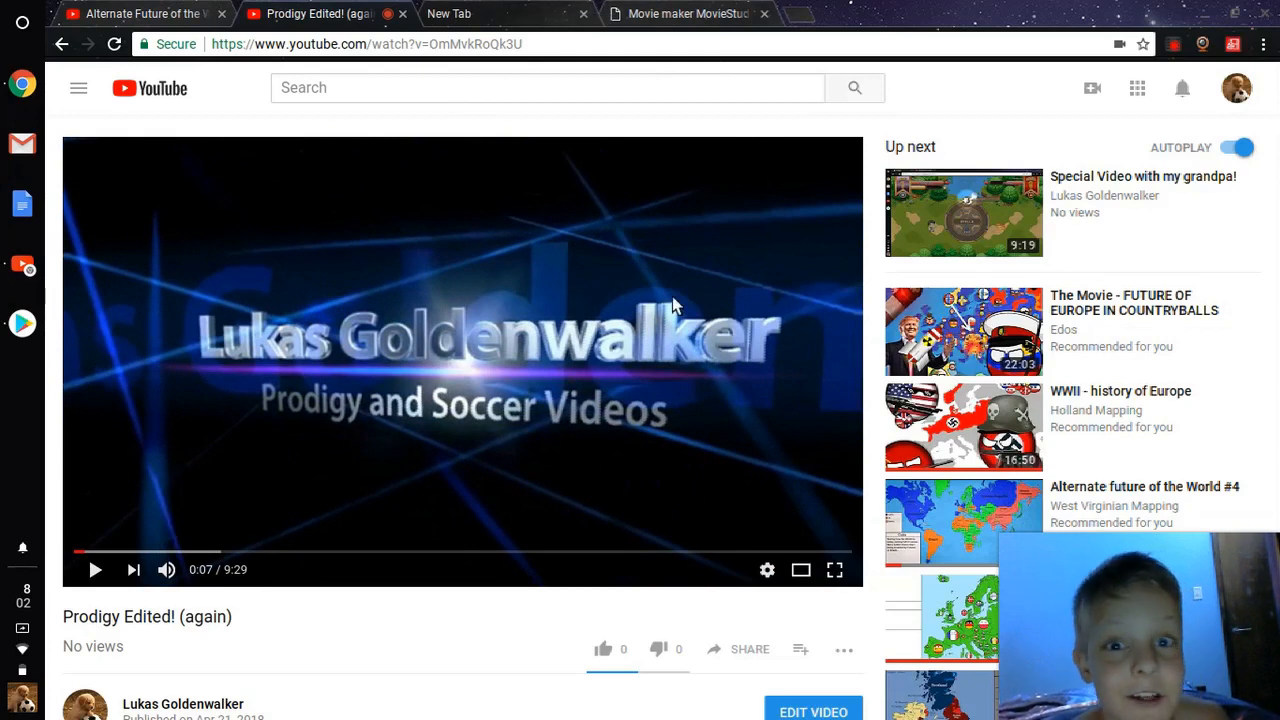
pyautogui.moveTo(630, 383)
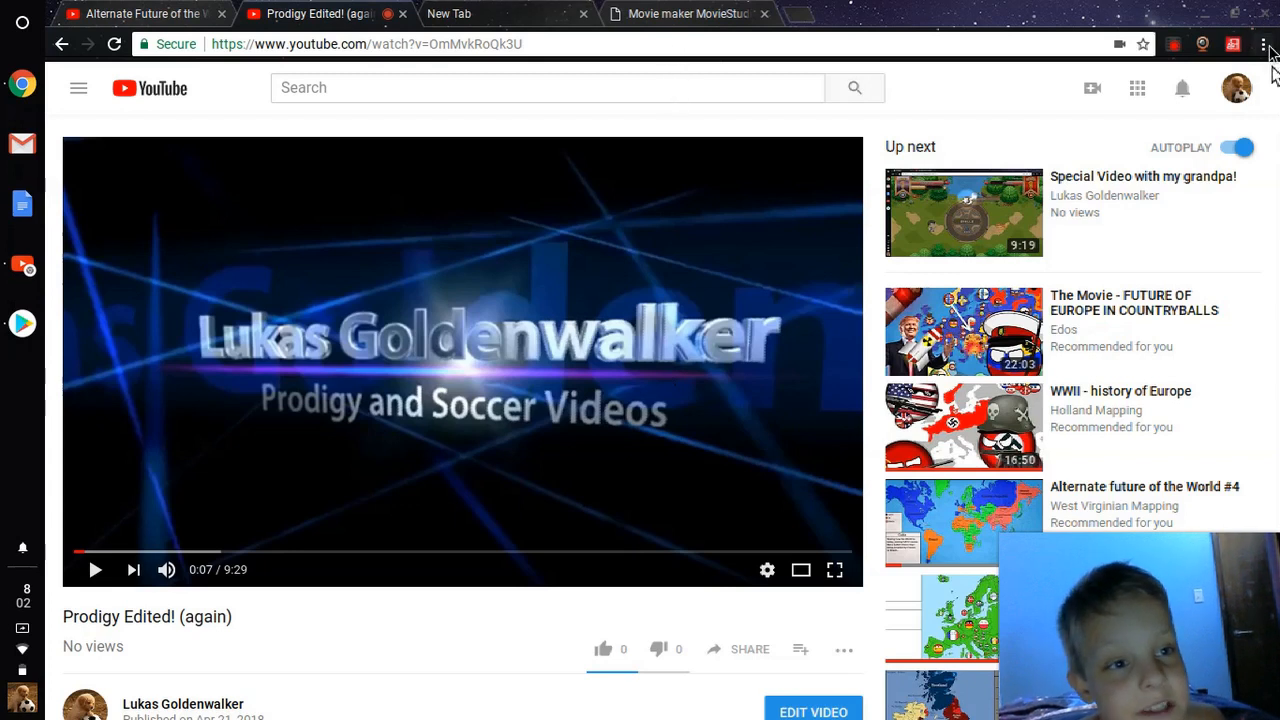
# Open Chrome's three-dot menu to reach the History submenu
pyautogui.click(1263, 44)
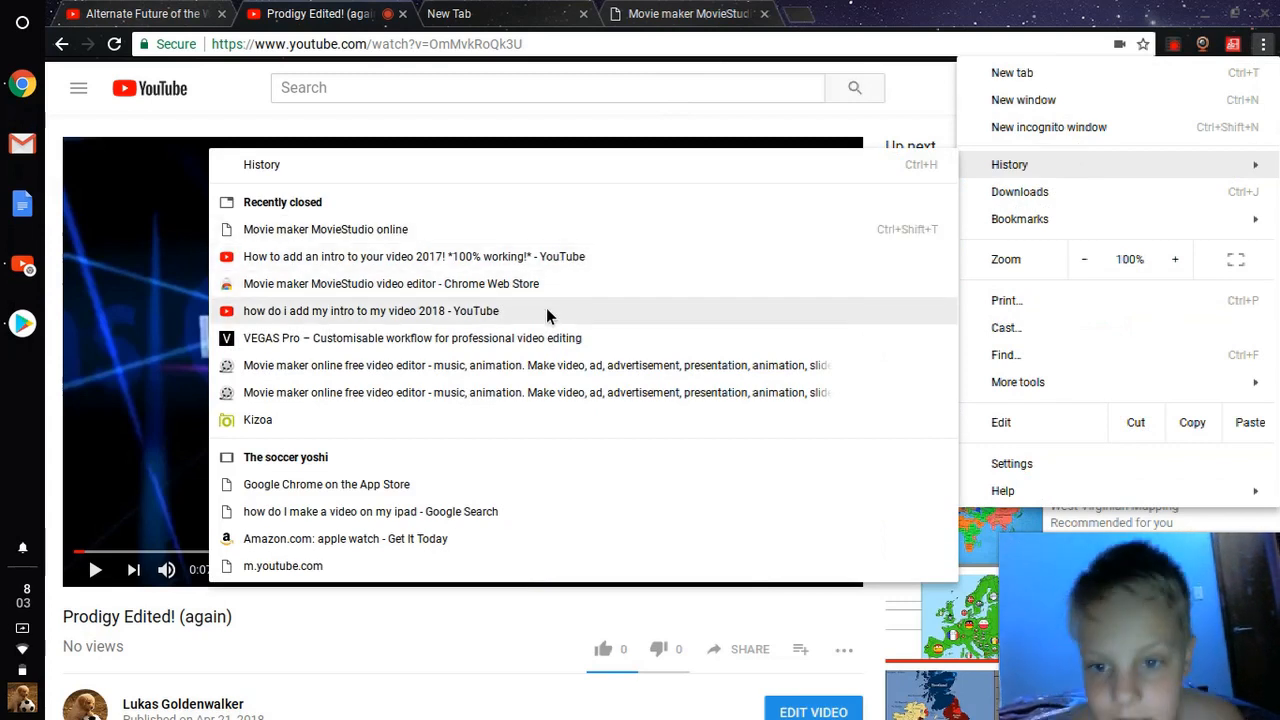
pyautogui.moveTo(420, 463)
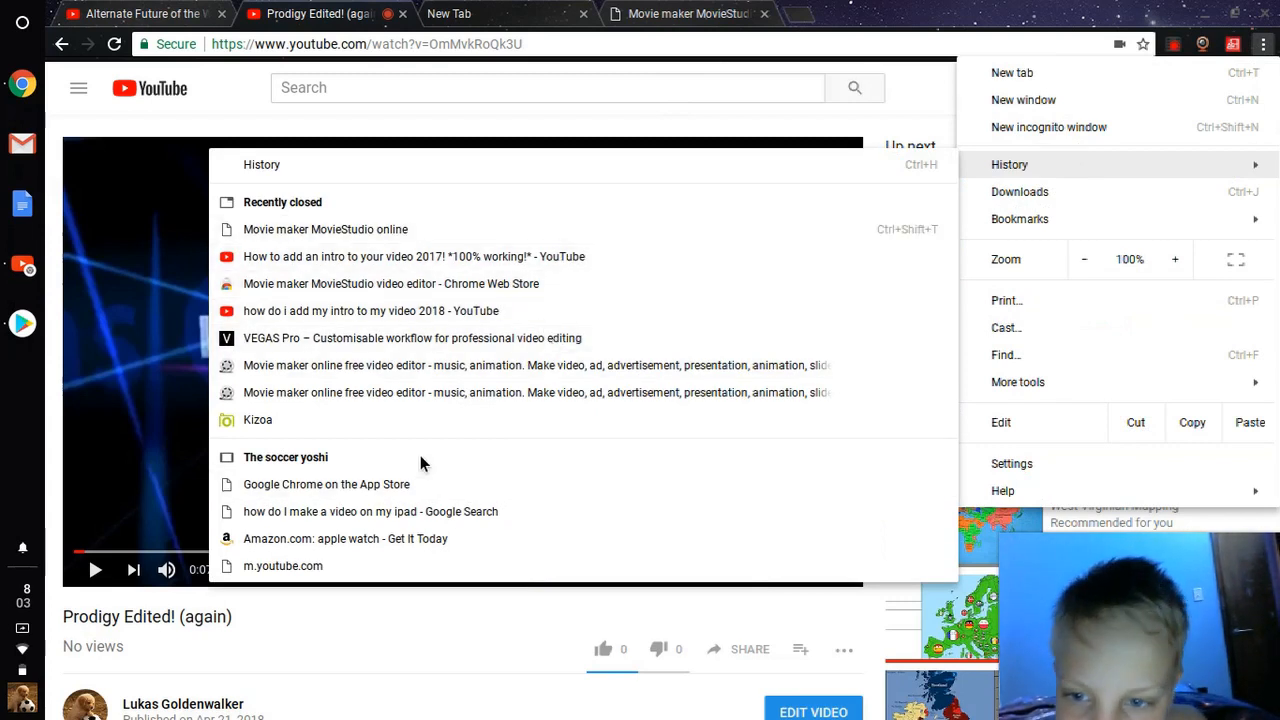
pyautogui.moveTo(378, 511)
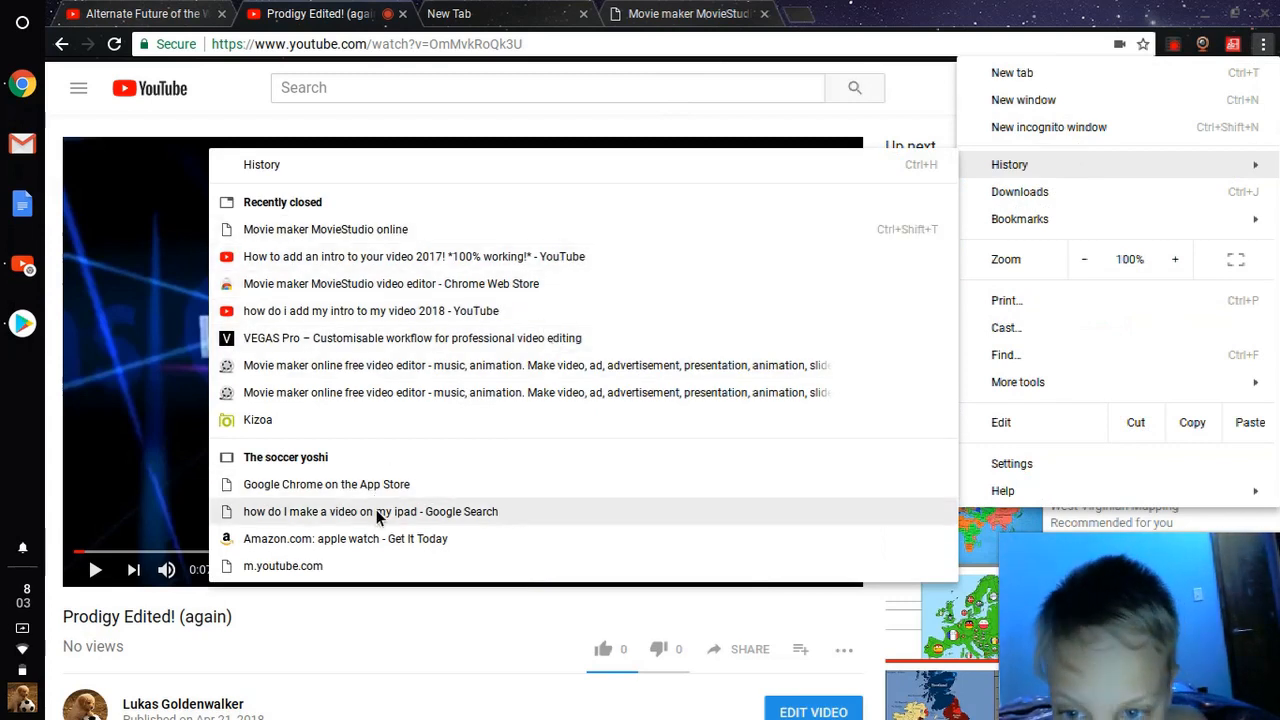
pyautogui.moveTo(430, 300)
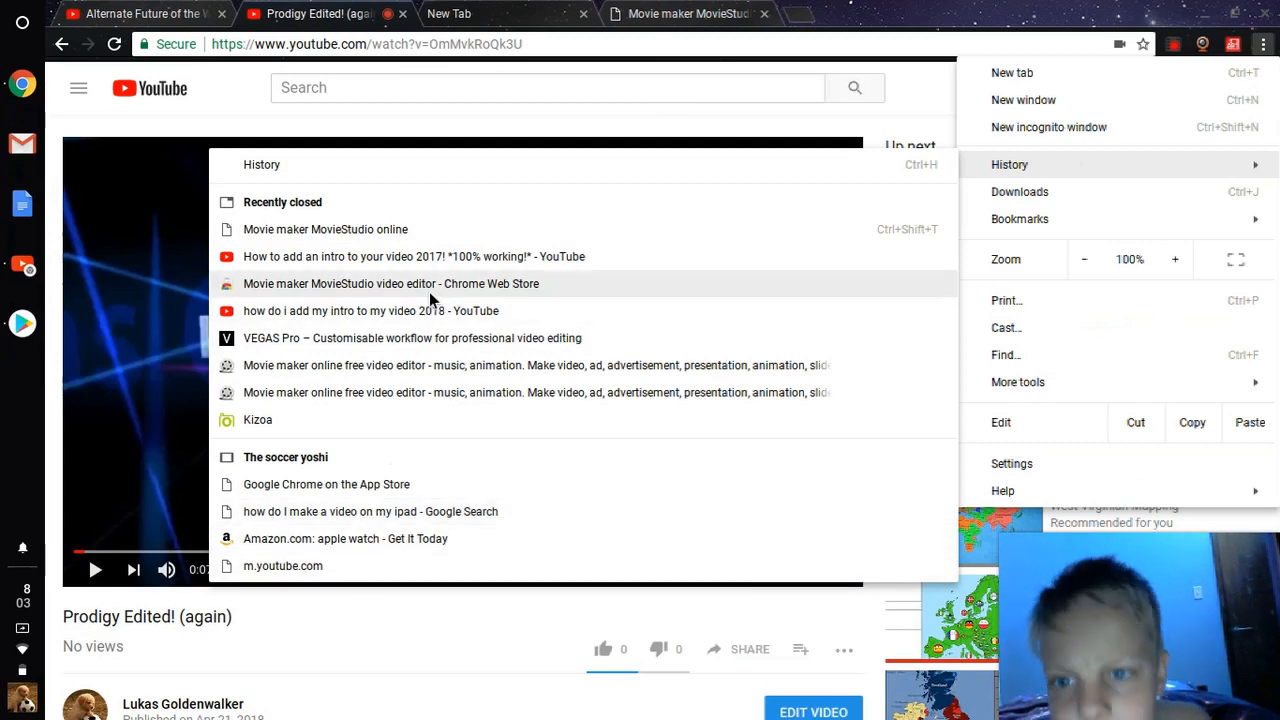
pyautogui.moveTo(445, 256)
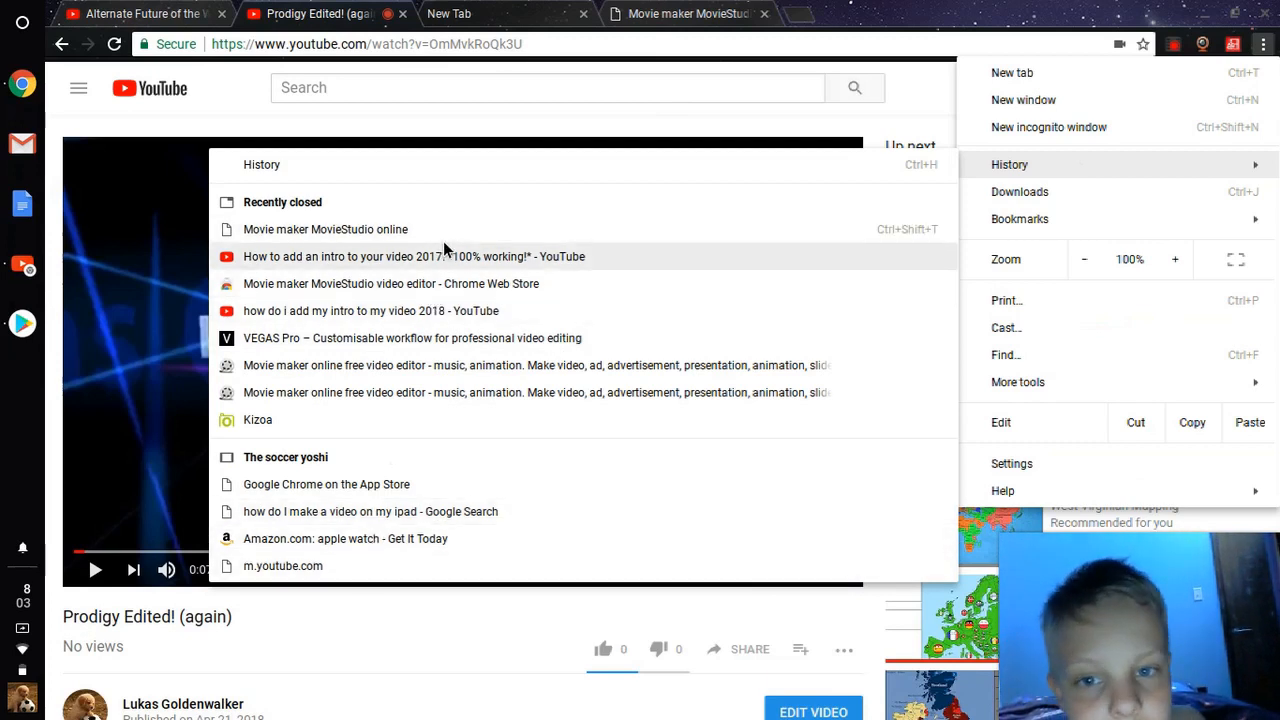
pyautogui.moveTo(412, 365)
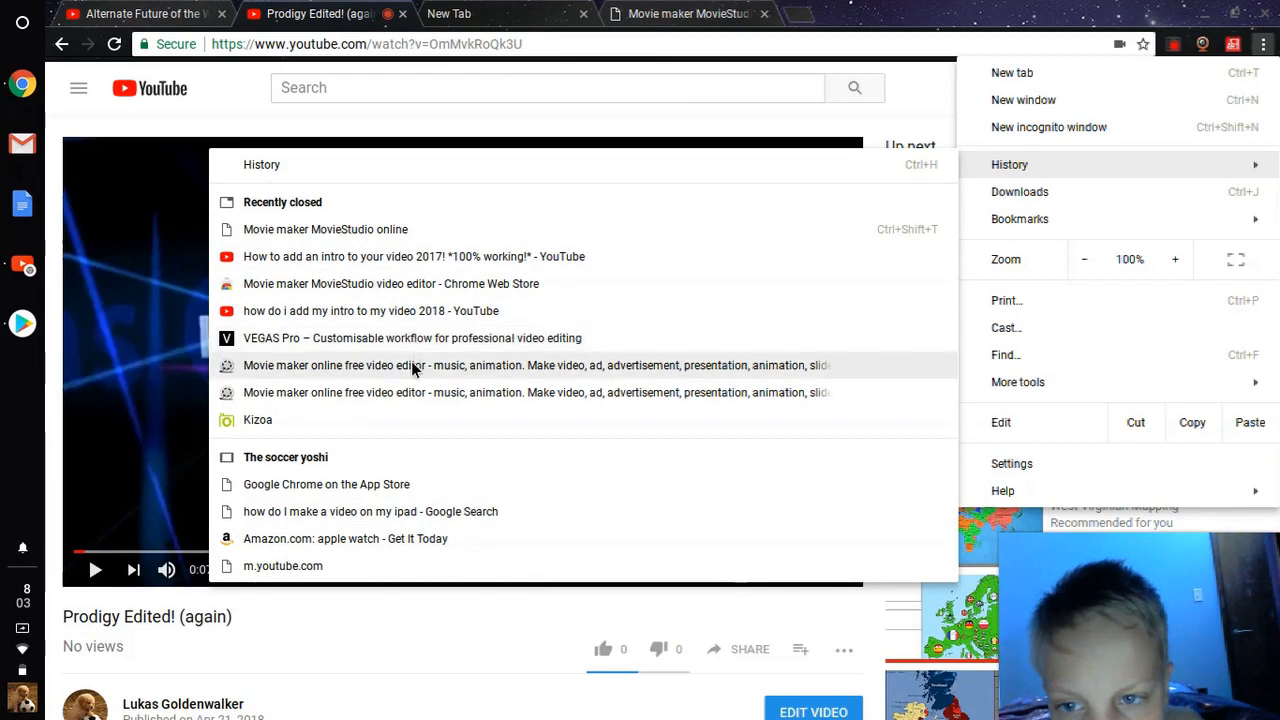
pyautogui.moveTo(377, 196)
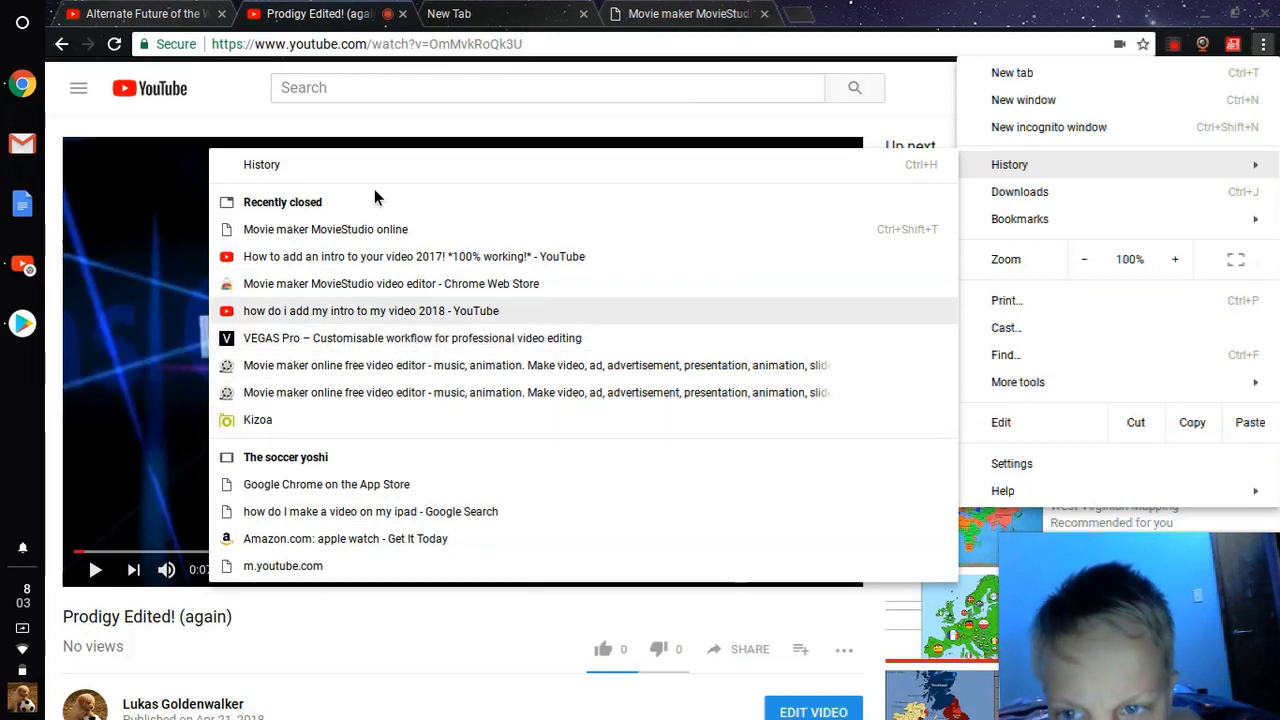
pyautogui.moveTo(808, 178)
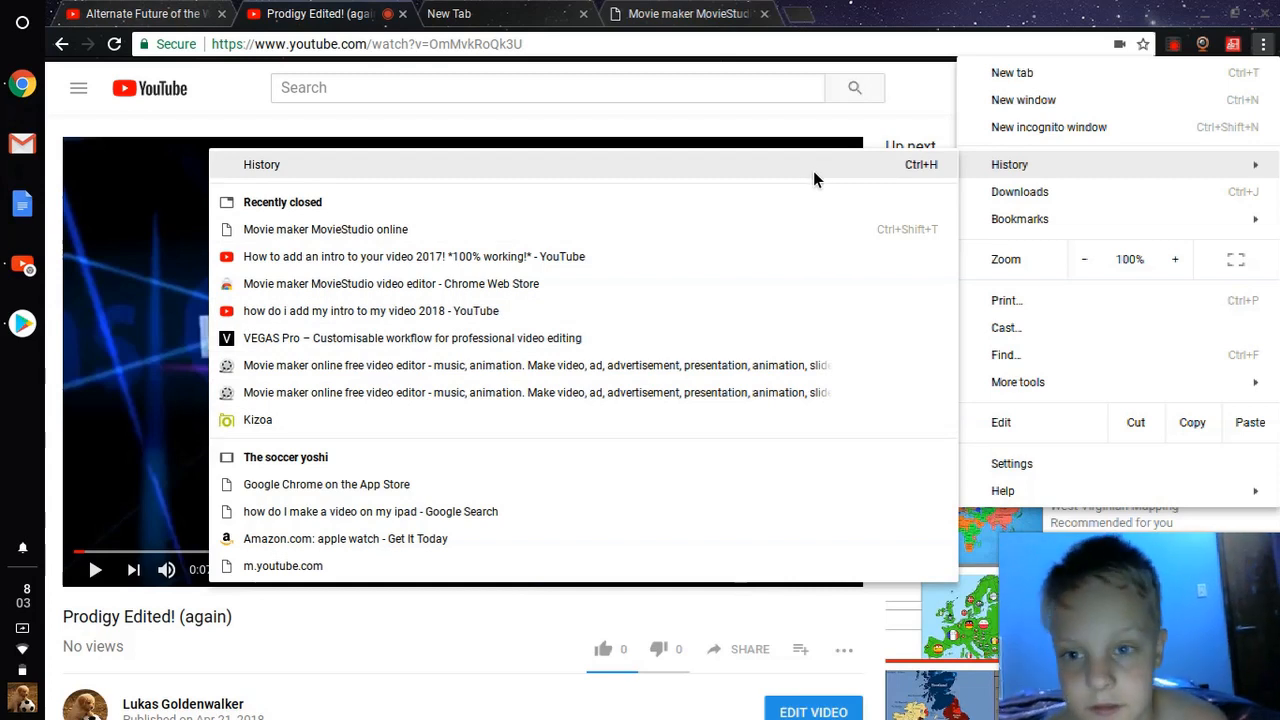
pyautogui.click(1009, 164)
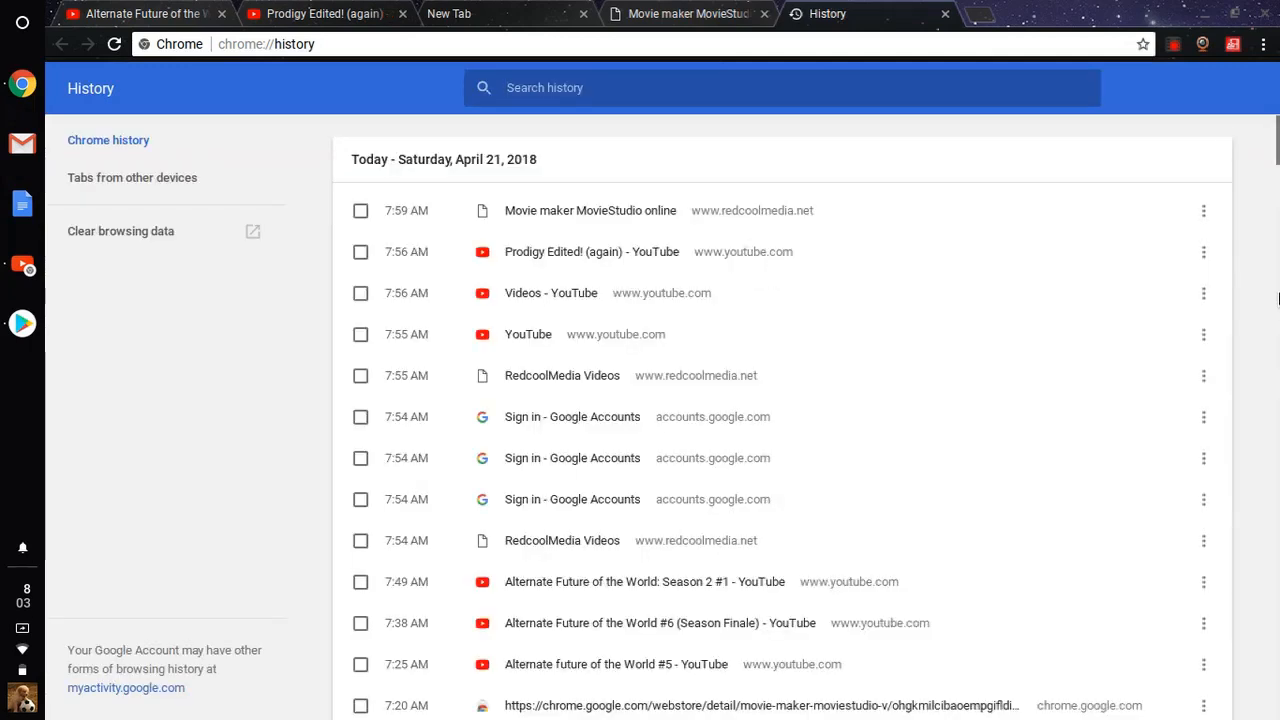
pyautogui.scroll(-3)
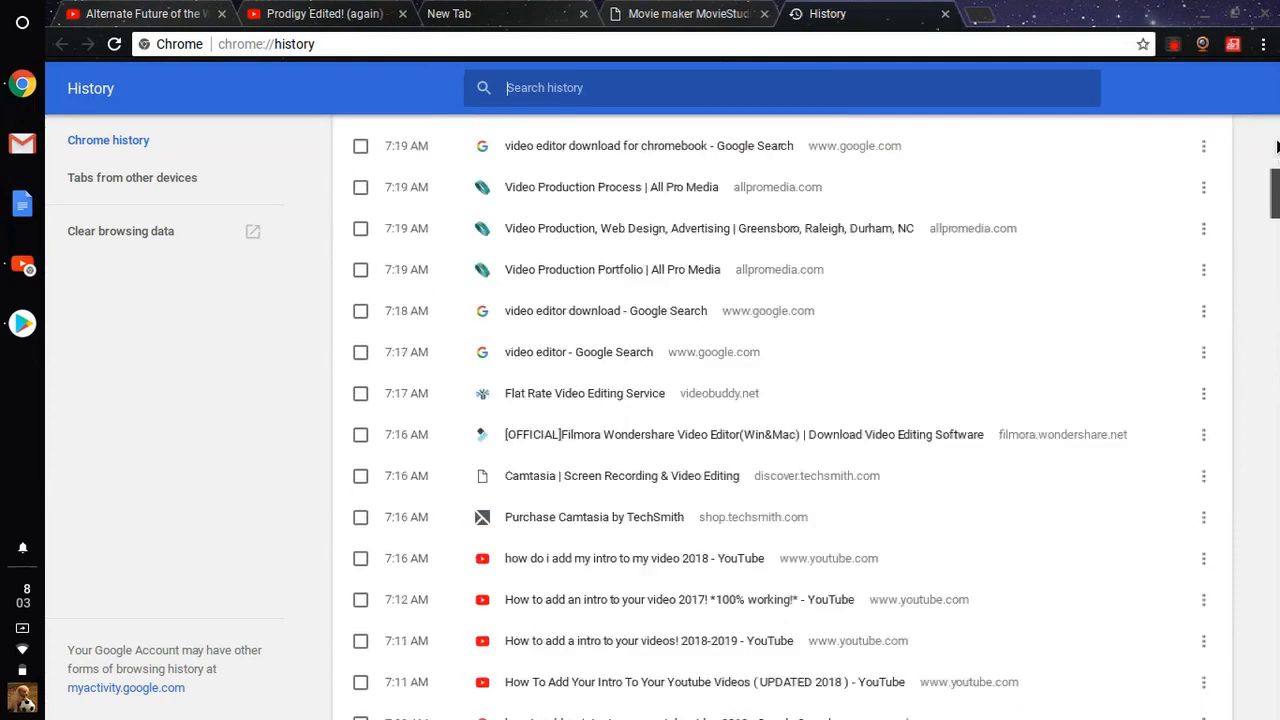
pyautogui.scroll(-3)
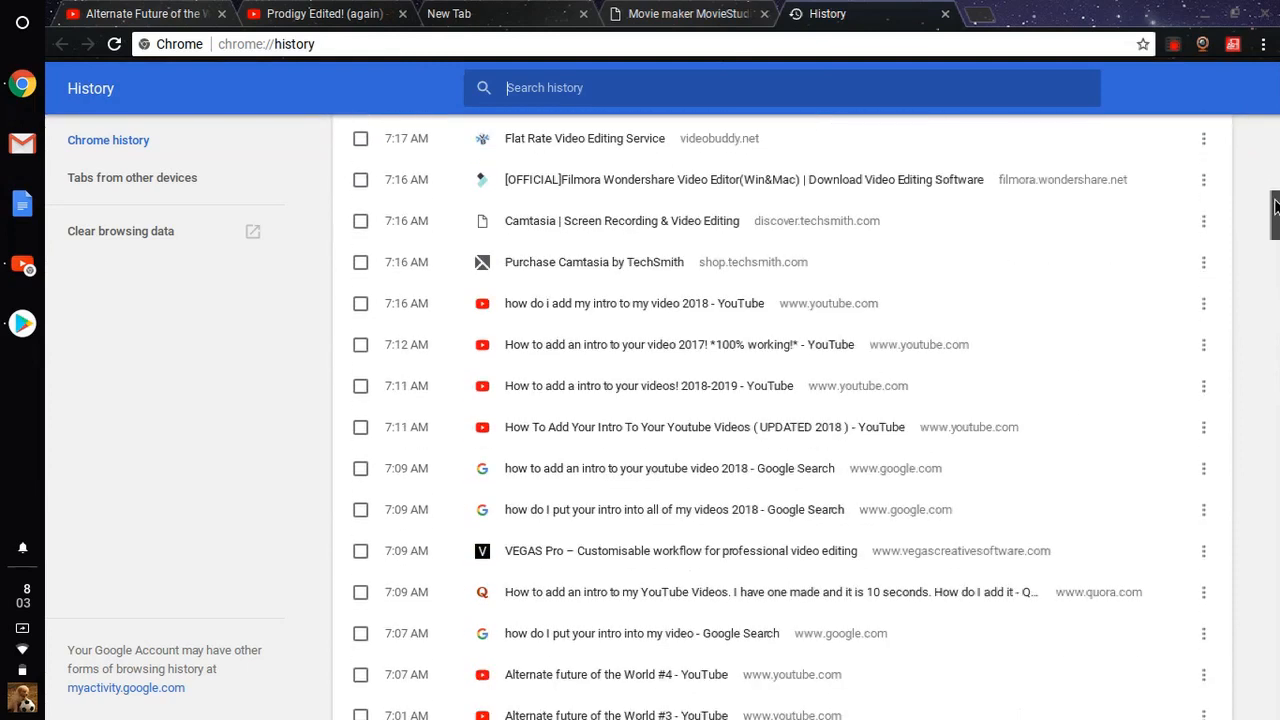
pyautogui.scroll(-3)
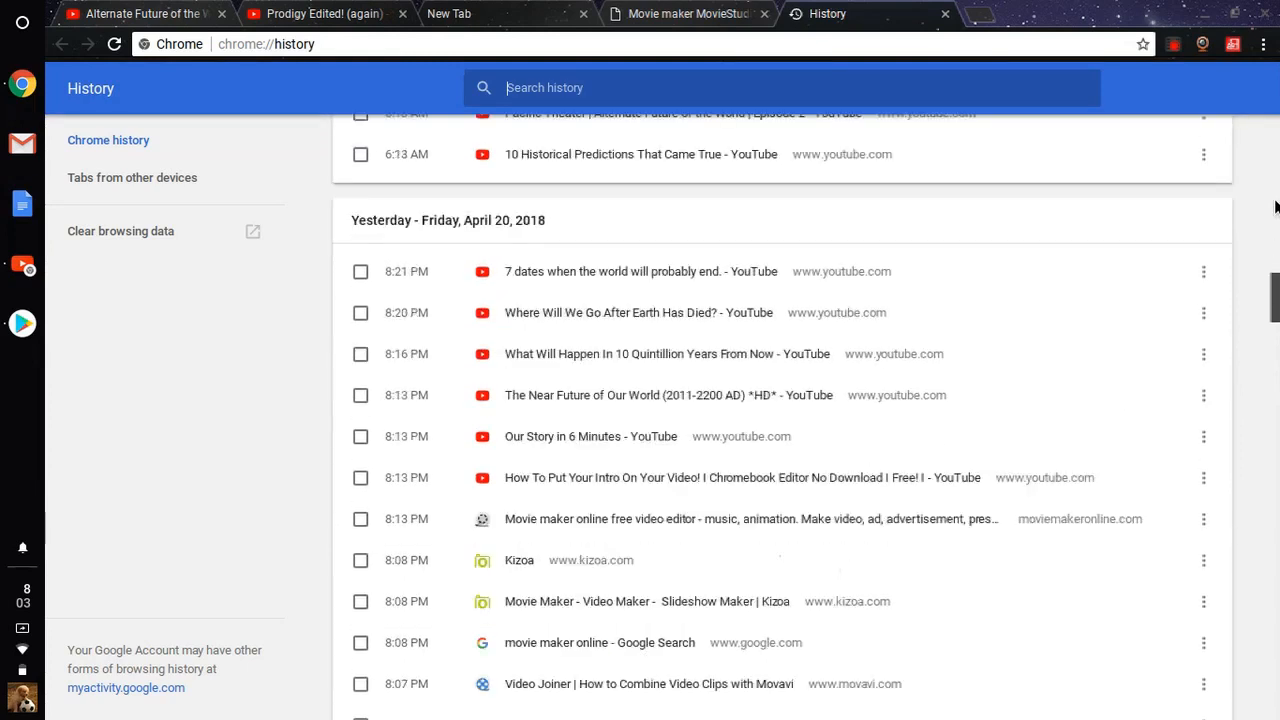
pyautogui.scroll(-3)
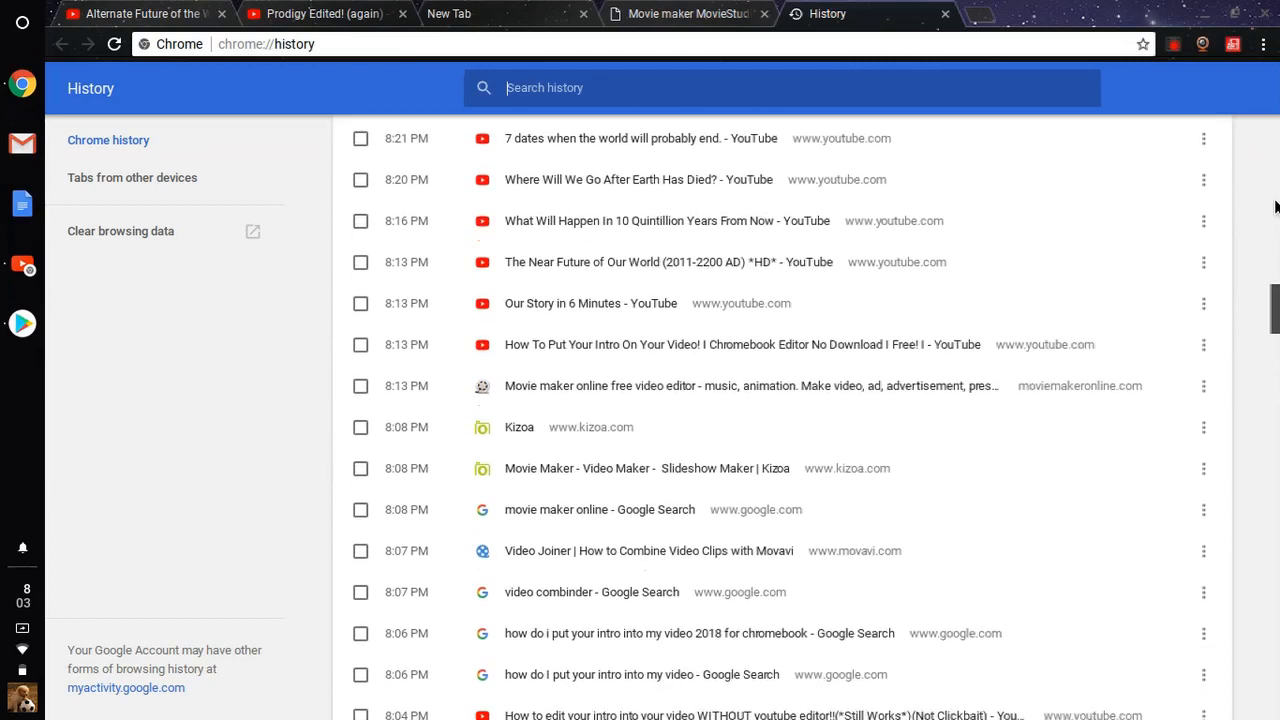
pyautogui.scroll(-3)
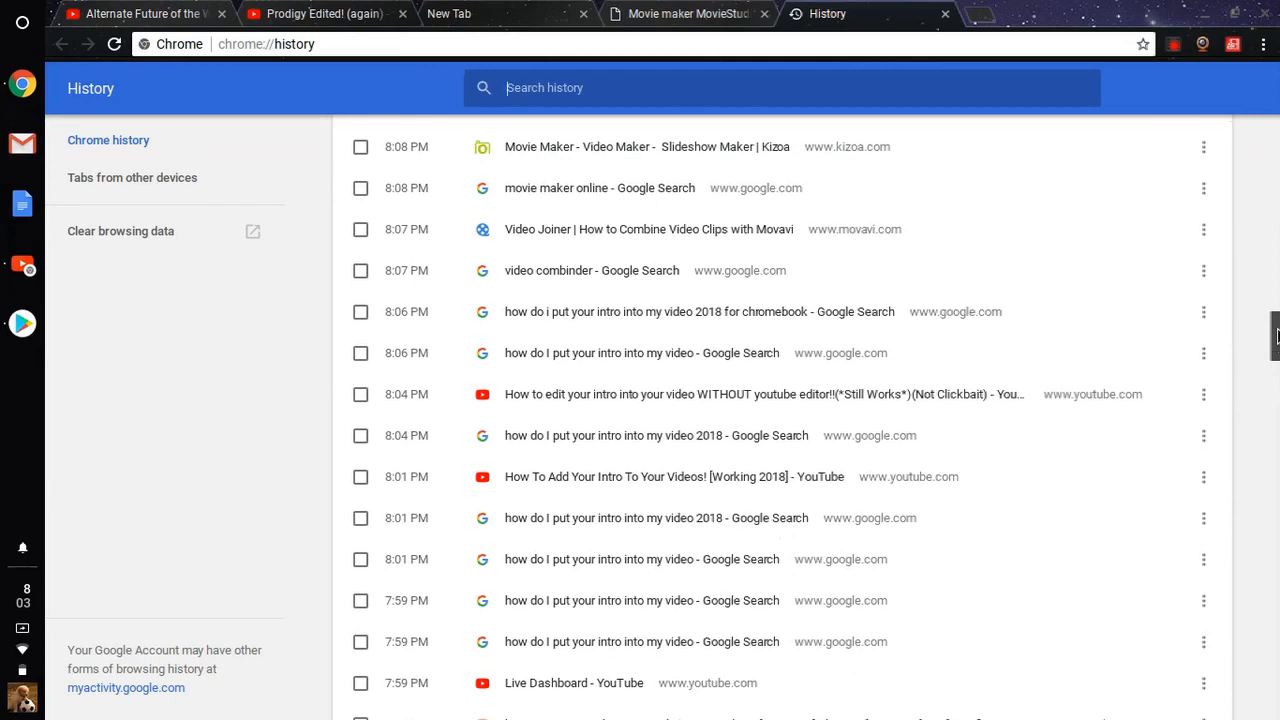
pyautogui.scroll(-3)
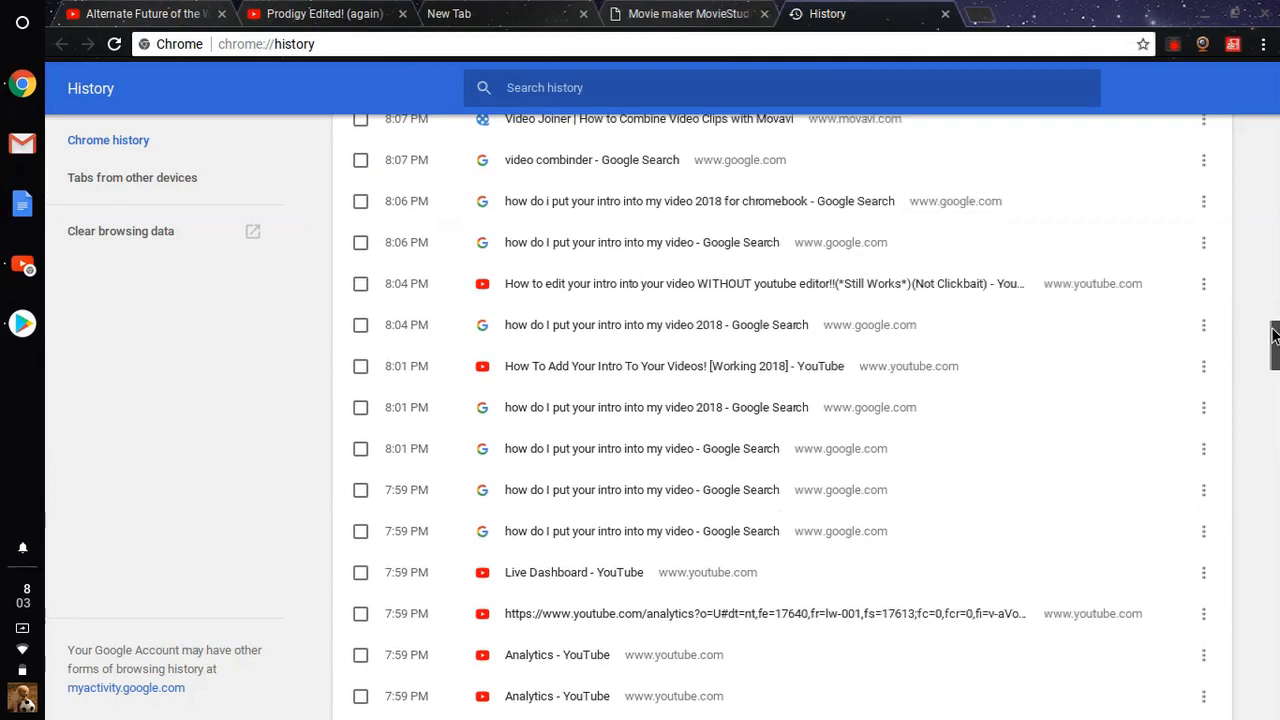
pyautogui.moveTo(1040, 167)
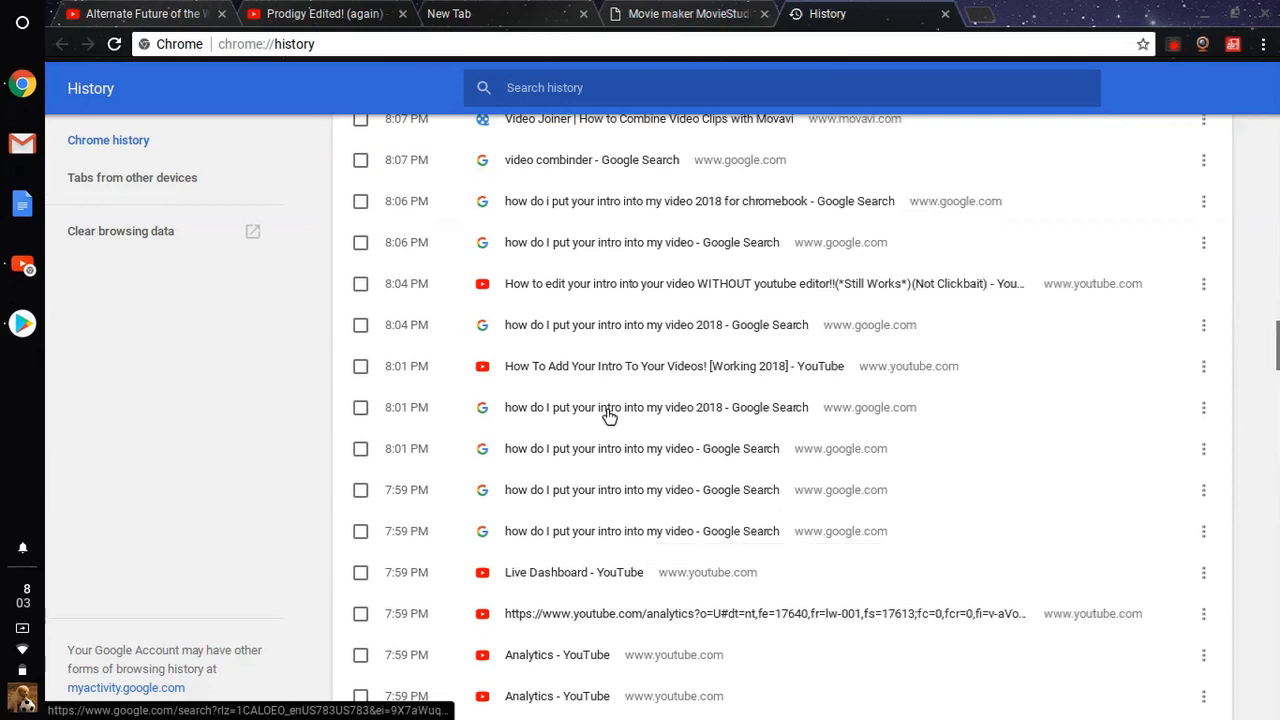
pyautogui.moveTo(600, 513)
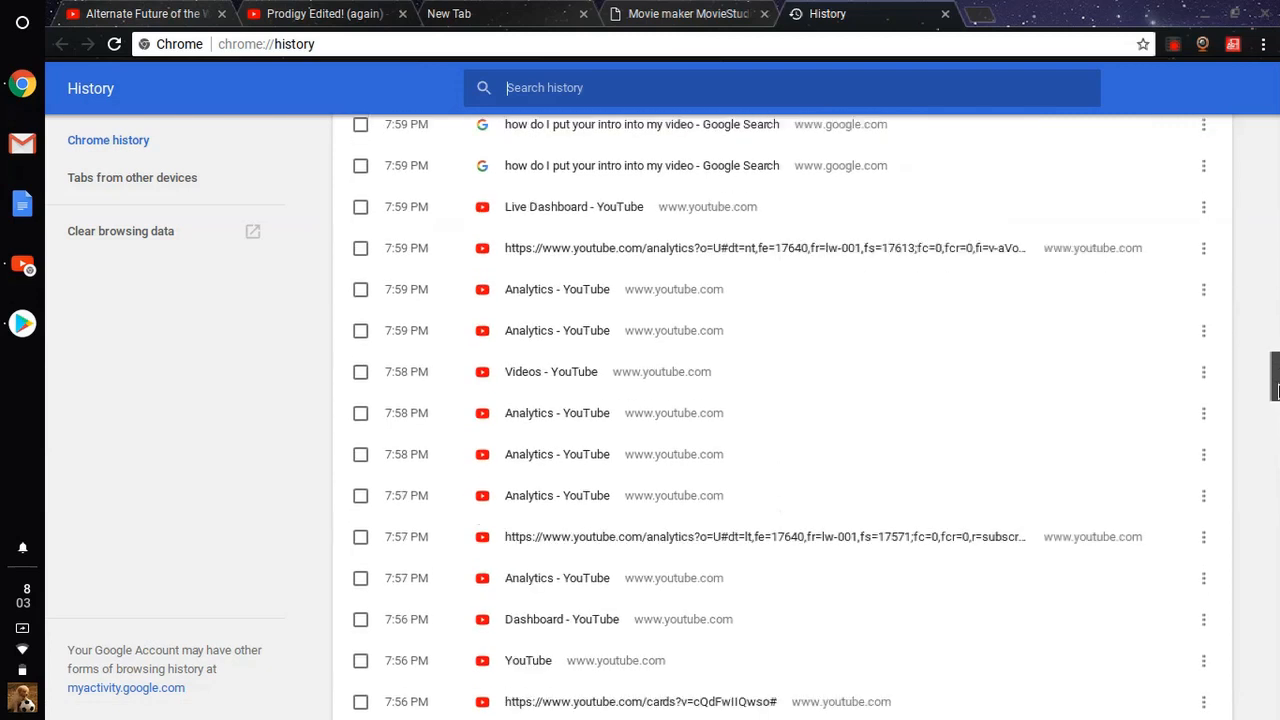
# Scroll History down to the 6:37 PM 'PowerDirector 16 Free Trial Download' entry
pyautogui.scroll(-3)
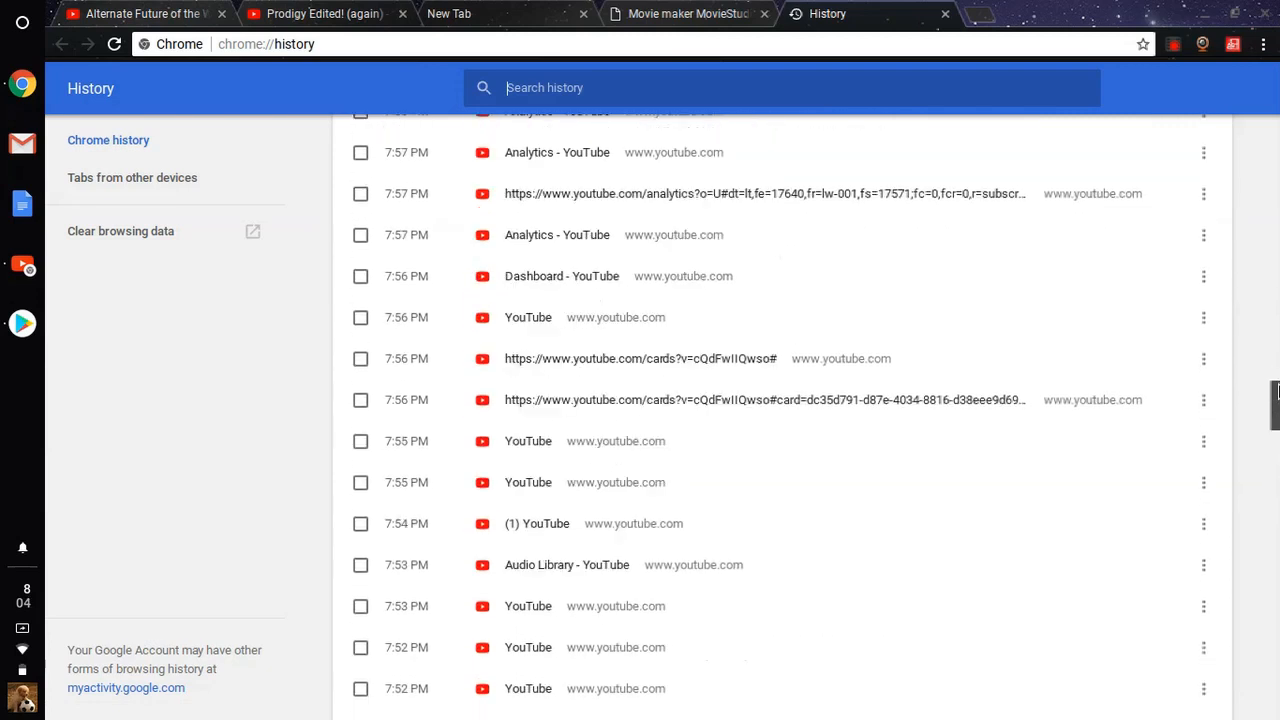
pyautogui.scroll(-3)
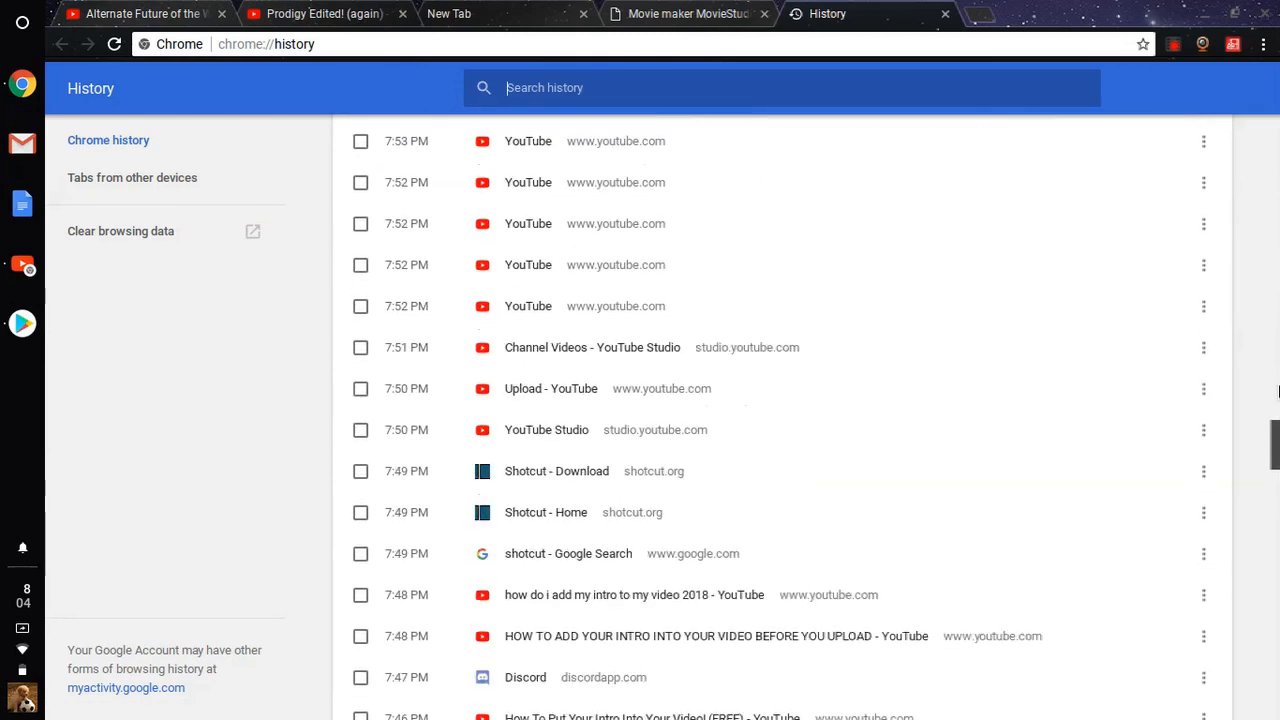
pyautogui.scroll(-3)
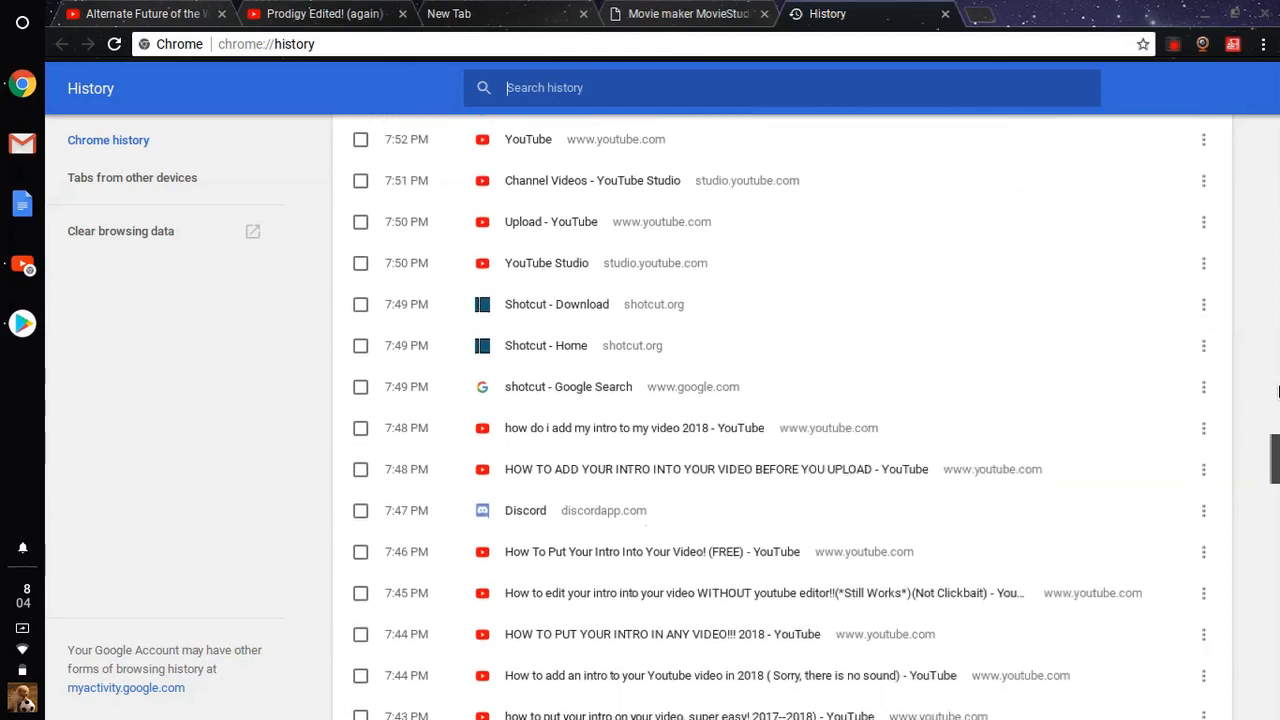
pyautogui.scroll(-3)
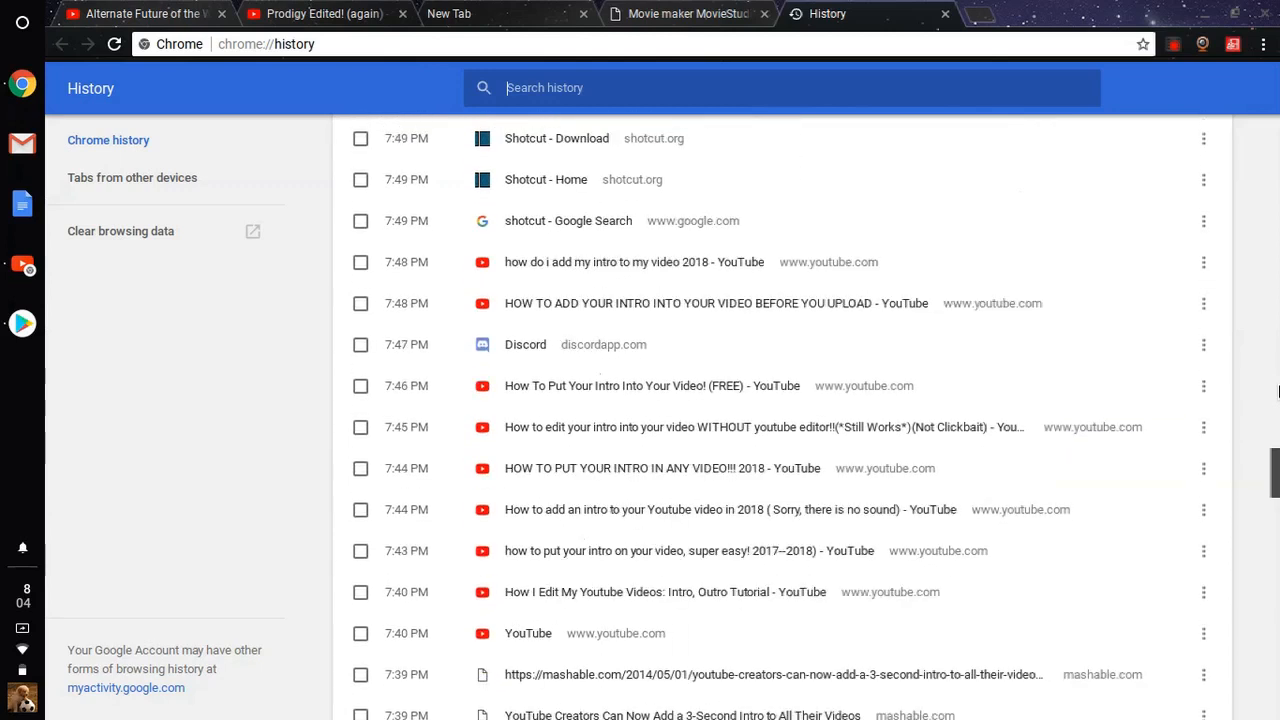
pyautogui.scroll(-3)
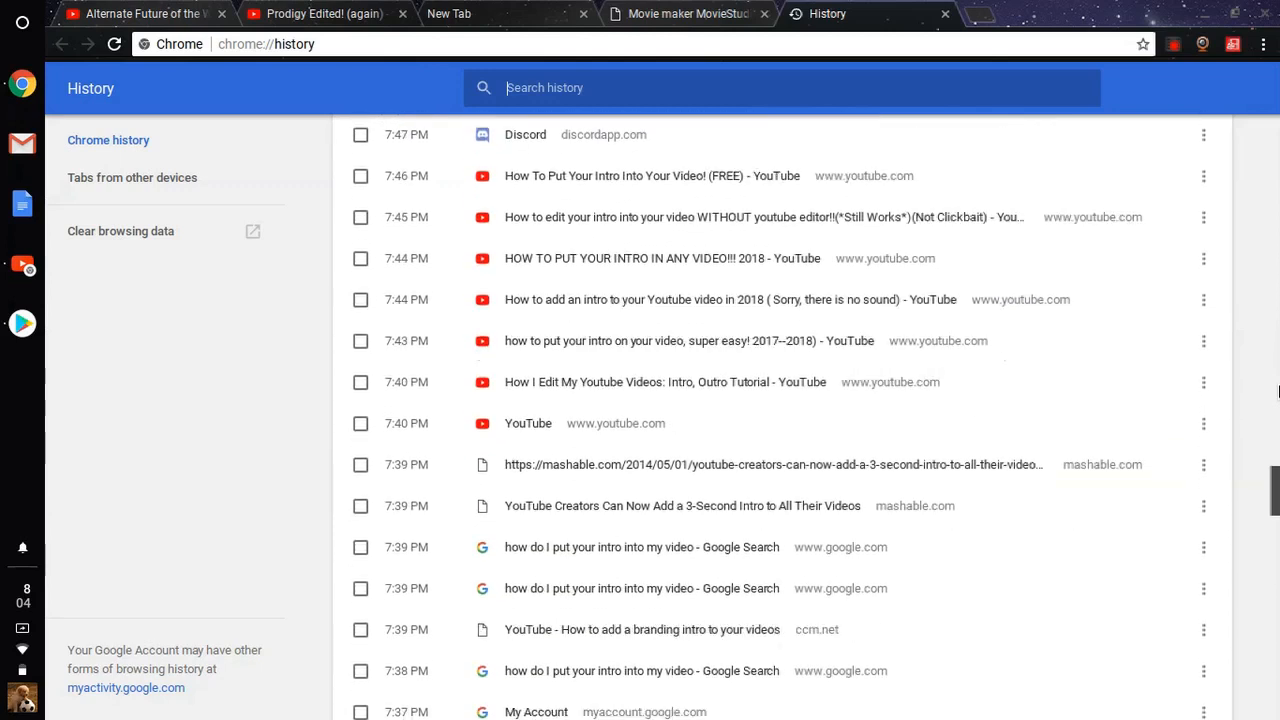
pyautogui.scroll(-3)
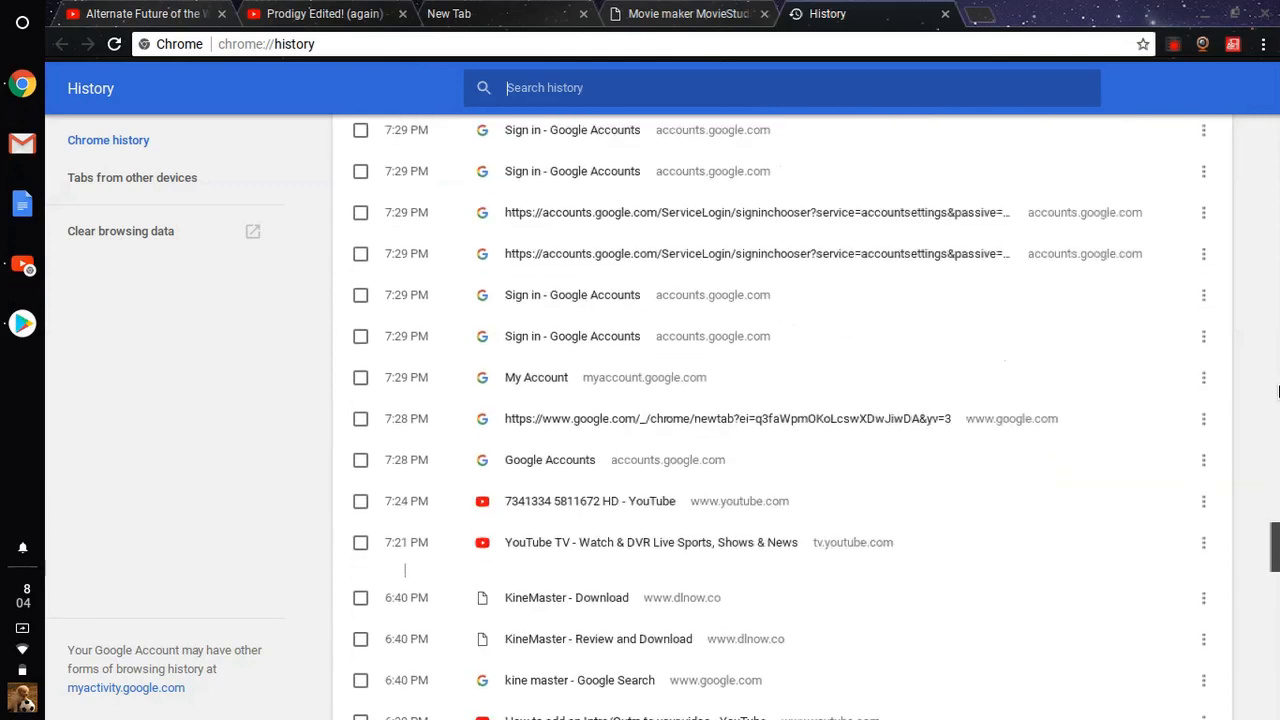
pyautogui.scroll(-3)
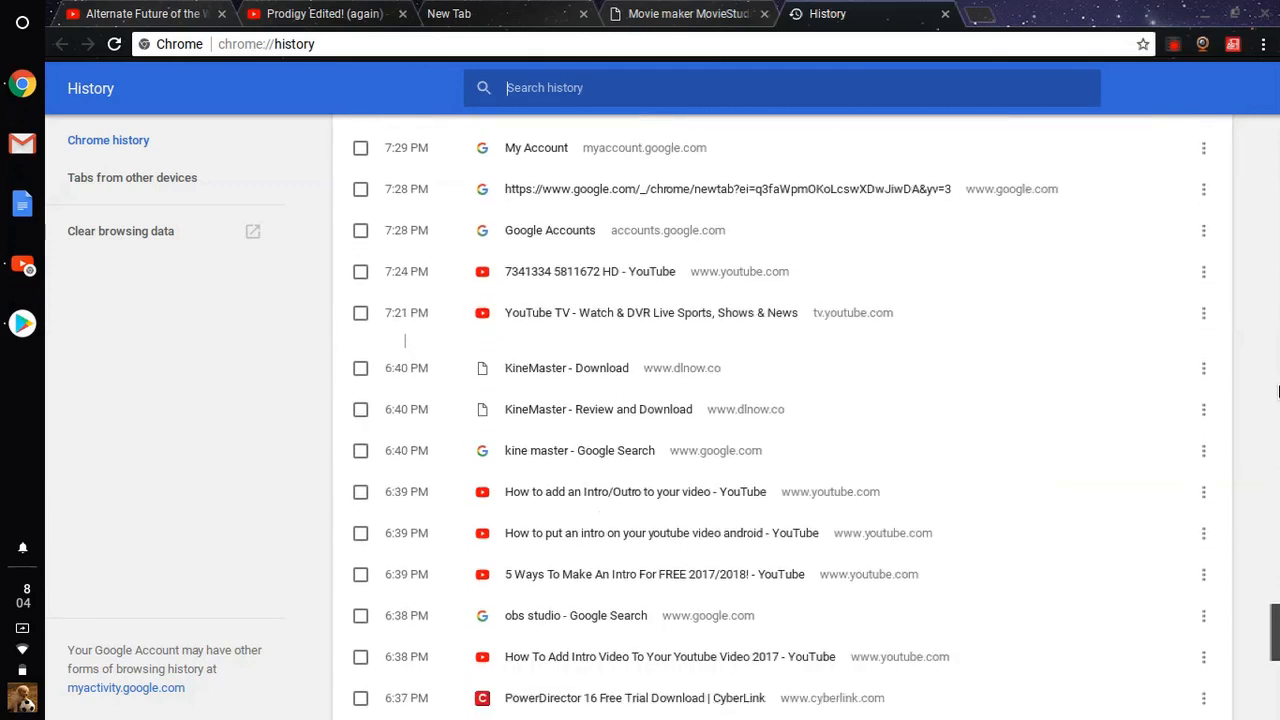
pyautogui.scroll(-3)
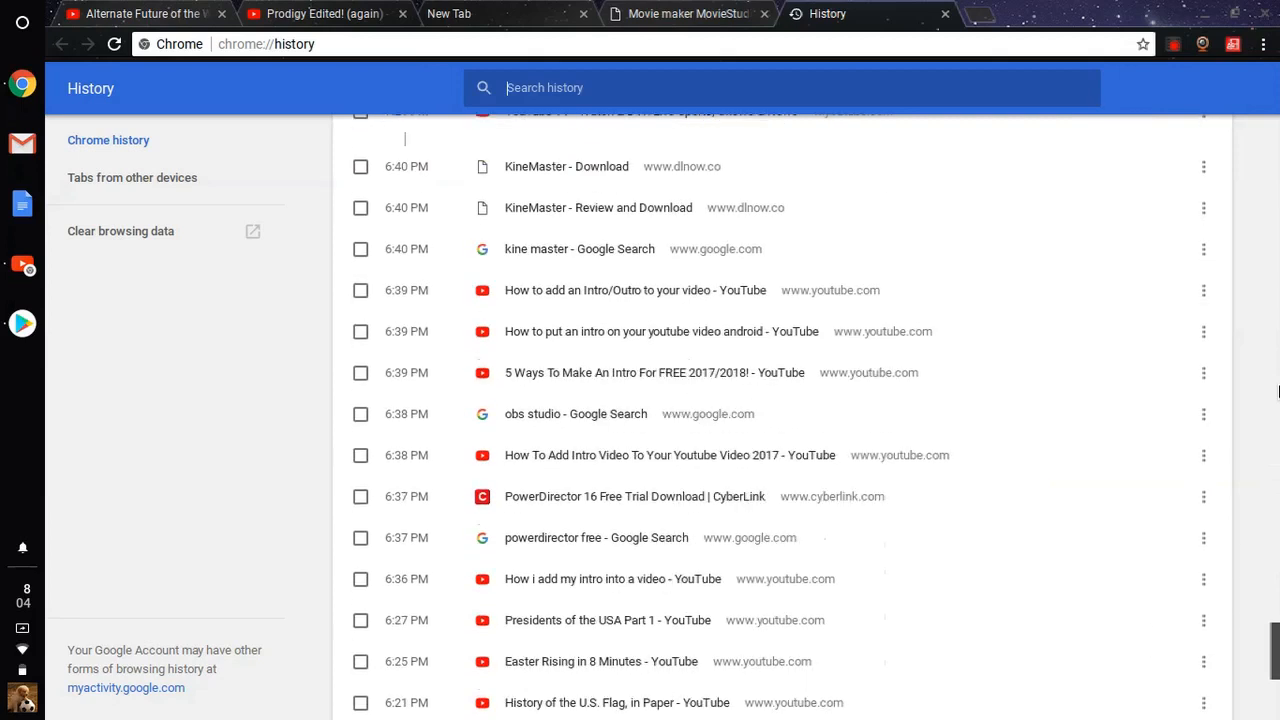
pyautogui.scroll(-3)
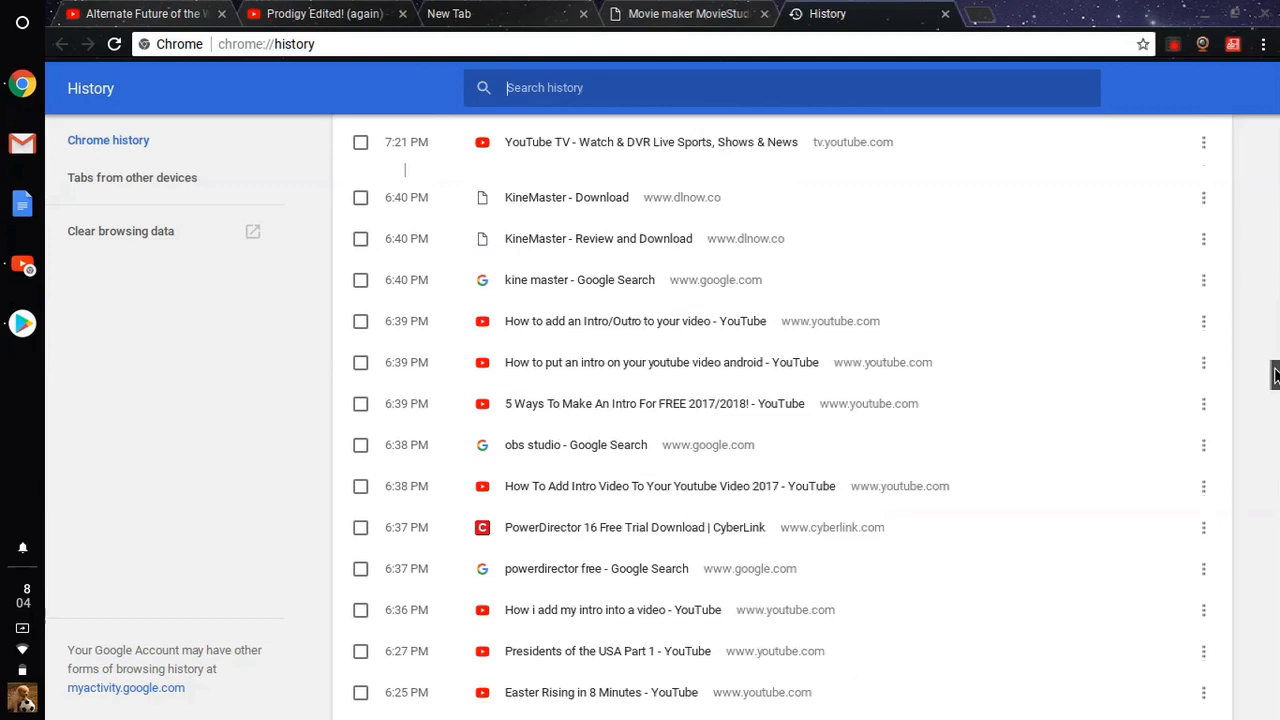
pyautogui.scroll(-3)
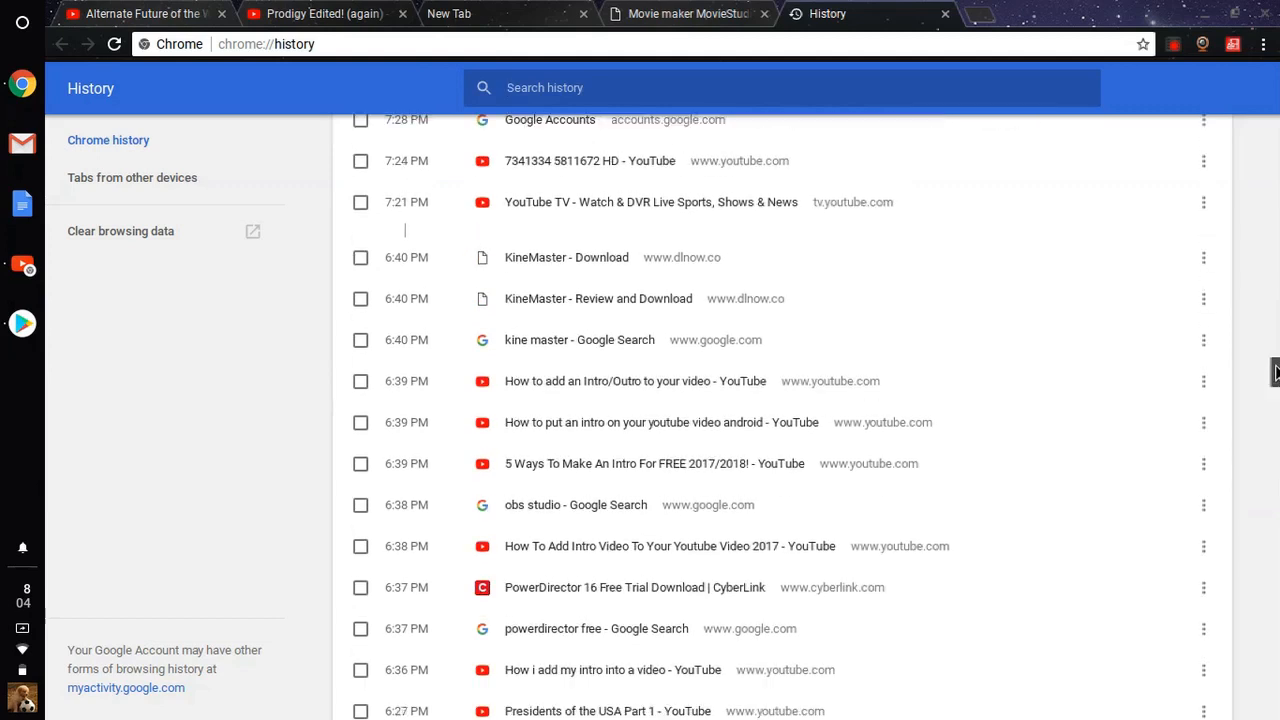
pyautogui.scroll(-3)
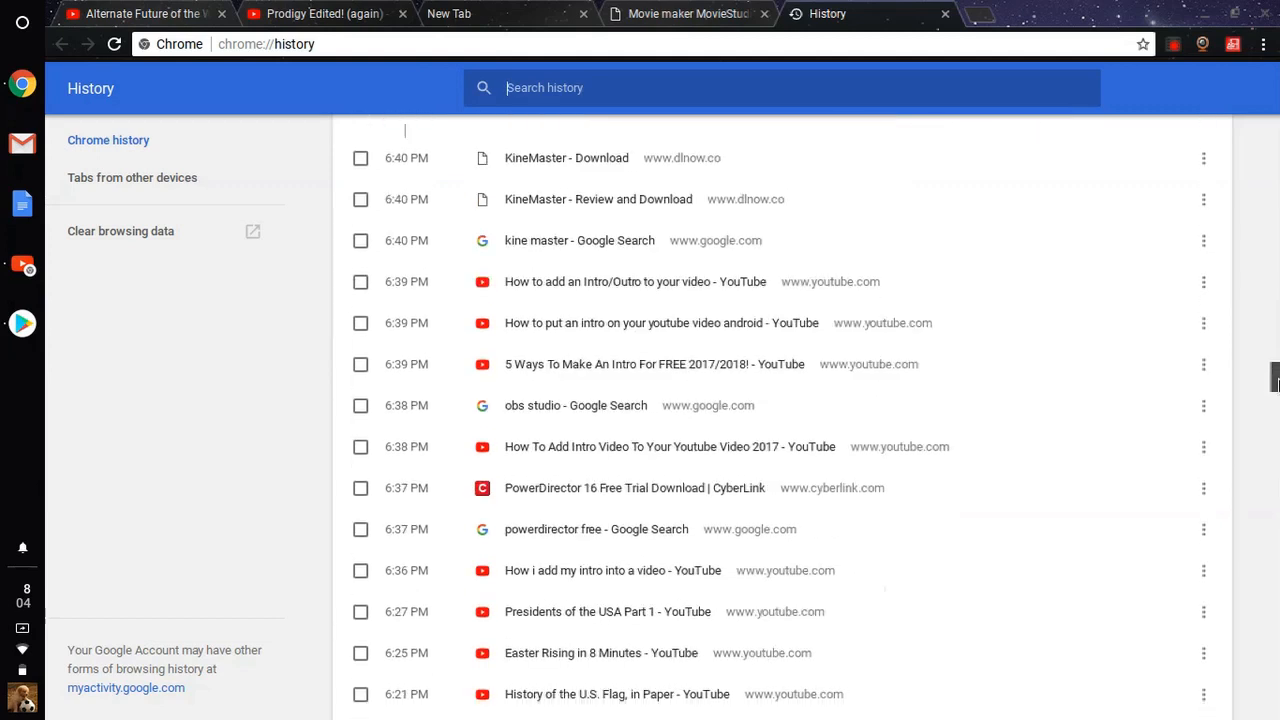
# Reopen the 'PowerDirector 16 Free Trial Download | CyberLink' page from the History list
pyautogui.click(634, 488)
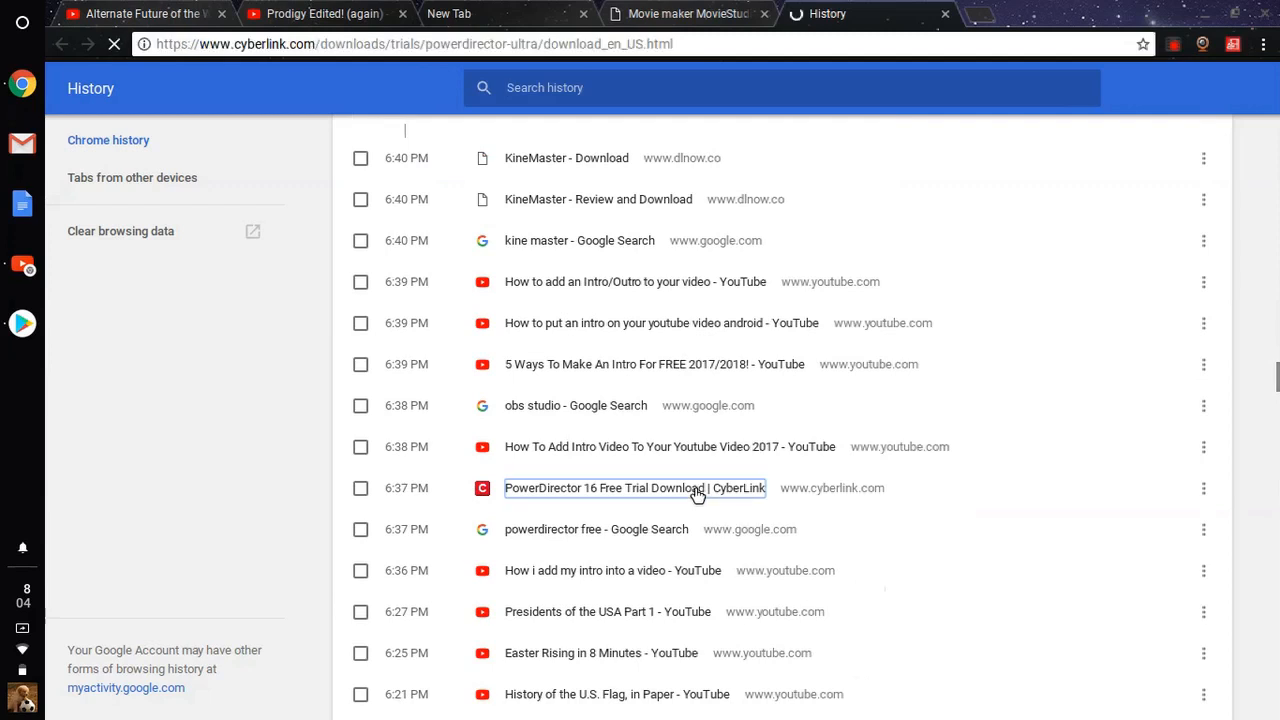
pyautogui.click(634, 488)
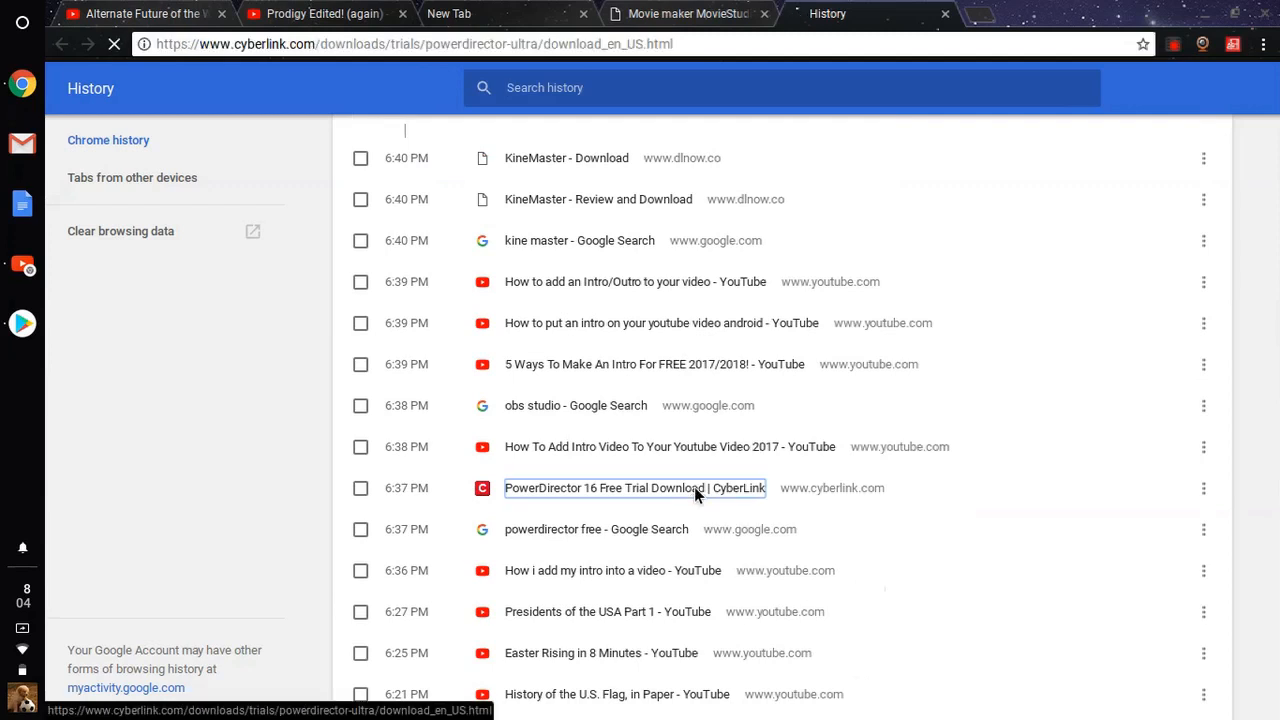
pyautogui.click(634, 488)
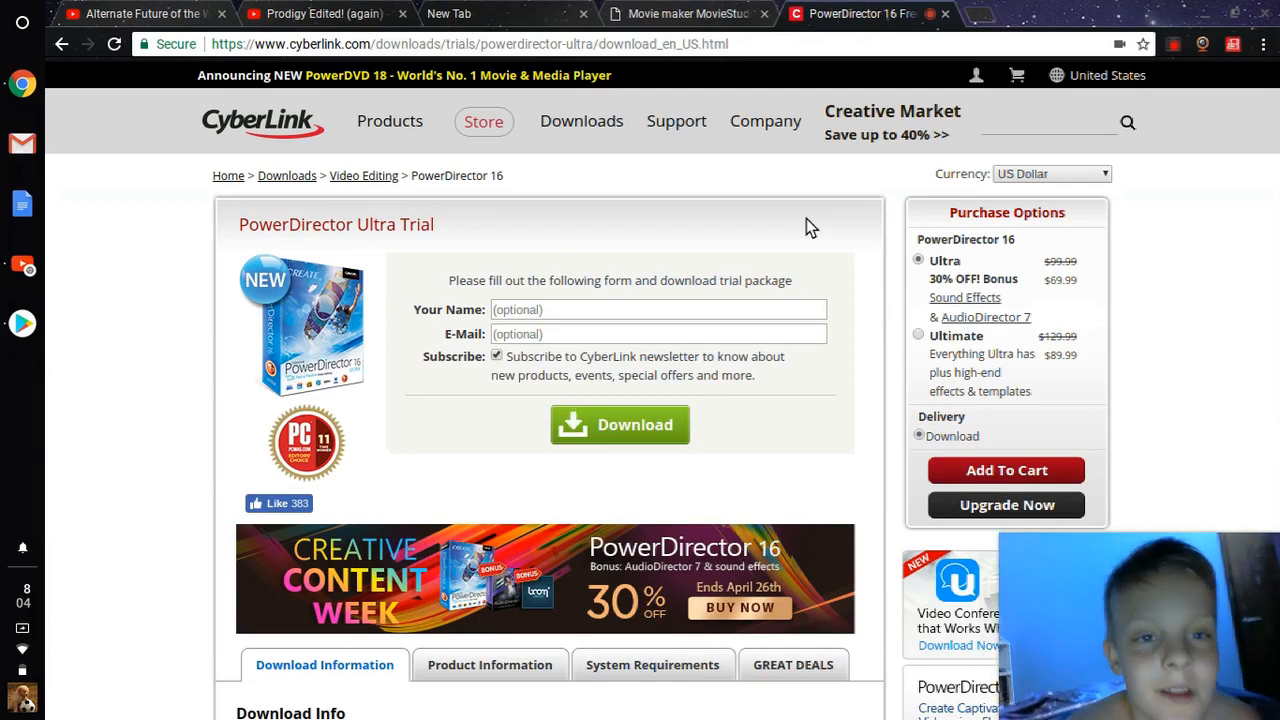
pyautogui.moveTo(940, 15)
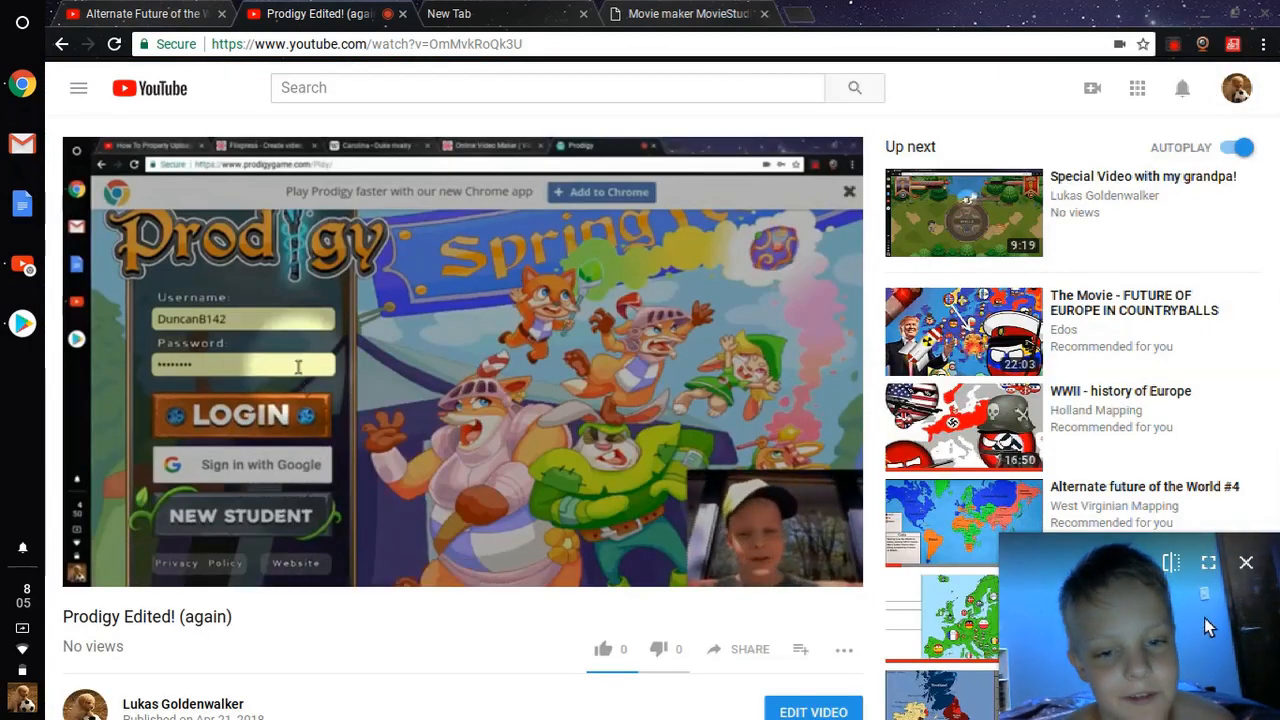
pyautogui.moveTo(703, 461)
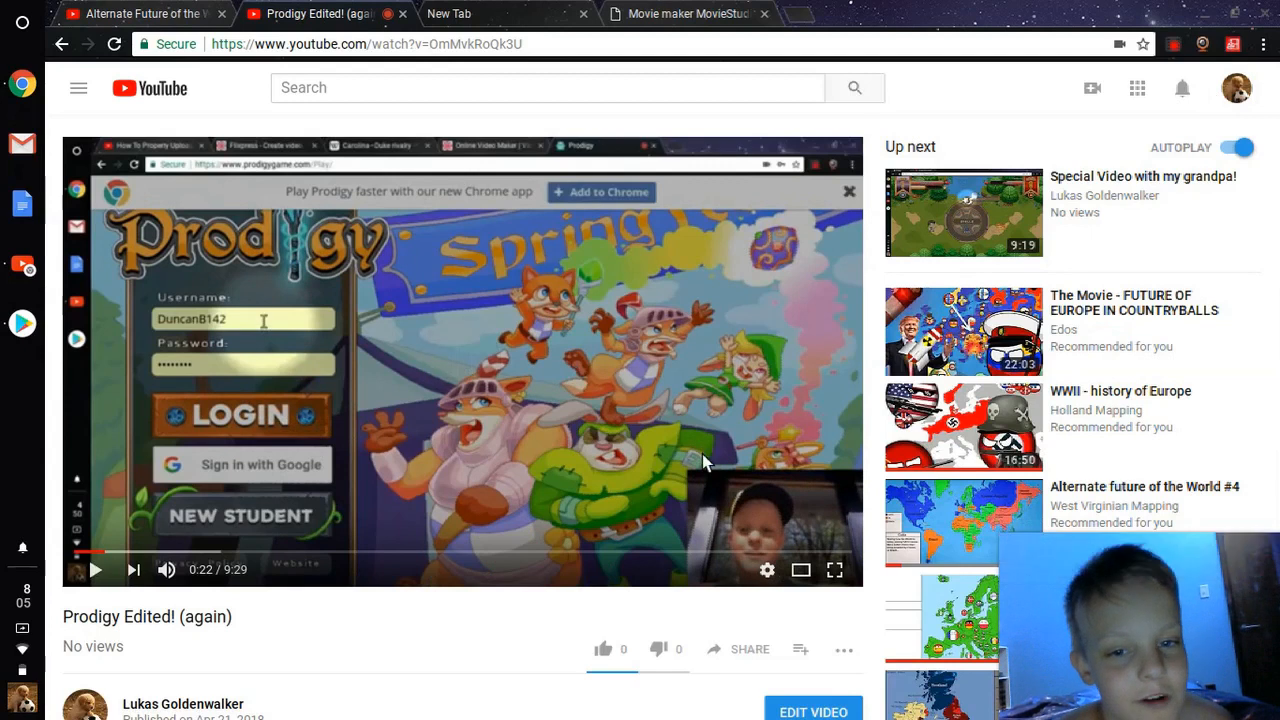
pyautogui.moveTo(1020, 96)
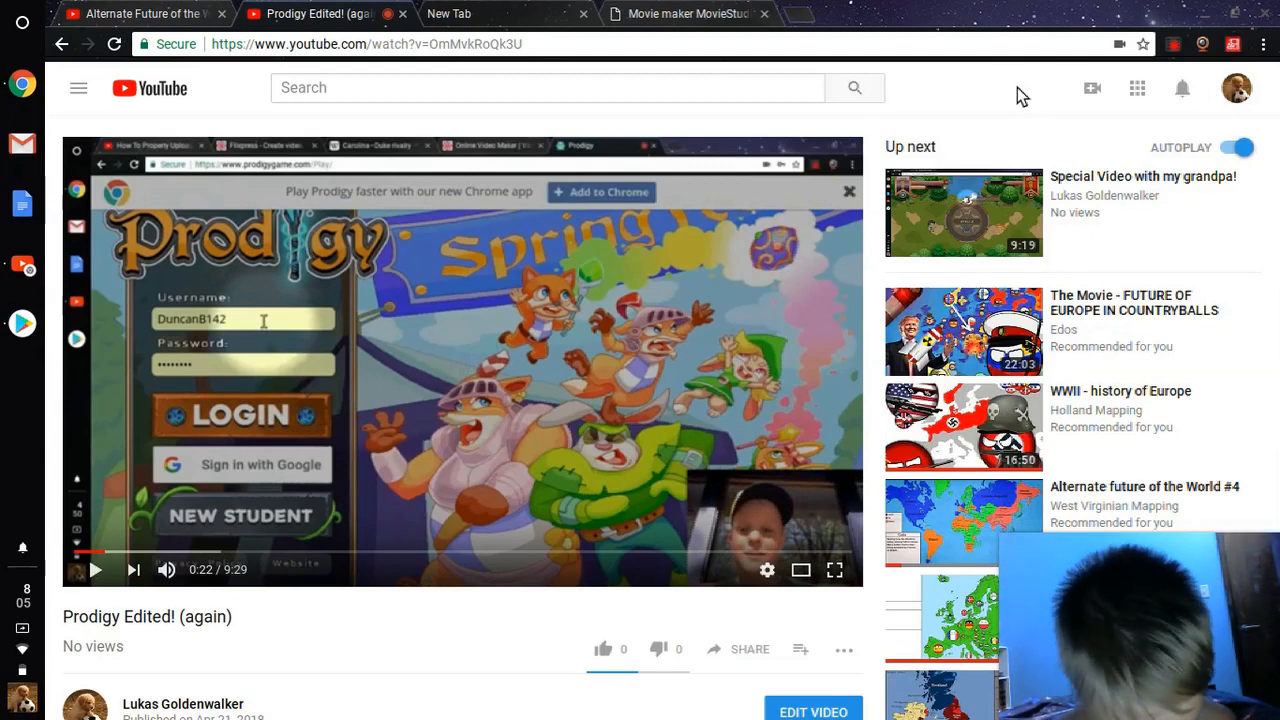